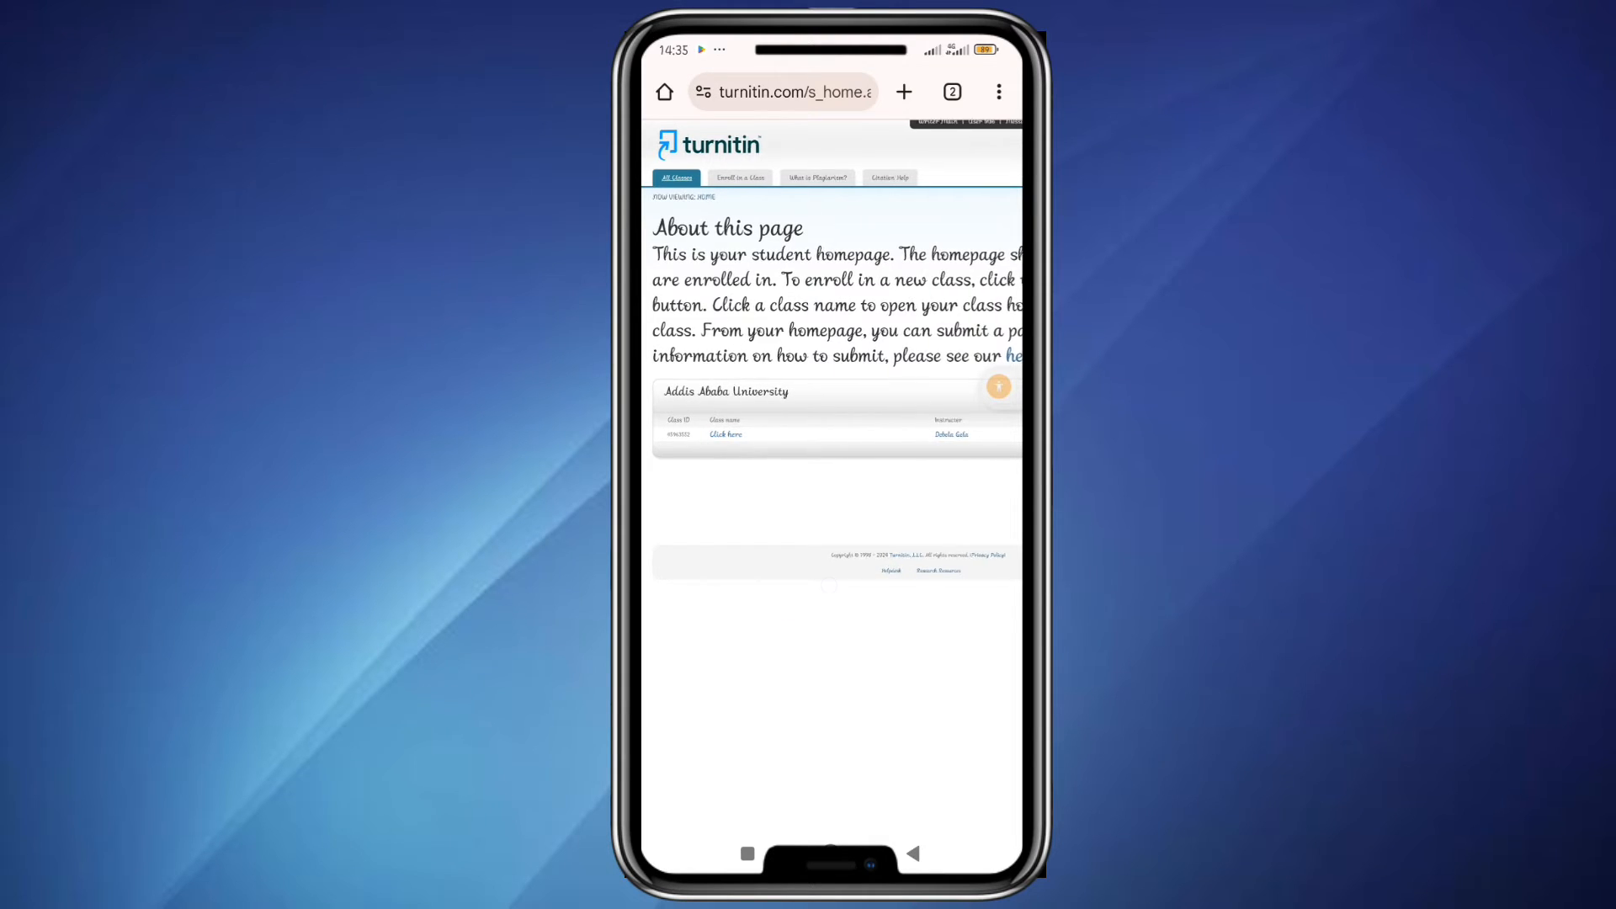
Open the enrolled class's homepage from the class list
{"action": "scroll", "scroll_direction": "down", "scroll_amount": 3}
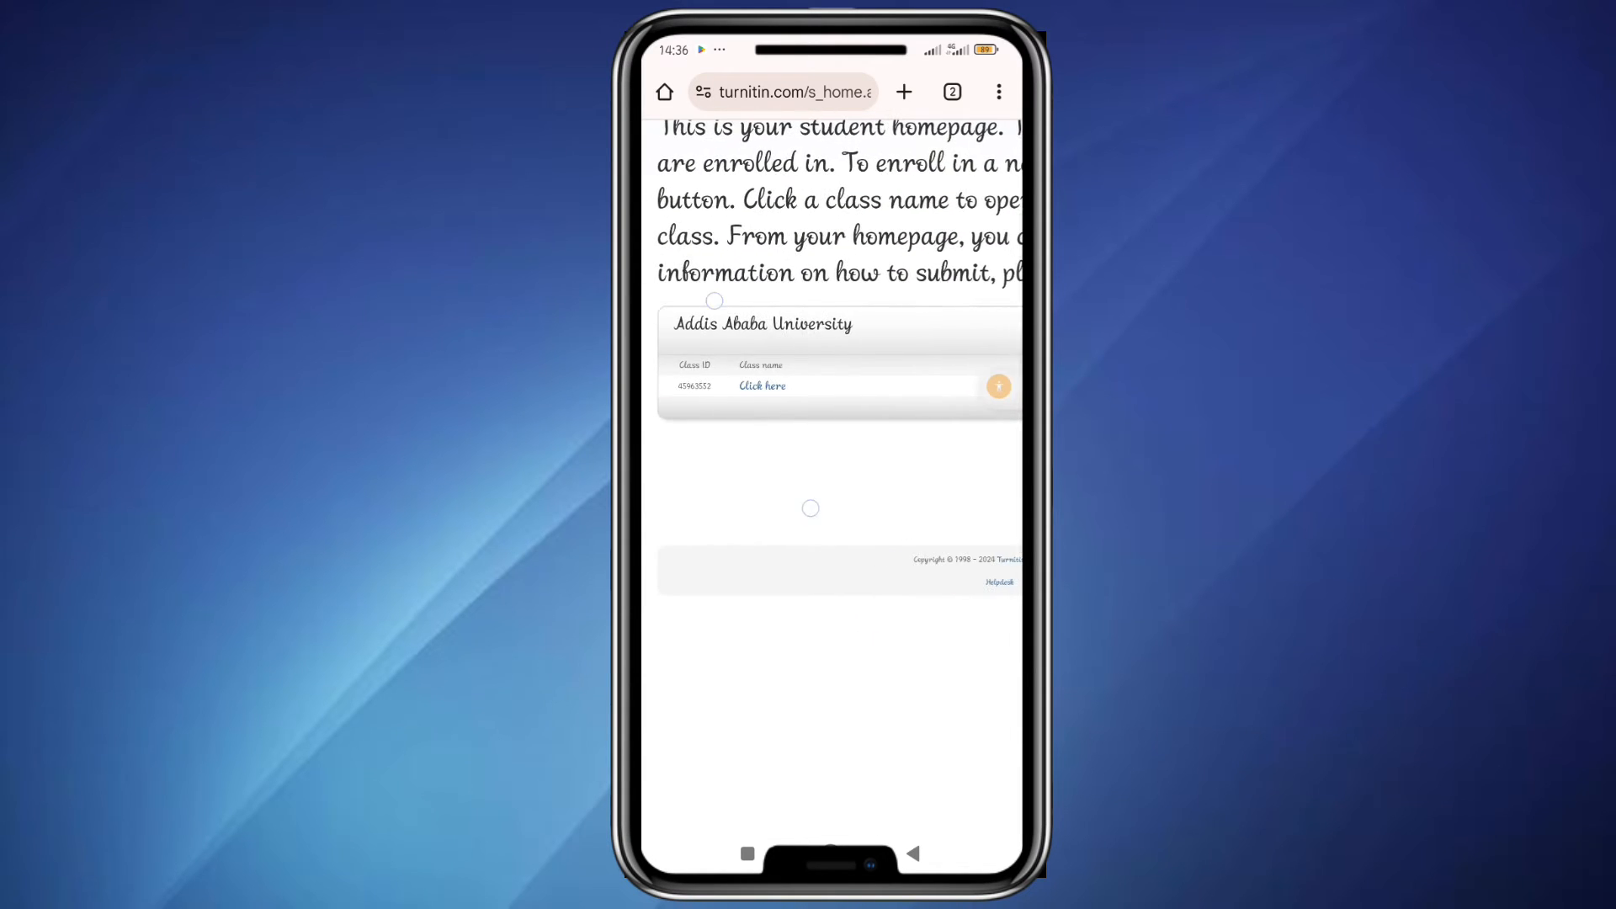
{"action": "scroll", "scroll_direction": "down", "scroll_amount": 3}
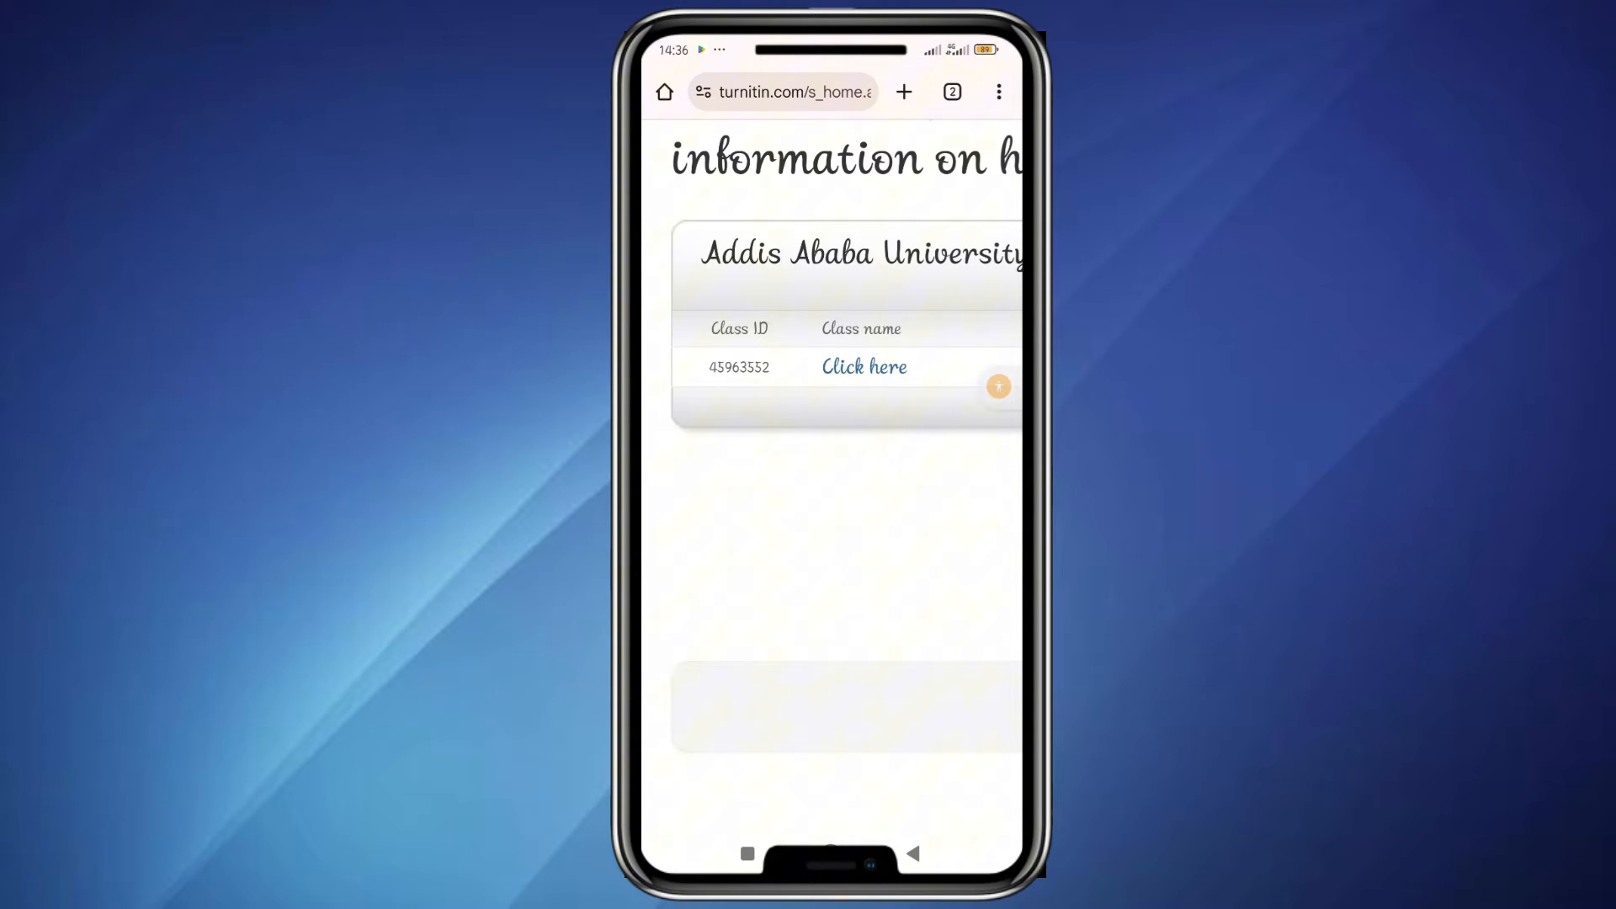
{"action": "left_click", "coordinate": [863, 365]}
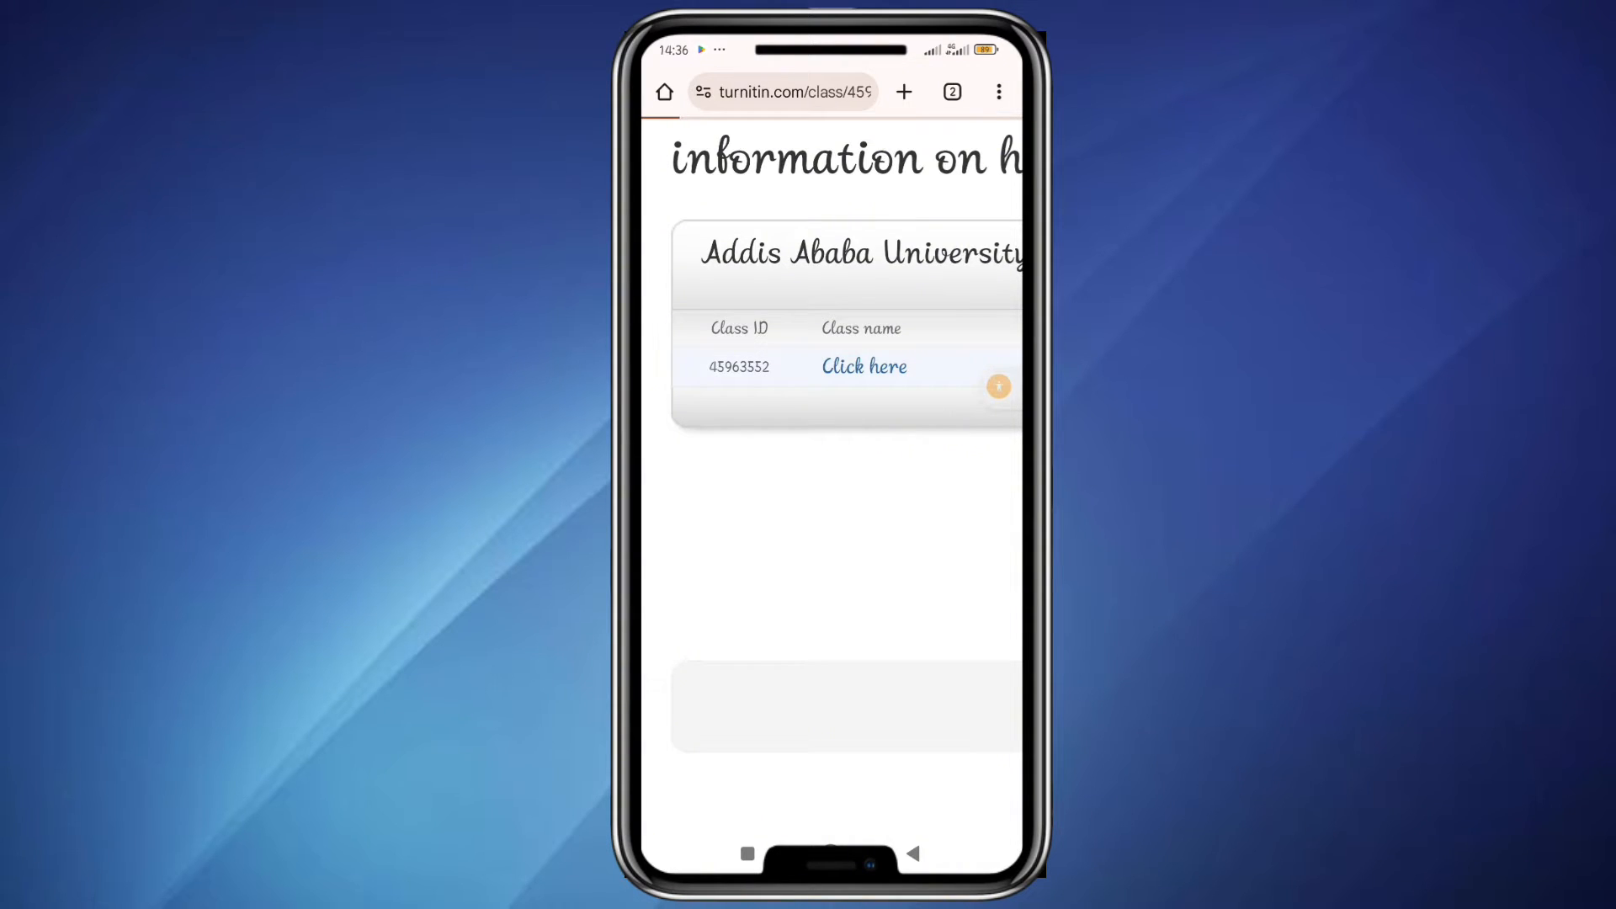
{"action": "left_click", "coordinate": [864, 365]}
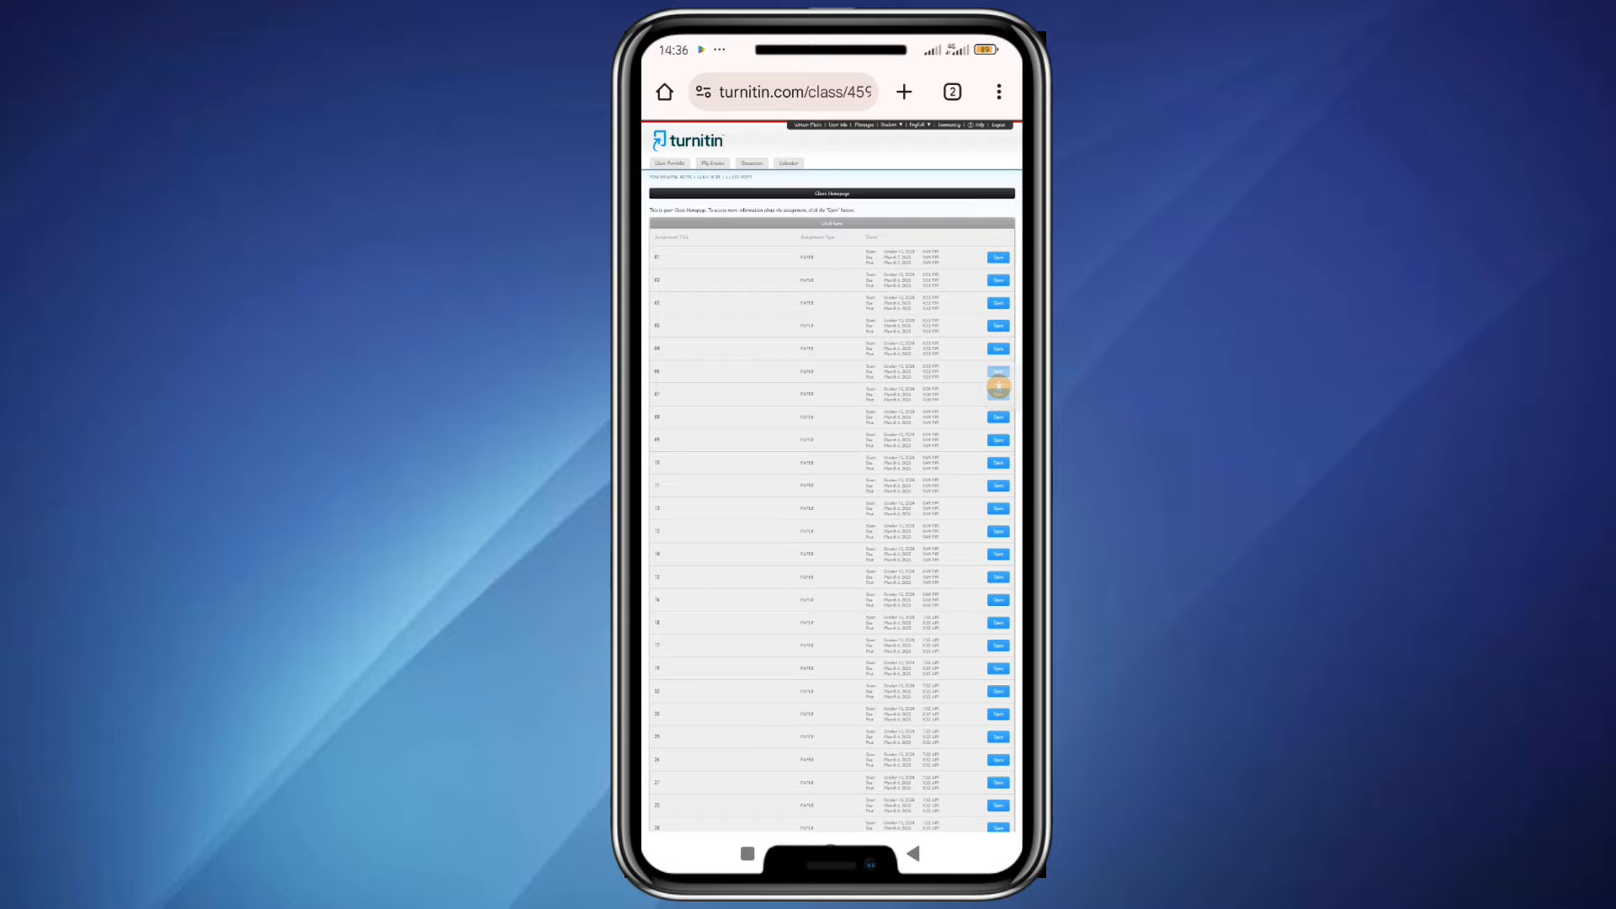
Browse the class's numbered assignment list with start, due and post dates
{"action": "scroll", "scroll_direction": "down", "scroll_amount": 3}
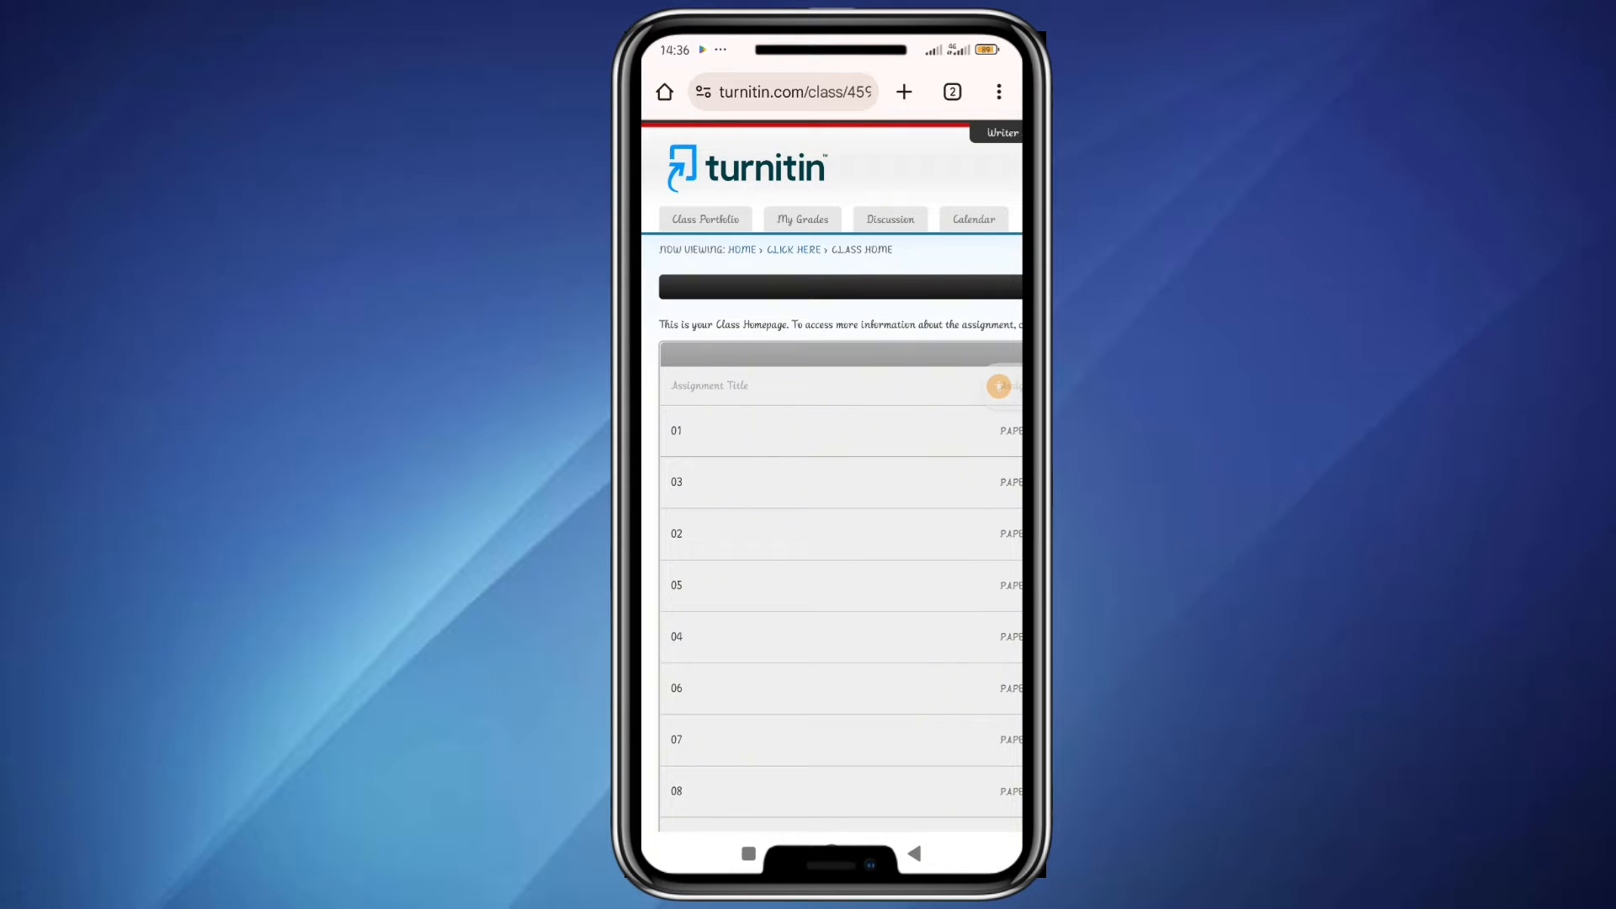
{"action": "scroll", "scroll_direction": "right", "scroll_amount": 3}
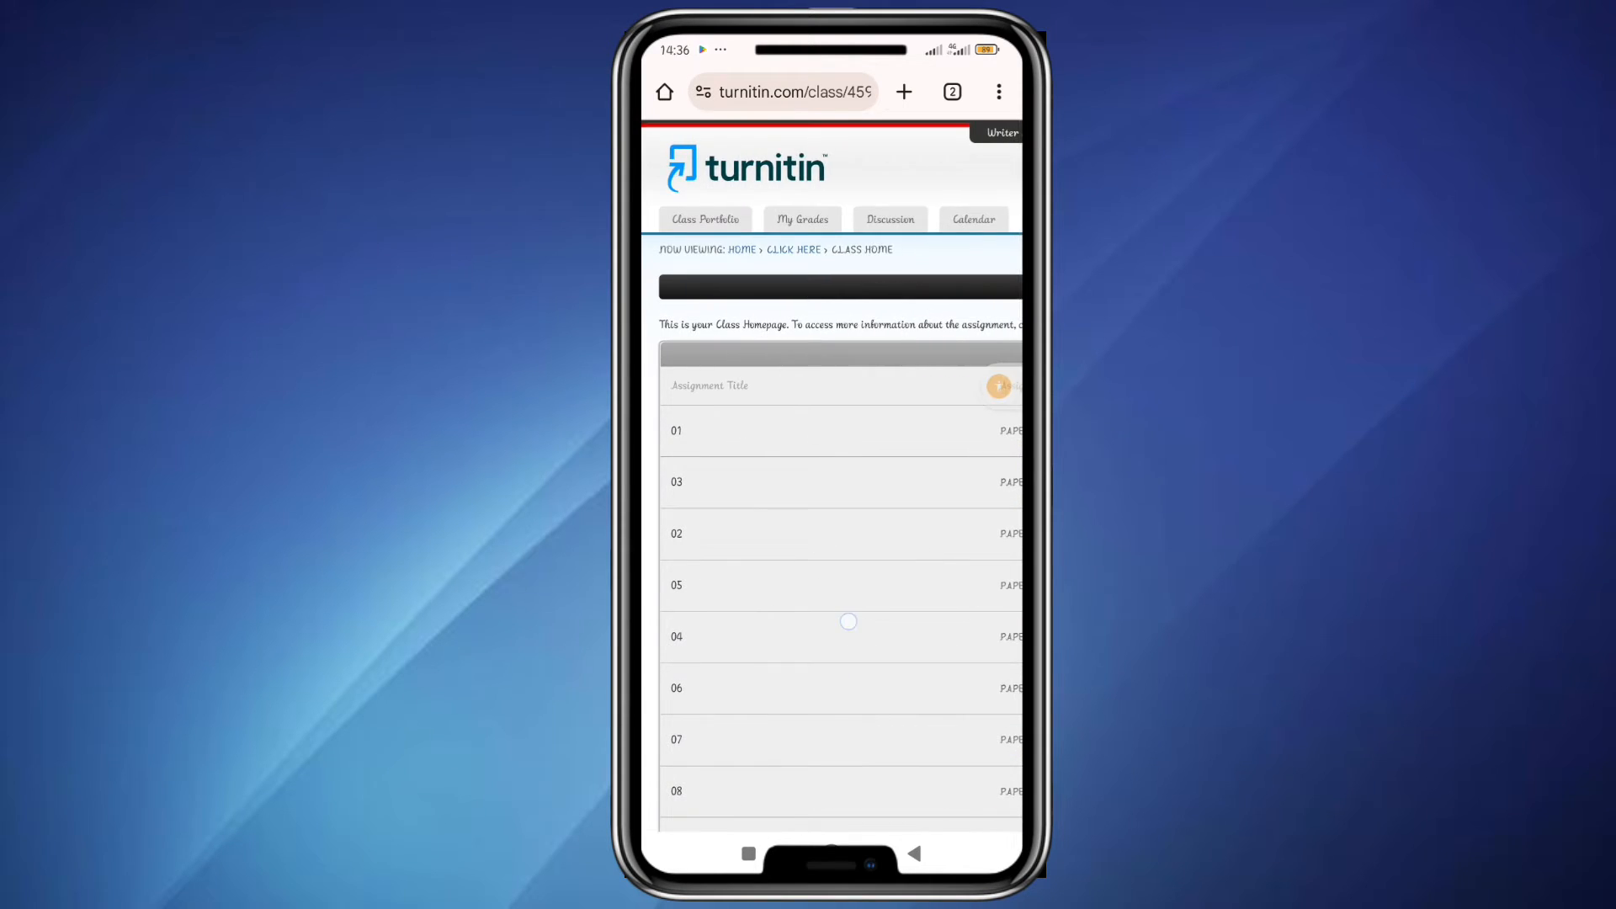
{"action": "scroll", "scroll_direction": "down", "scroll_amount": 3}
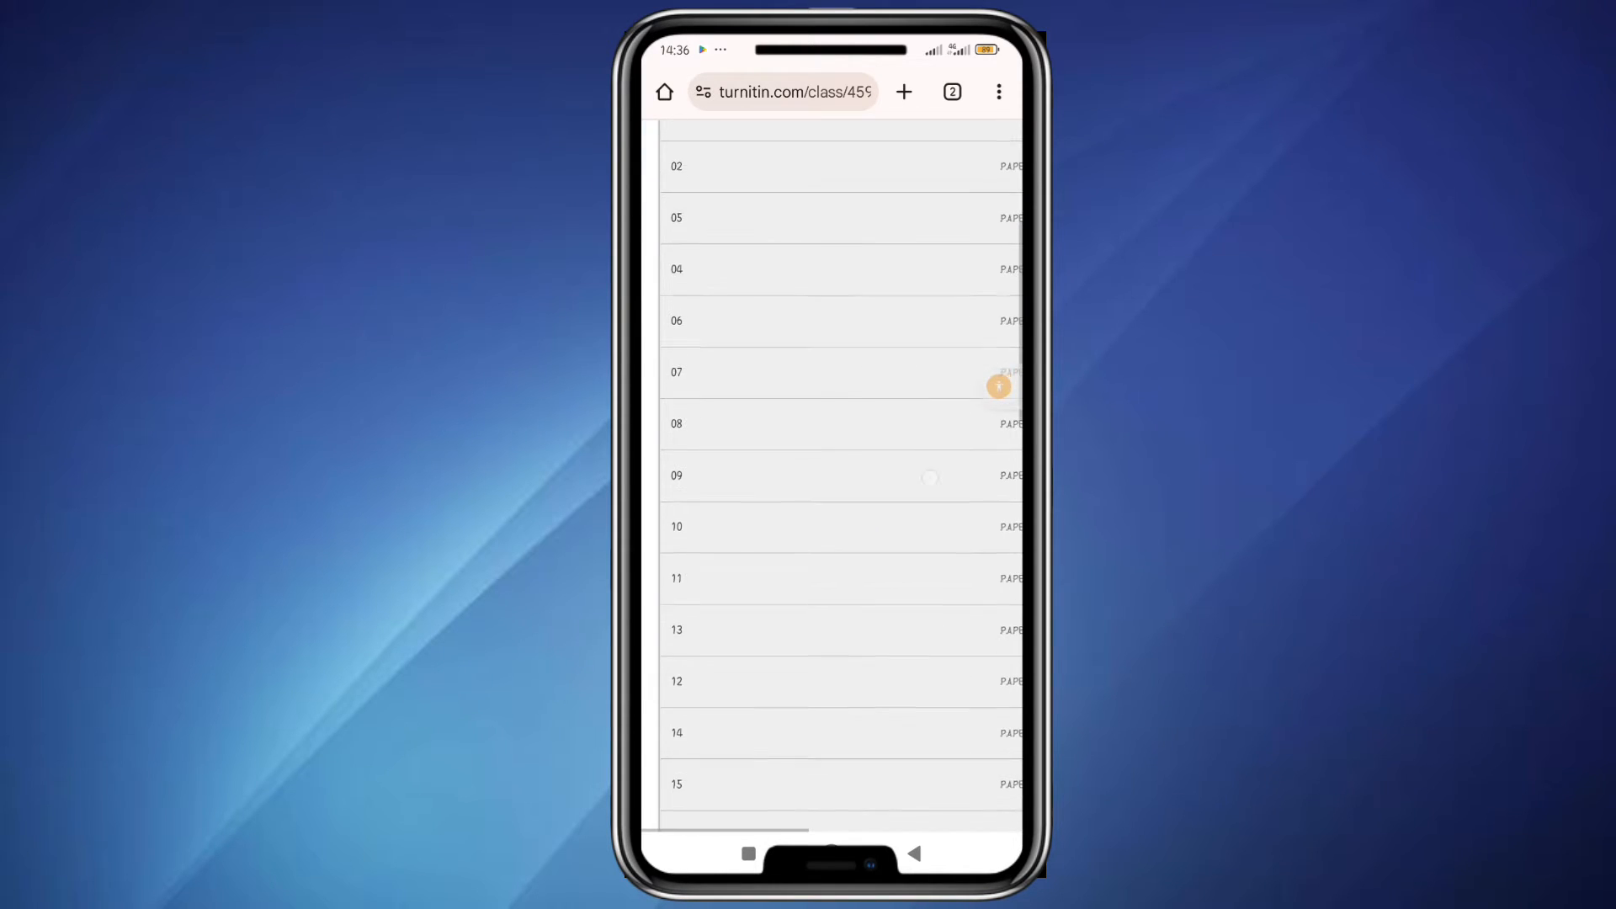
{"action": "scroll", "scroll_direction": "down", "scroll_amount": 3}
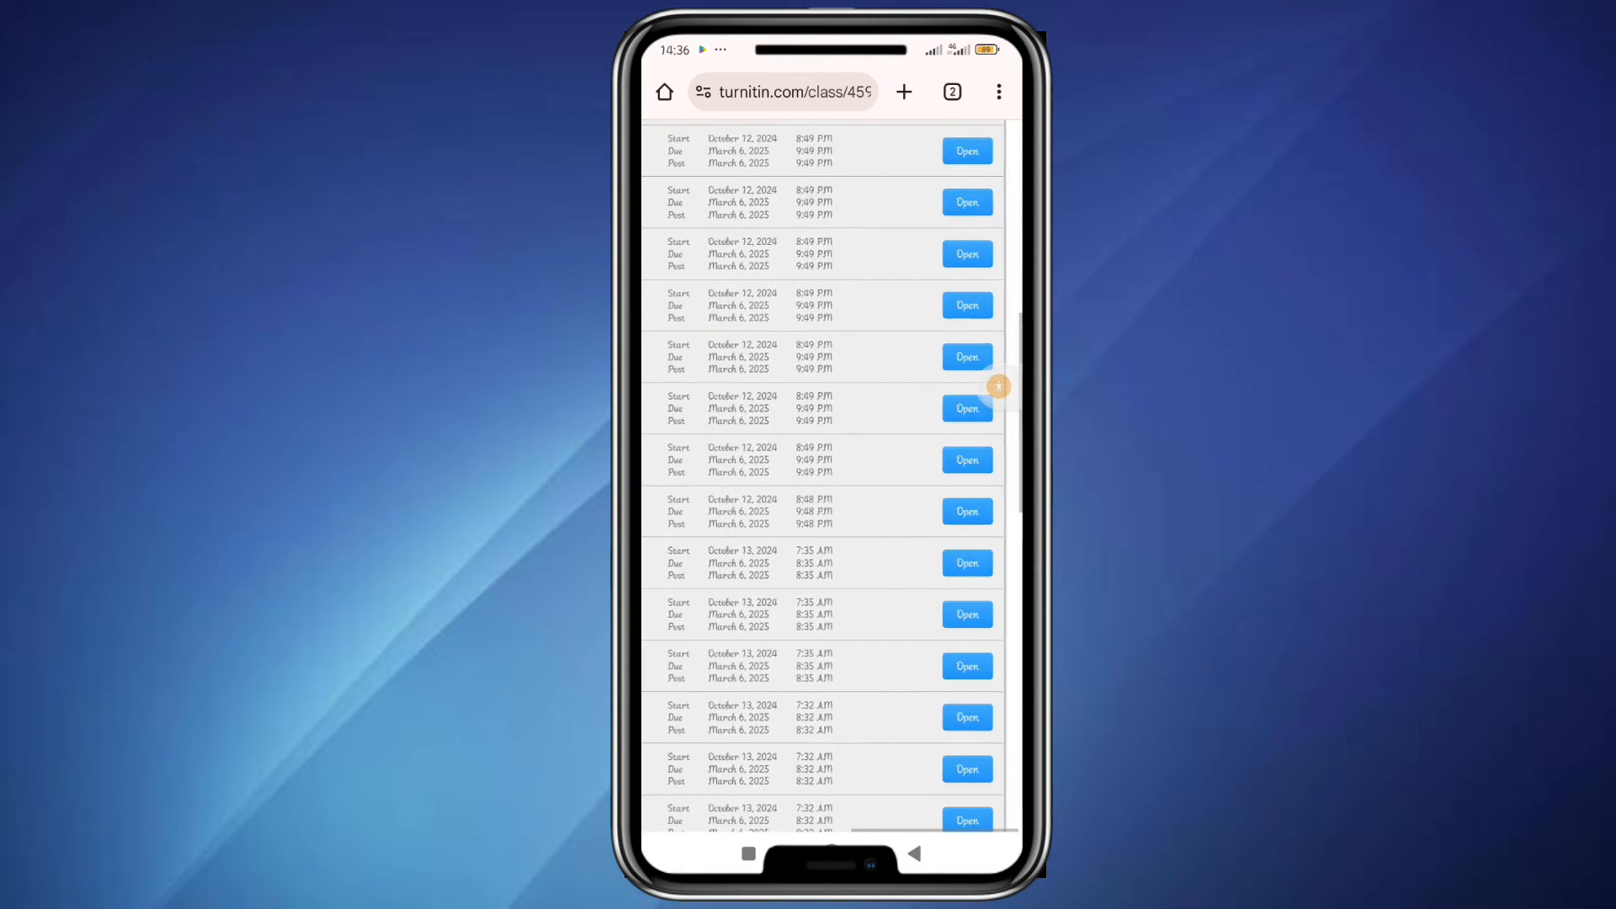
Open assignment 16's dashboard and start an Upload Submission, bringing up the updated EULA
{"action": "left_click", "coordinate": [966, 407]}
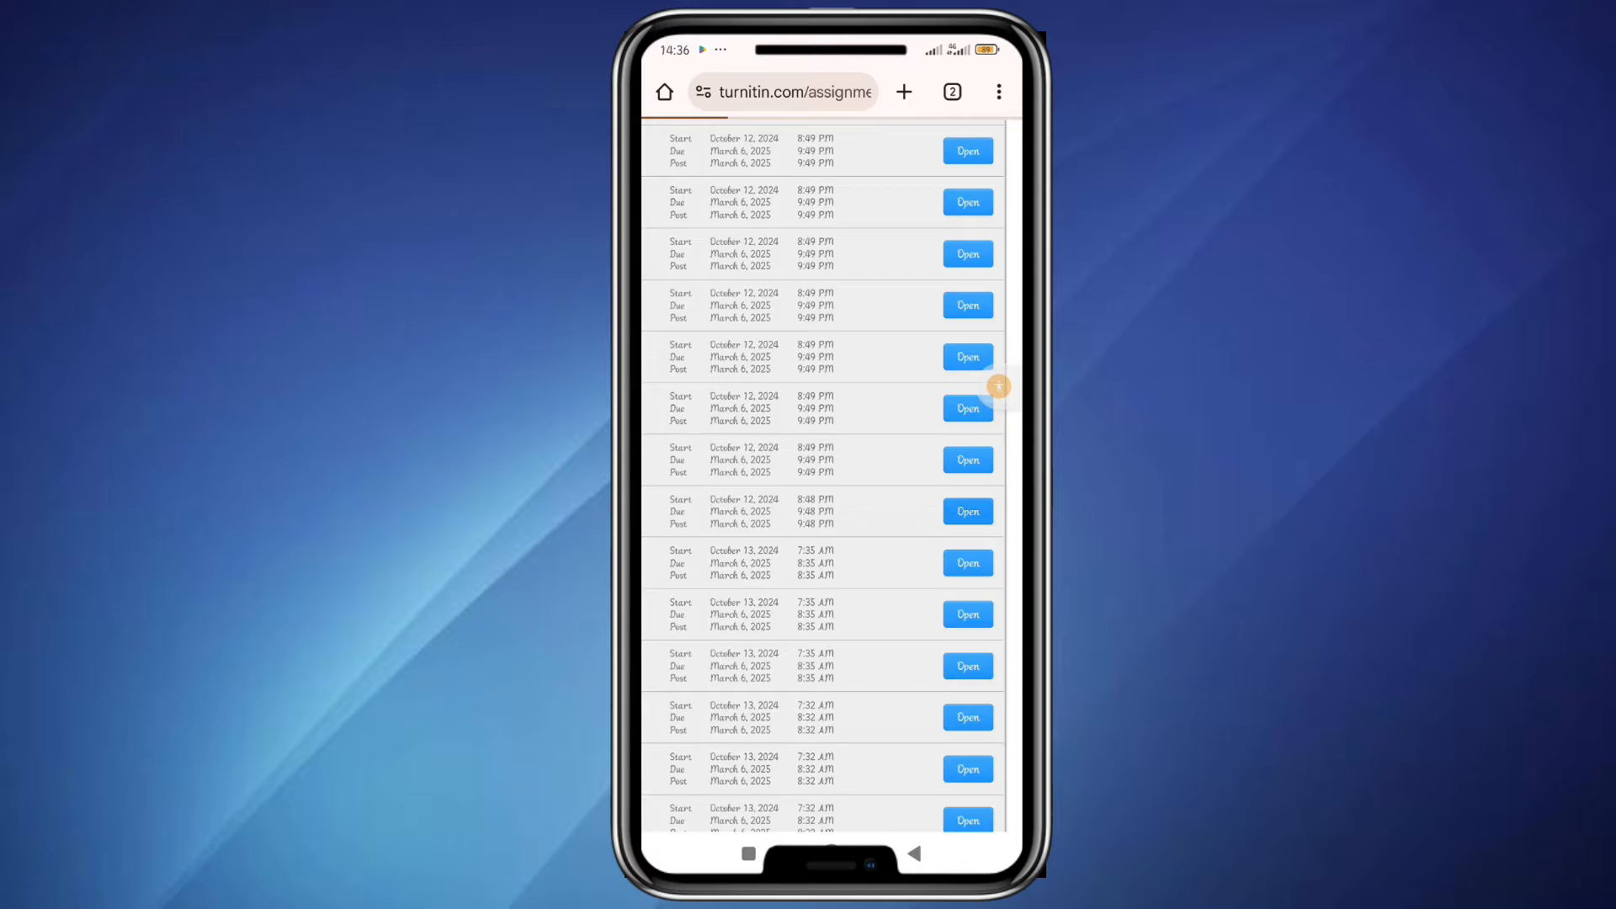
{"action": "left_click", "coordinate": [967, 150]}
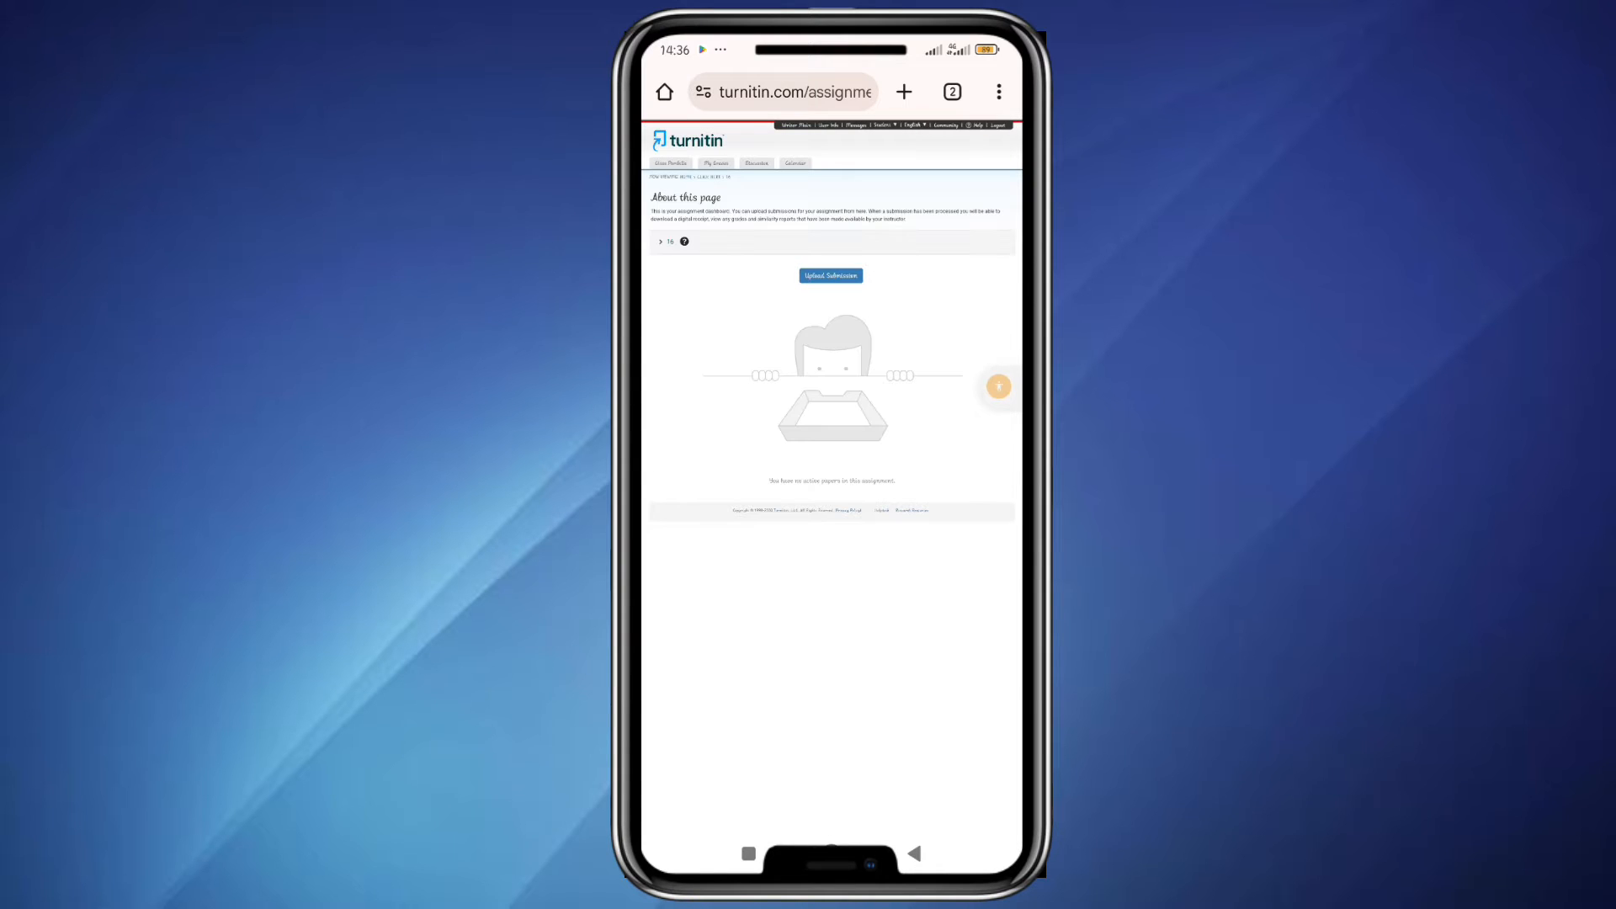
{"action": "scroll", "scroll_direction": "down", "scroll_amount": 3}
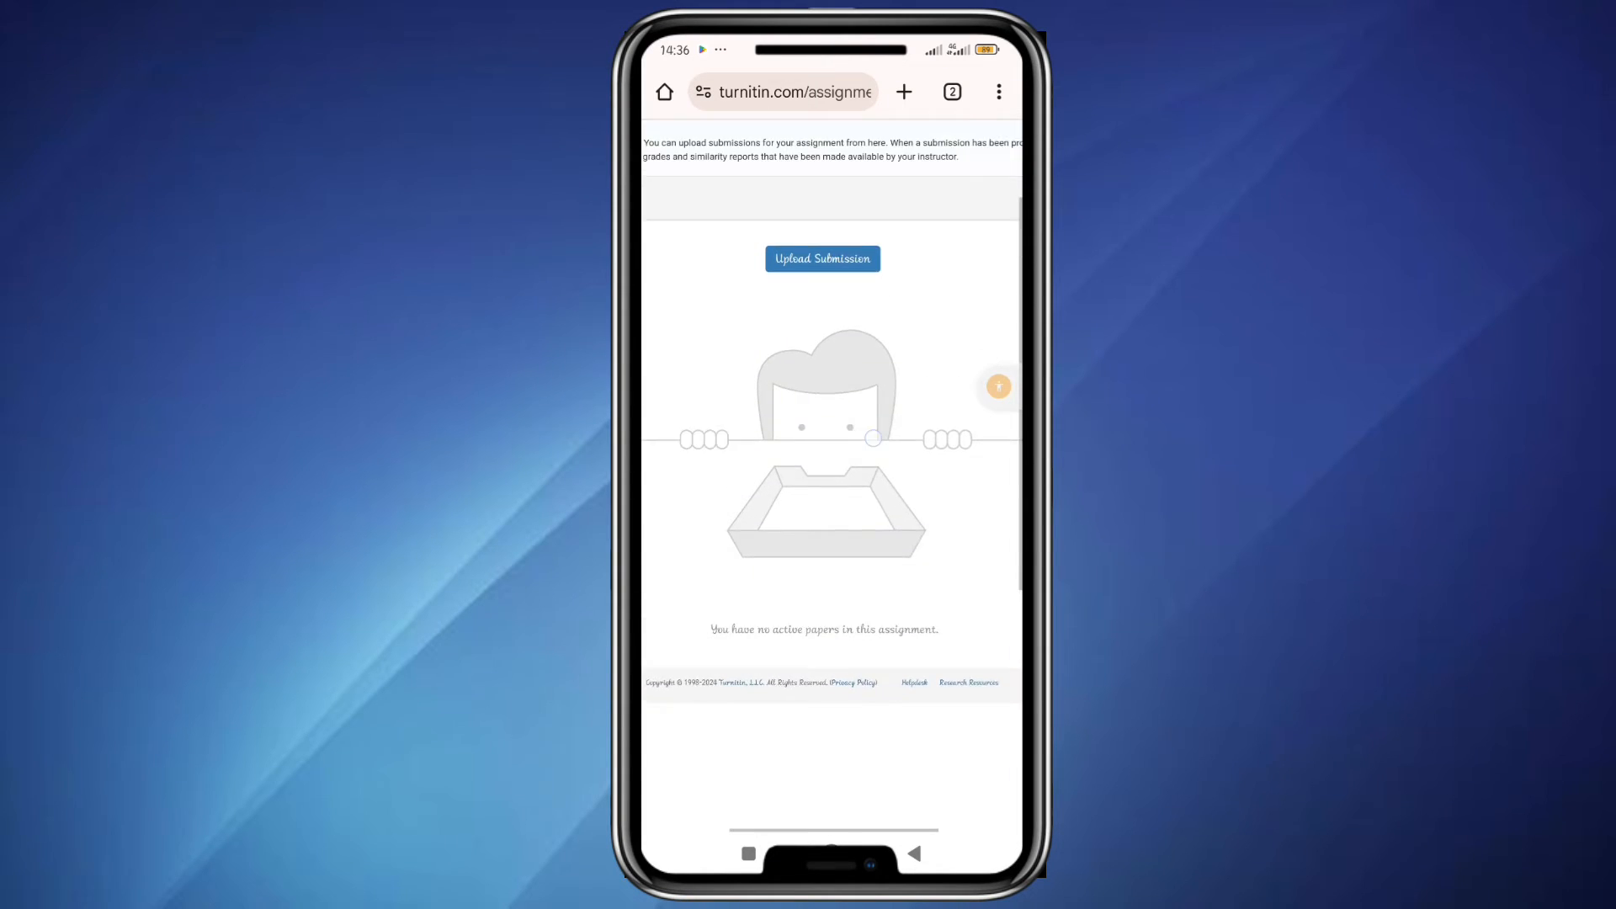
{"action": "scroll", "scroll_direction": "down", "scroll_amount": 3}
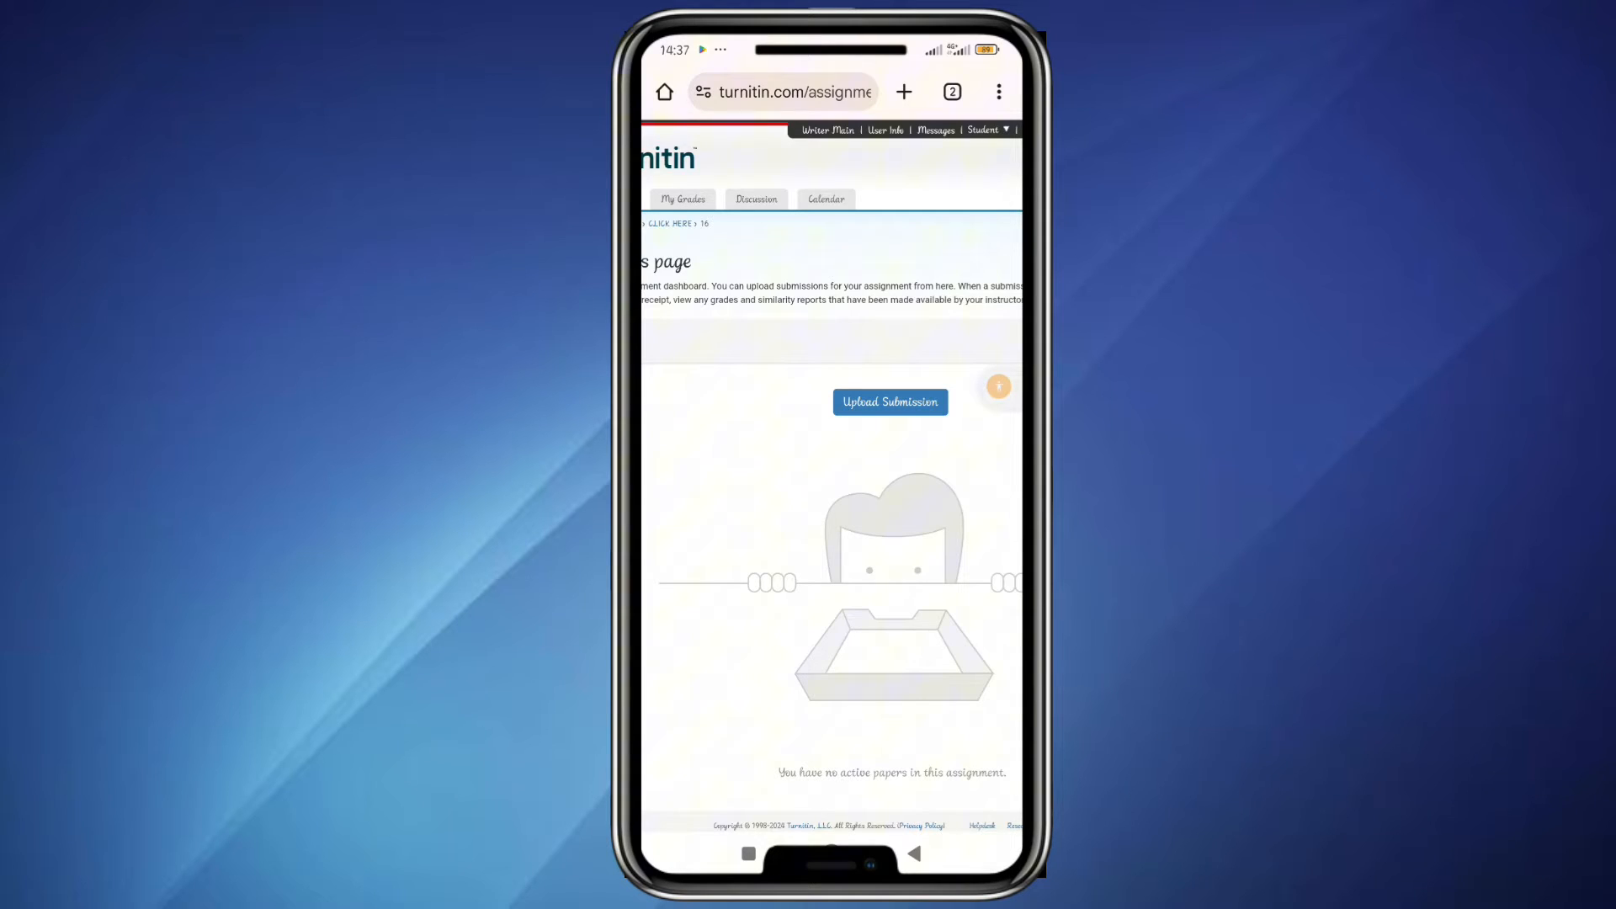
{"action": "left_click", "coordinate": [889, 403]}
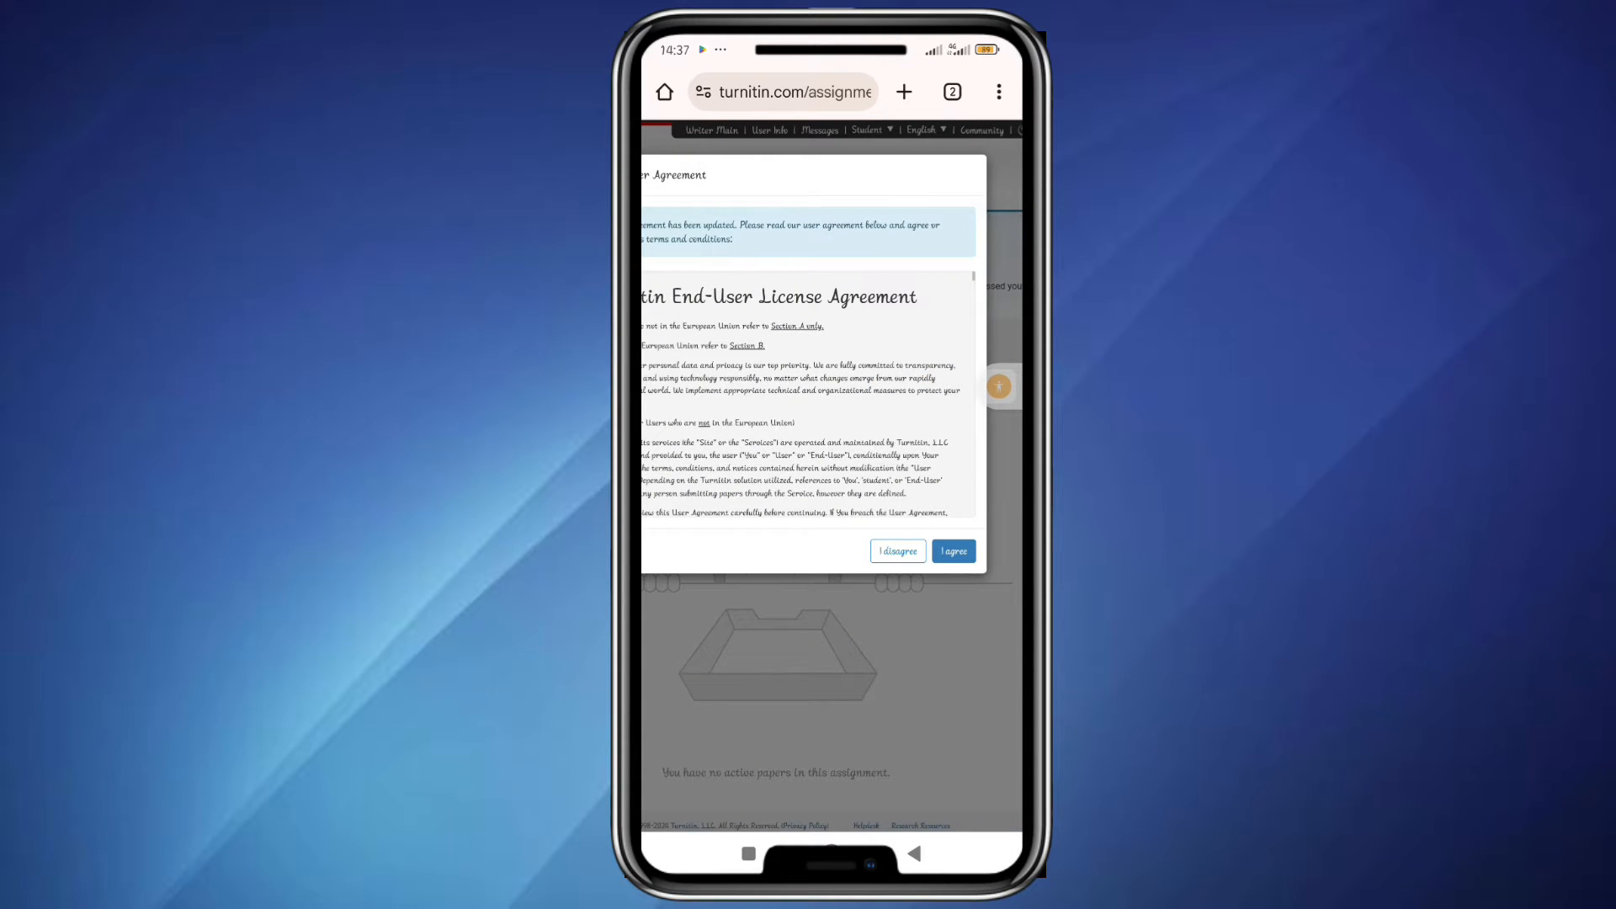
Agree to the updated EULA, start Upload Submission and choose a file from the phone
{"action": "left_click", "coordinate": [953, 551]}
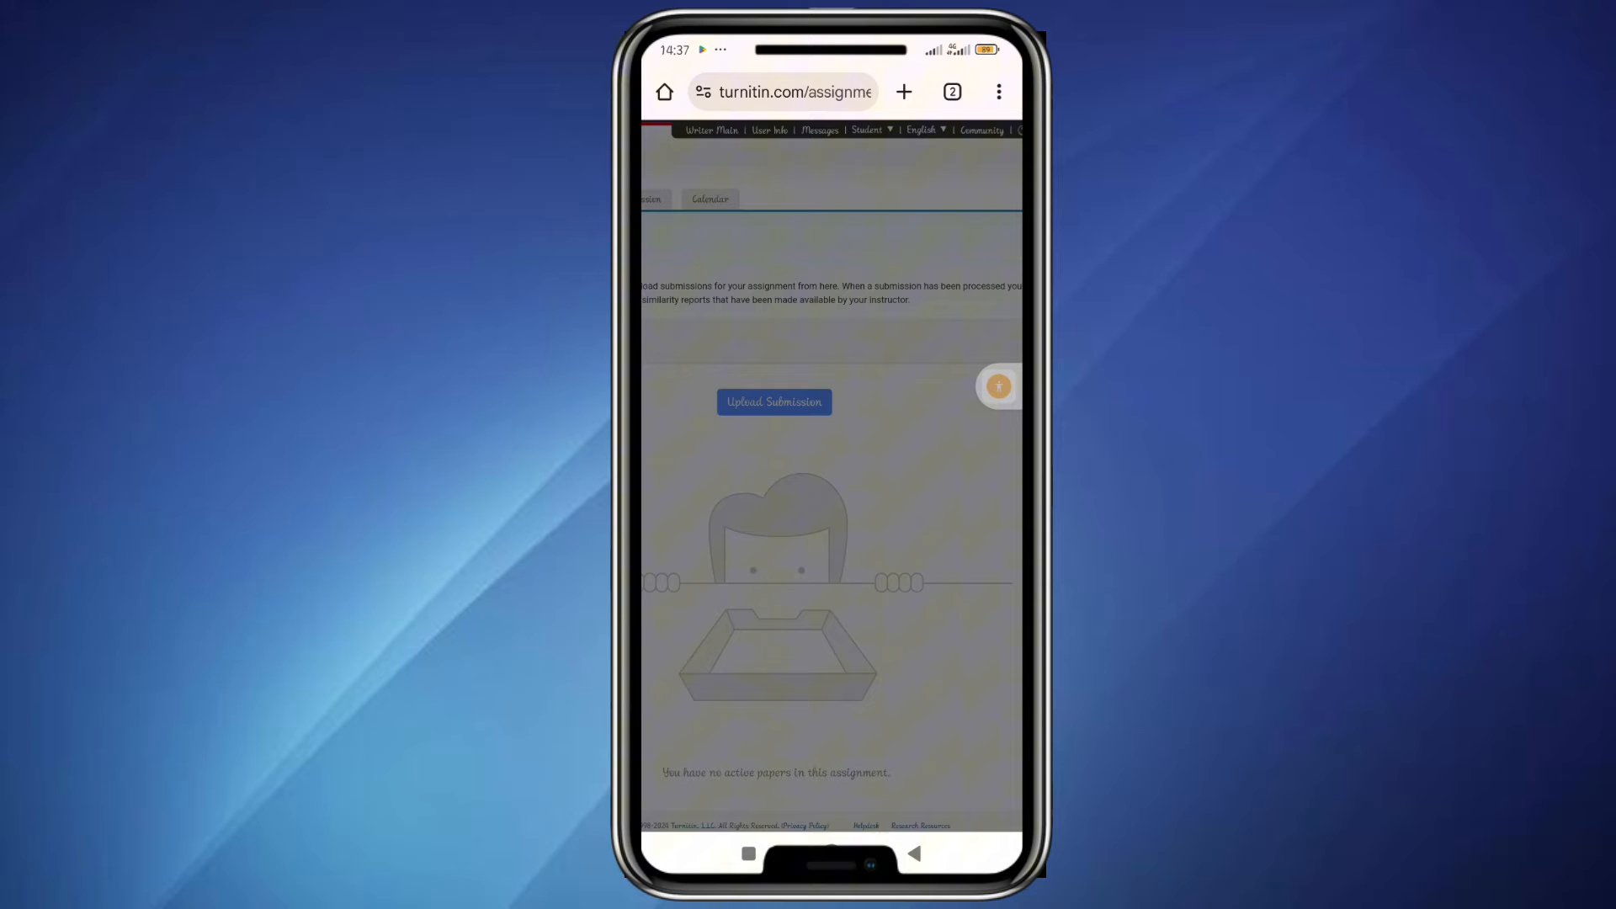
{"action": "left_click", "coordinate": [774, 402]}
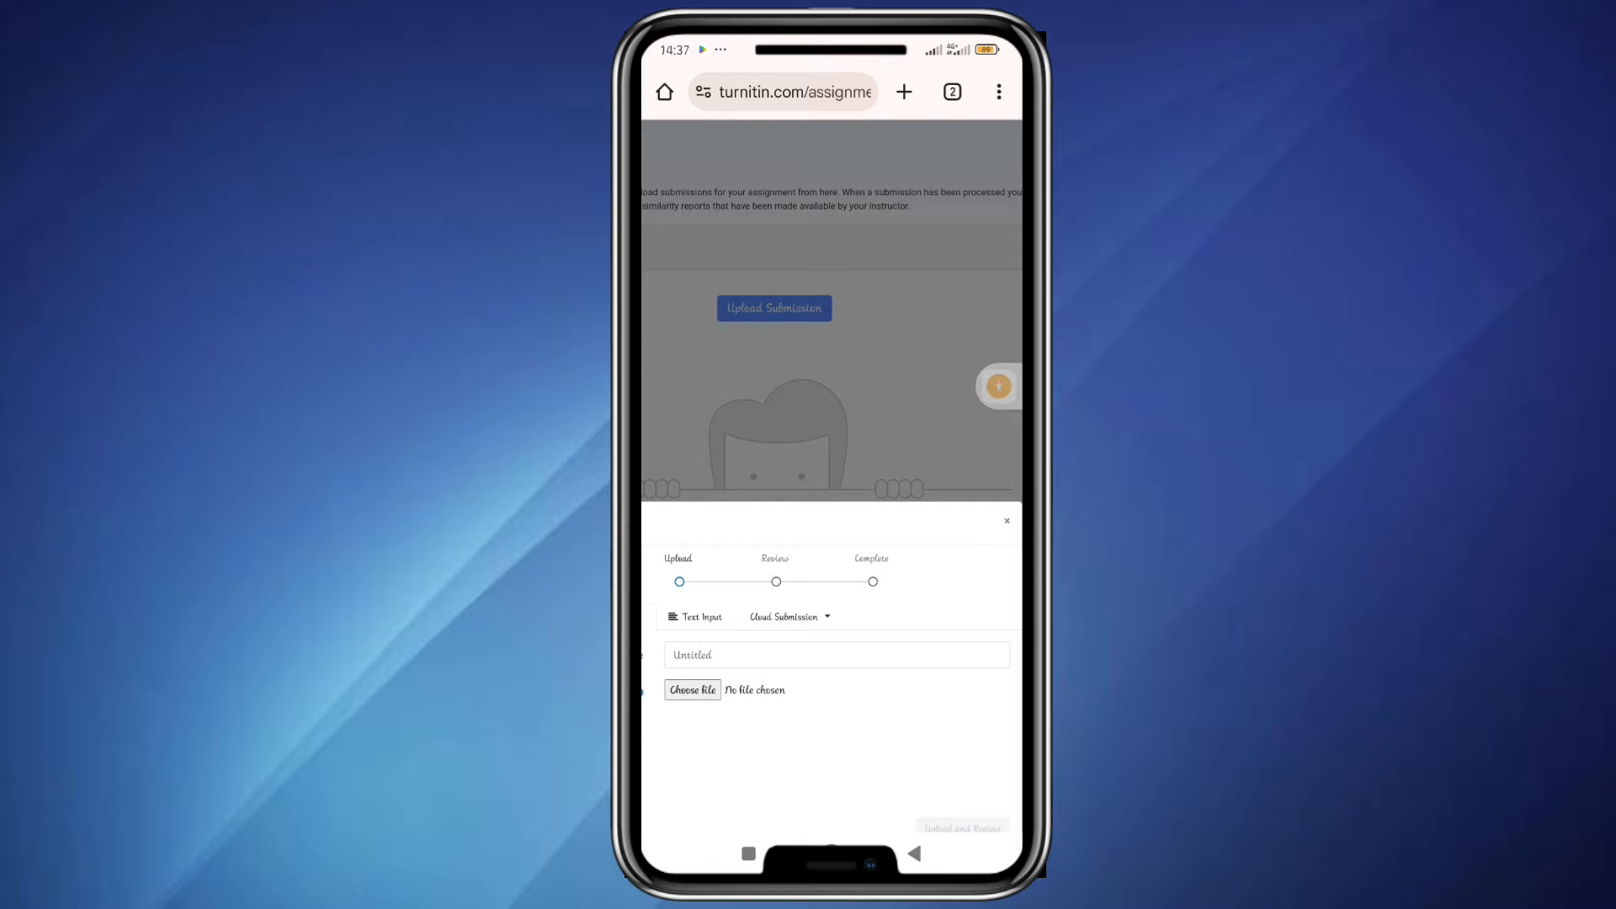
{"action": "left_click", "coordinate": [692, 691]}
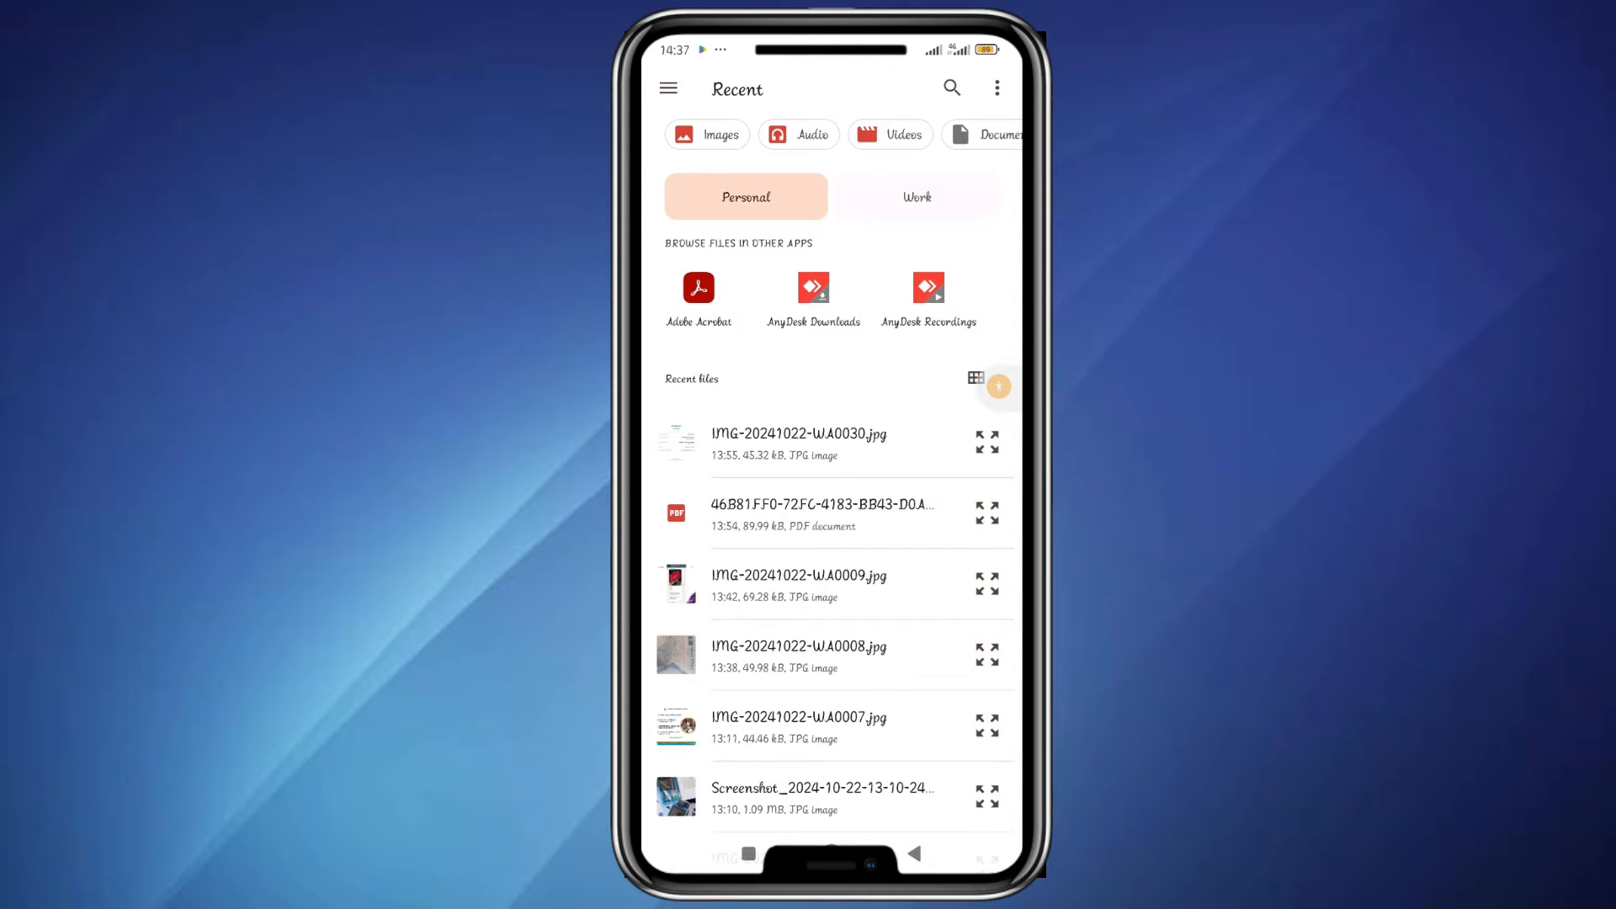
Pick CONSUMER.docx from the Recent files so it fills the upload form's title
{"action": "scroll", "scroll_direction": "down", "scroll_amount": 3}
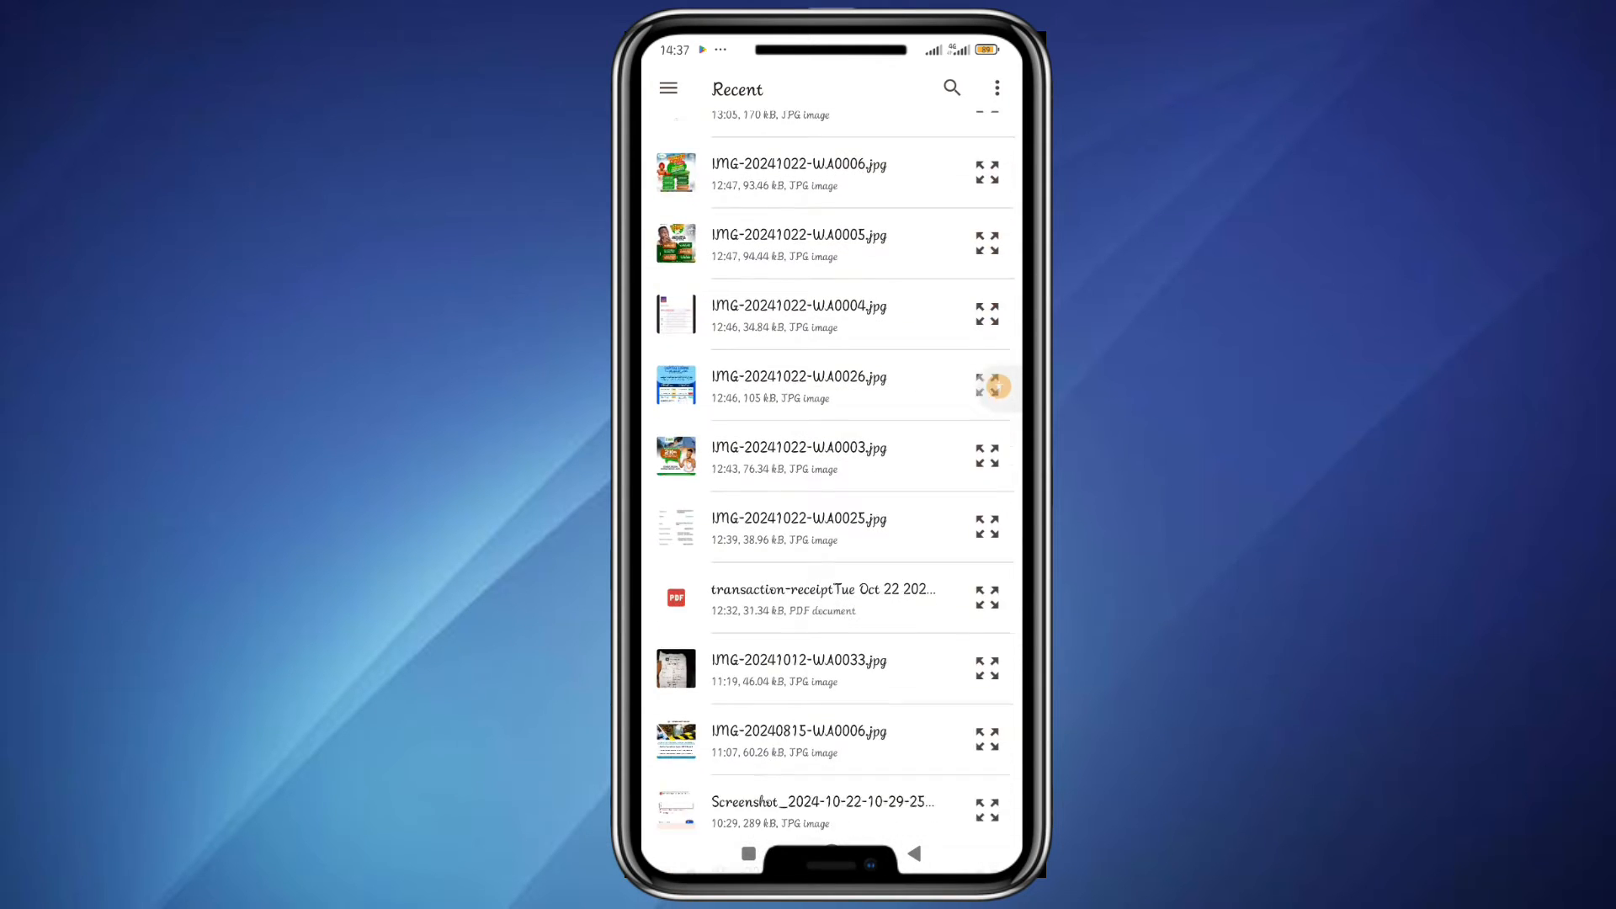
{"action": "scroll", "scroll_direction": "down", "scroll_amount": 3}
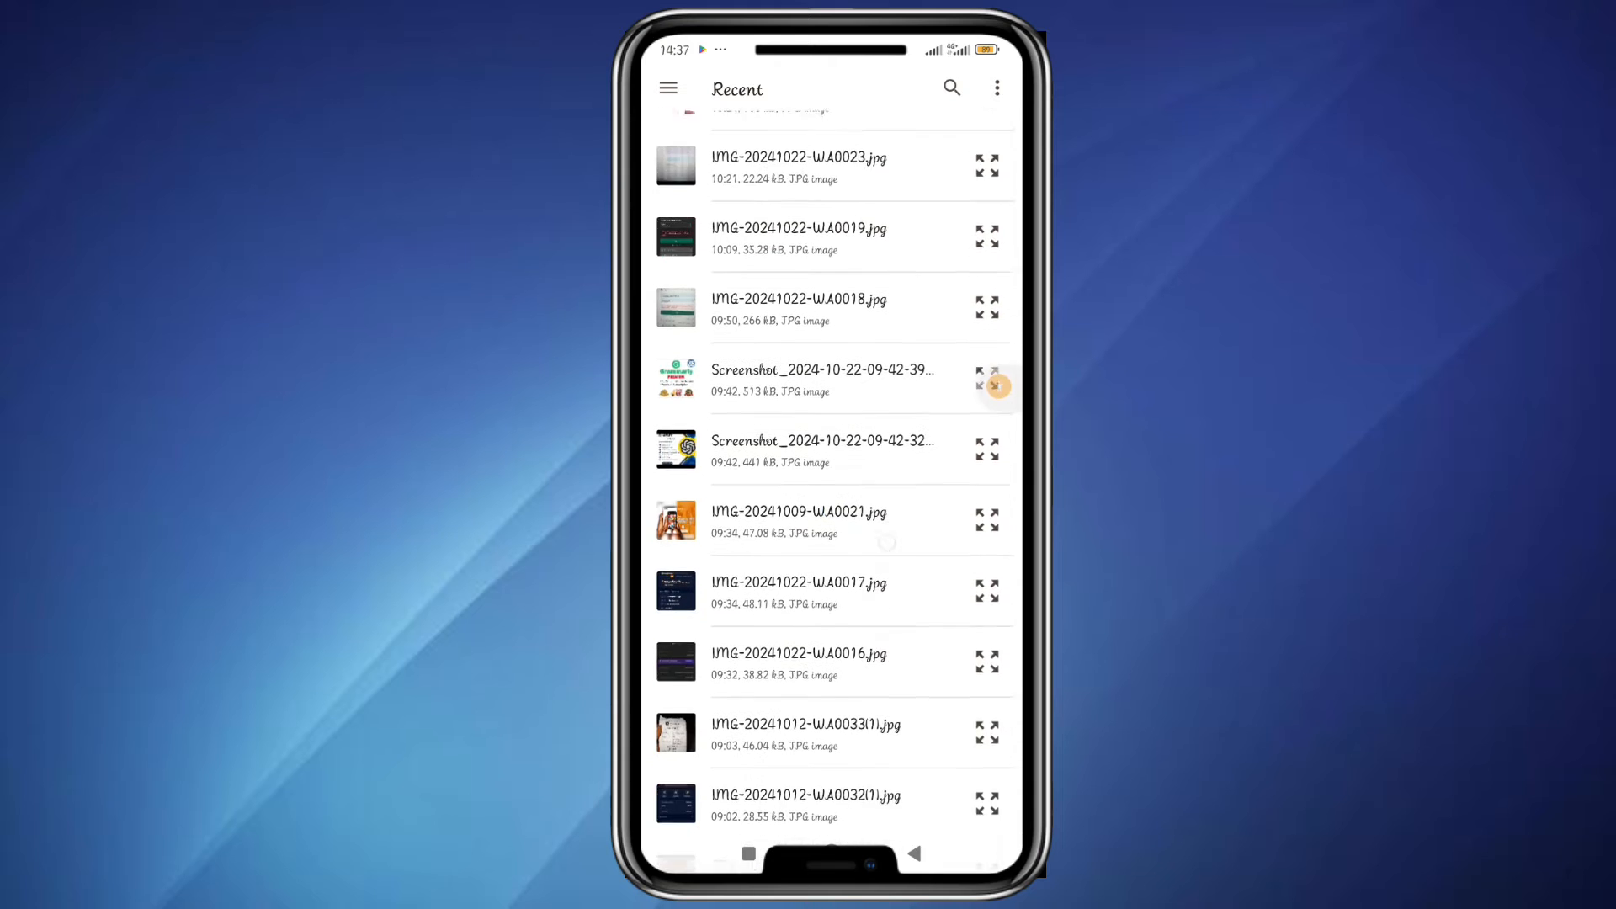
{"action": "scroll", "scroll_direction": "down", "scroll_amount": 3}
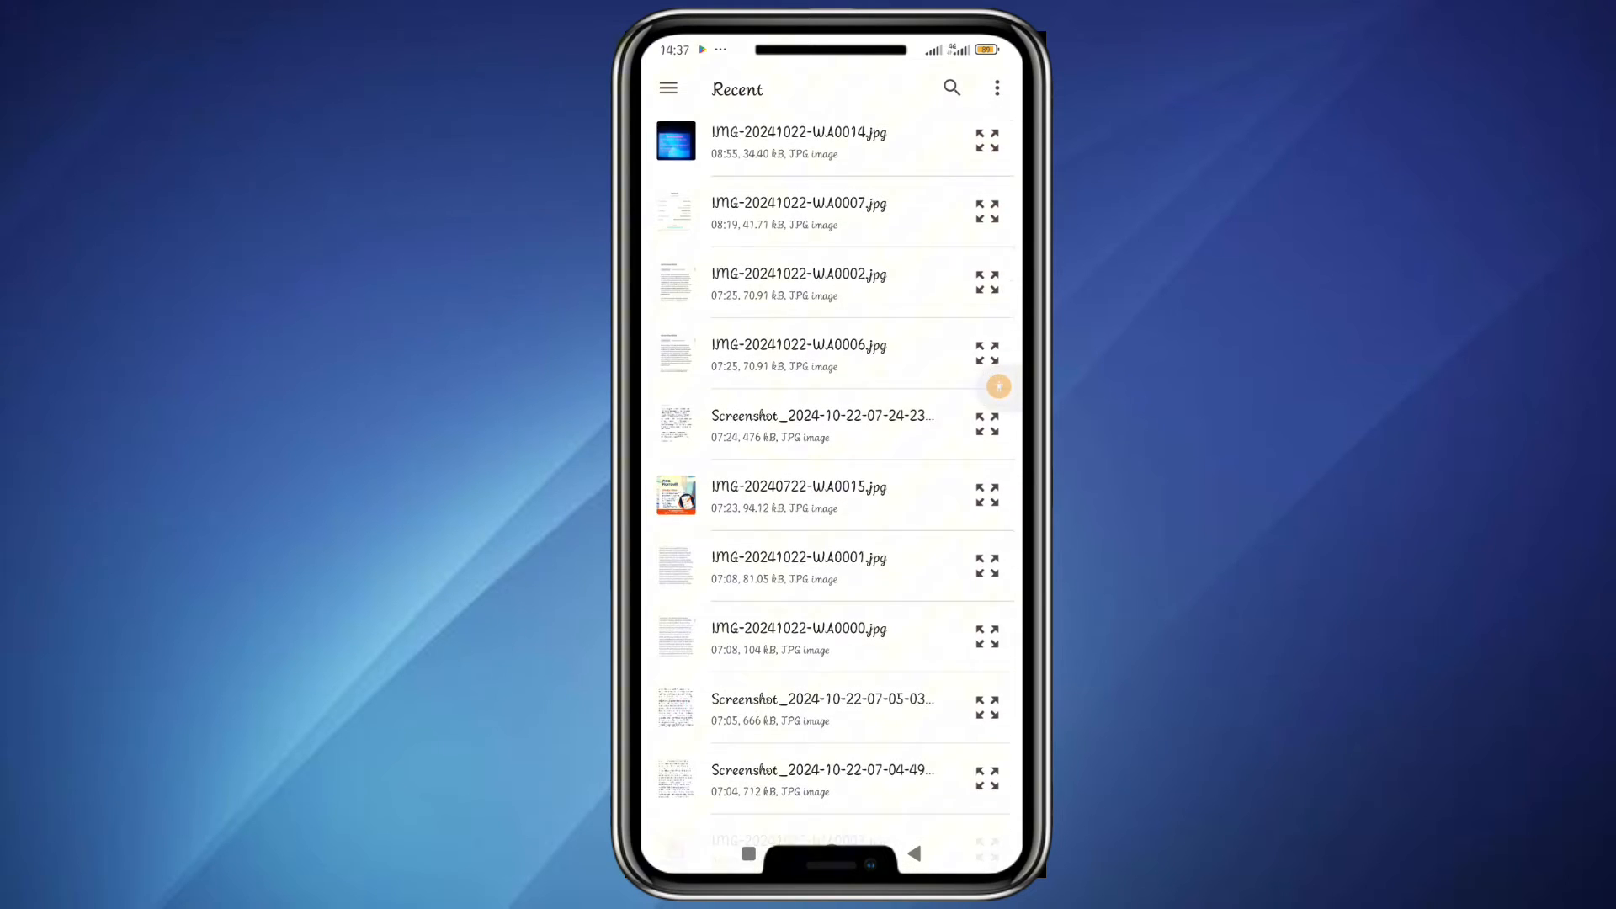
{"action": "scroll", "scroll_direction": "down", "scroll_amount": 3}
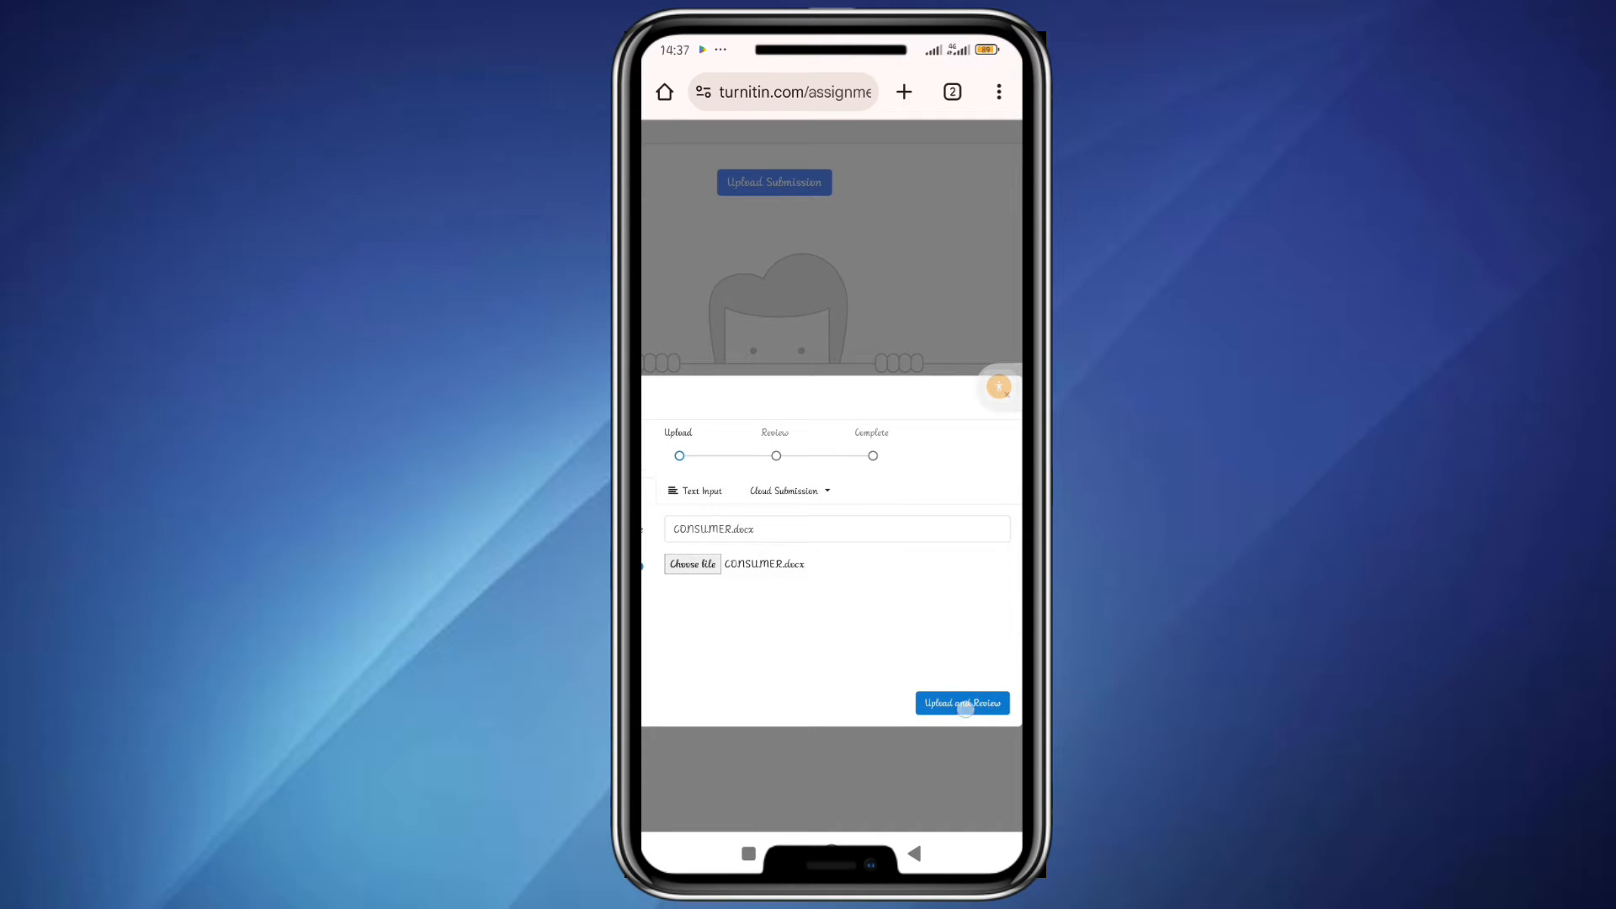
Upload and Review CONSUMER.docx, reaching its 41-page preview
{"action": "left_click", "coordinate": [961, 704]}
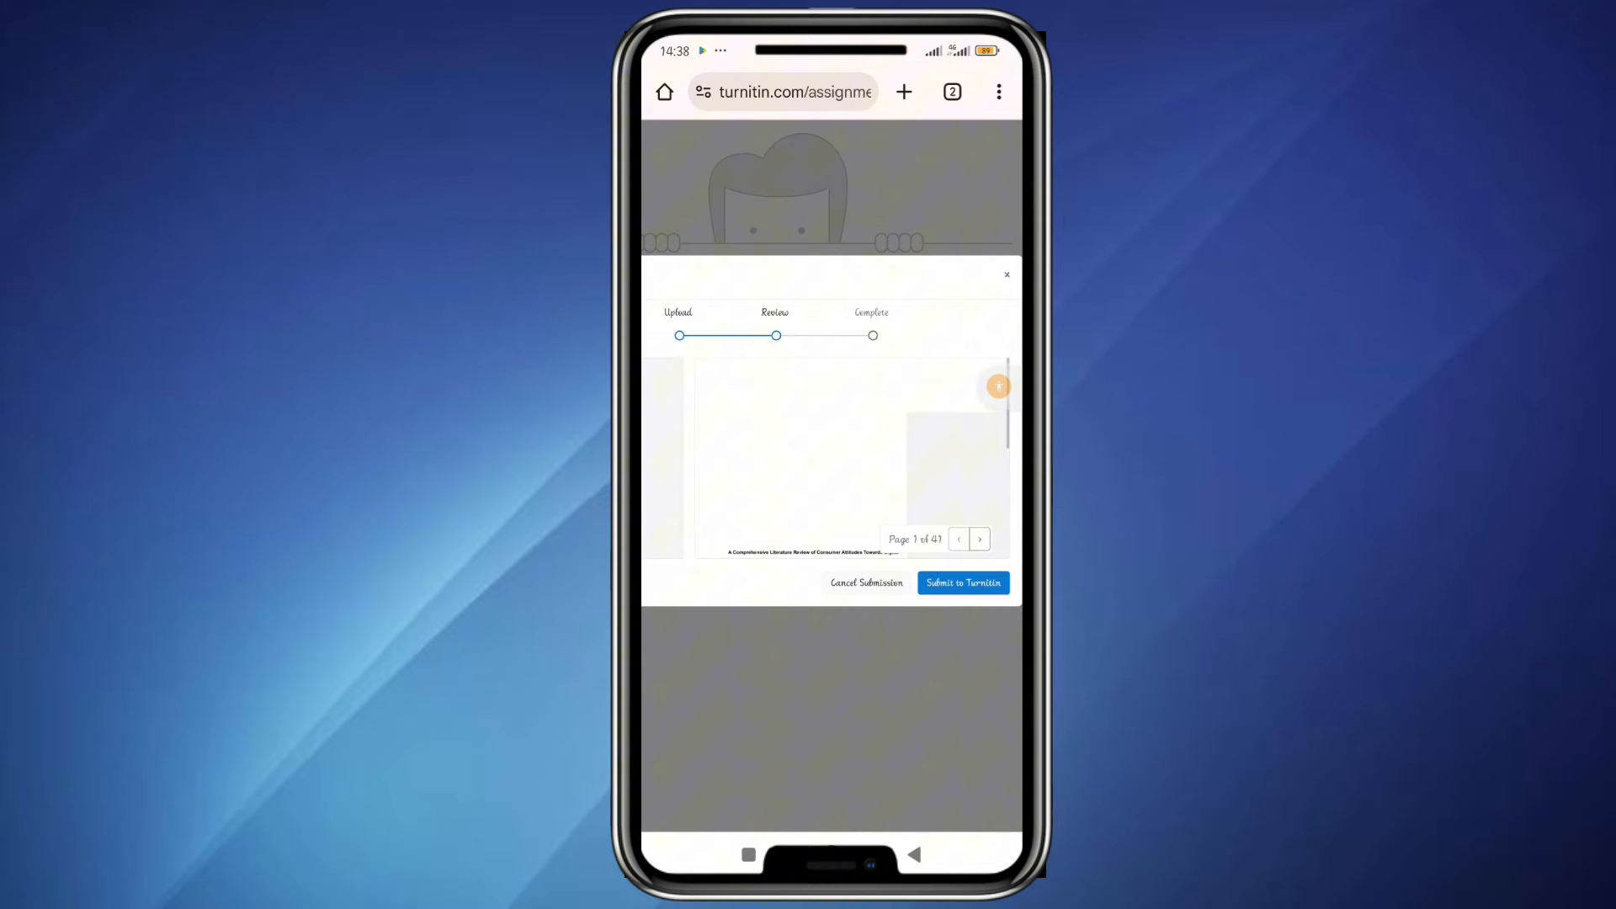
Submit the paper to Turnitin and dismiss the Submission Complete notice
{"action": "left_click", "coordinate": [963, 583]}
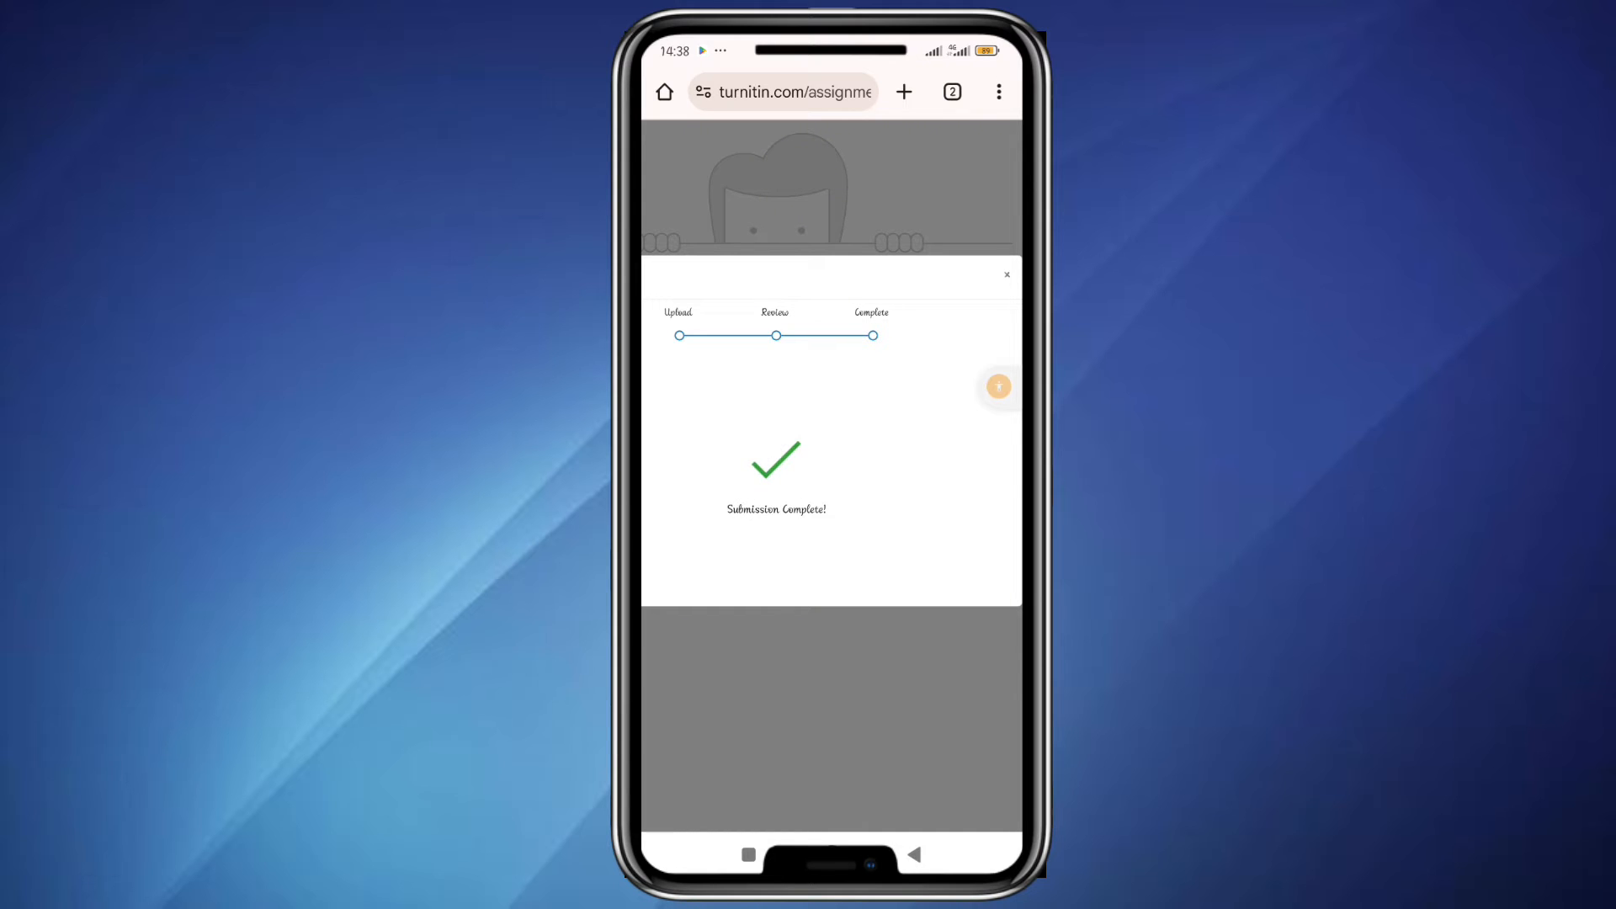
{"action": "left_click", "coordinate": [1007, 274]}
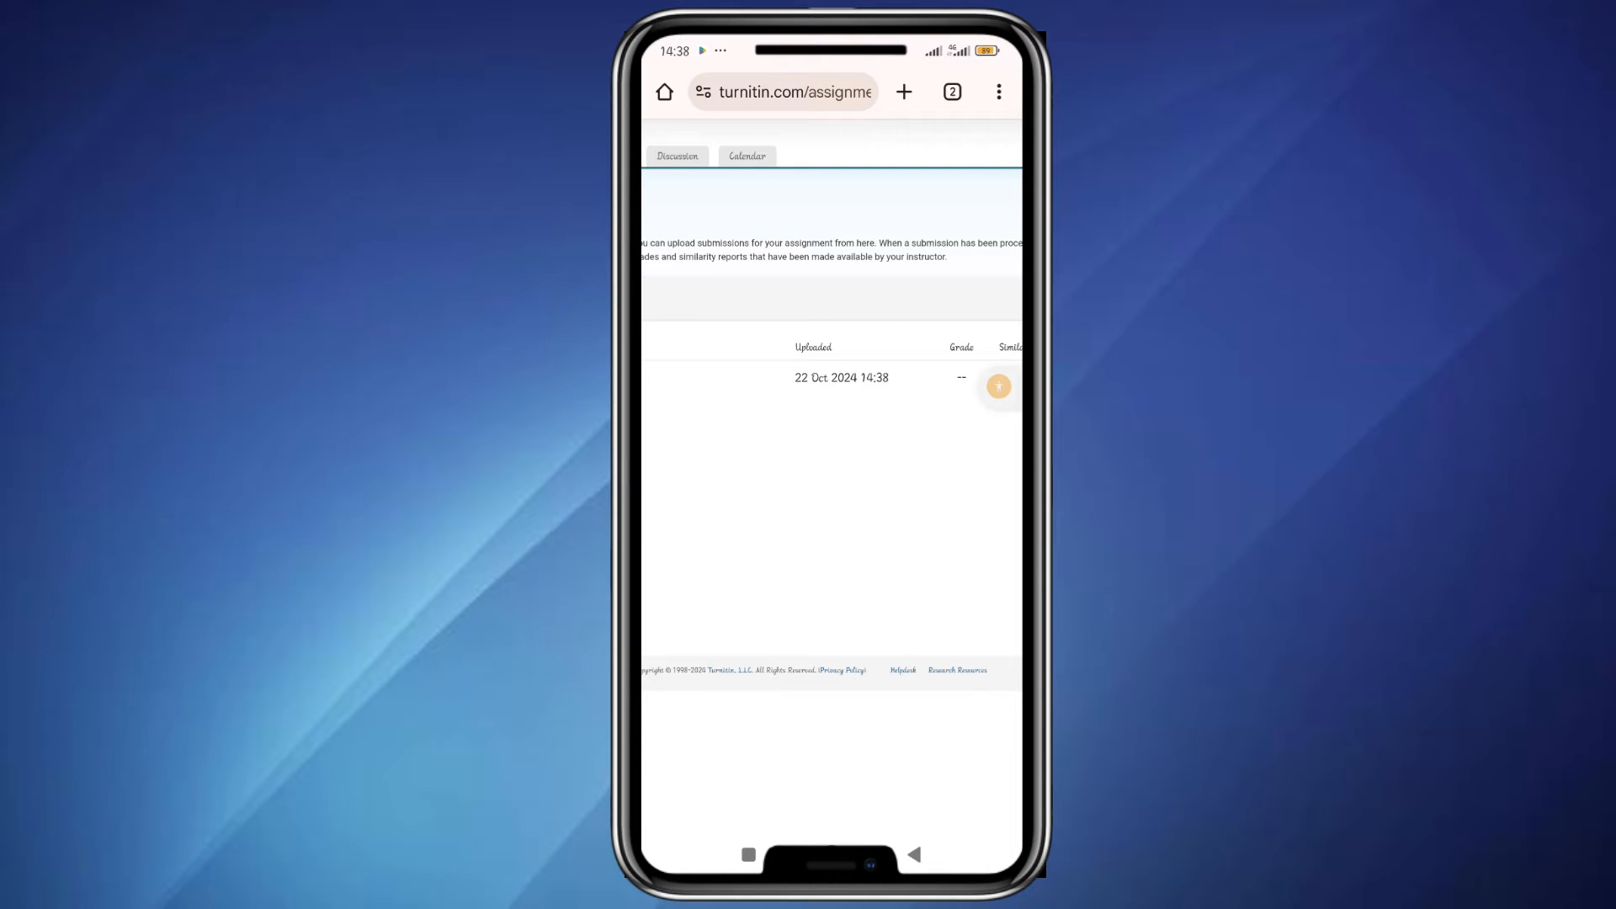
{"action": "scroll", "scroll_direction": "right", "scroll_amount": 3}
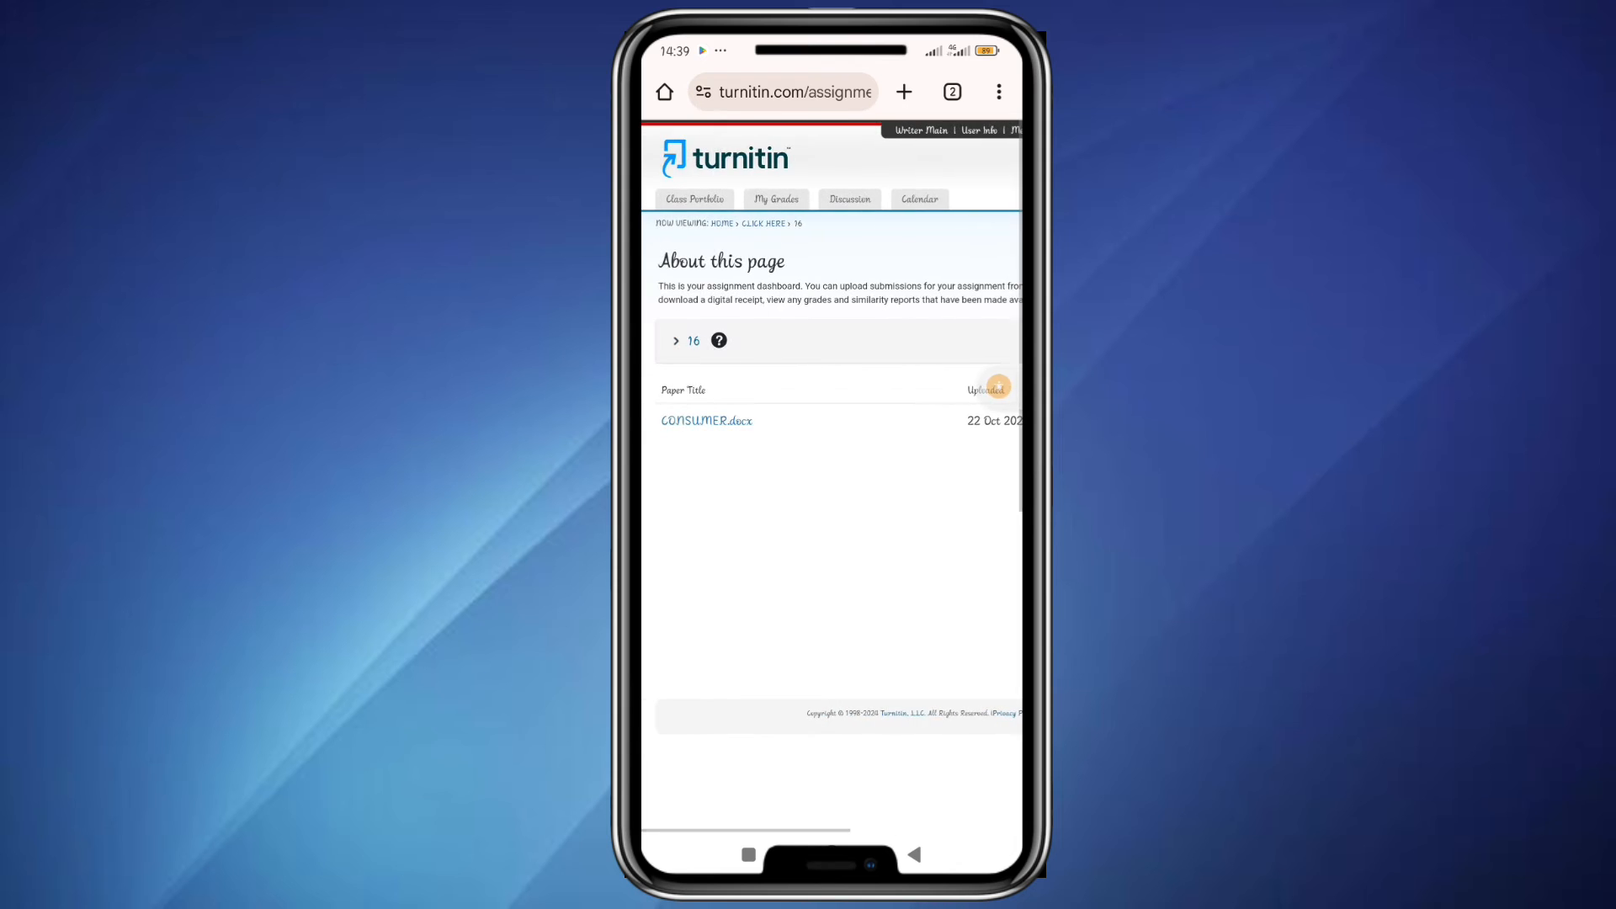
{"action": "scroll", "scroll_direction": "right", "scroll_amount": 3}
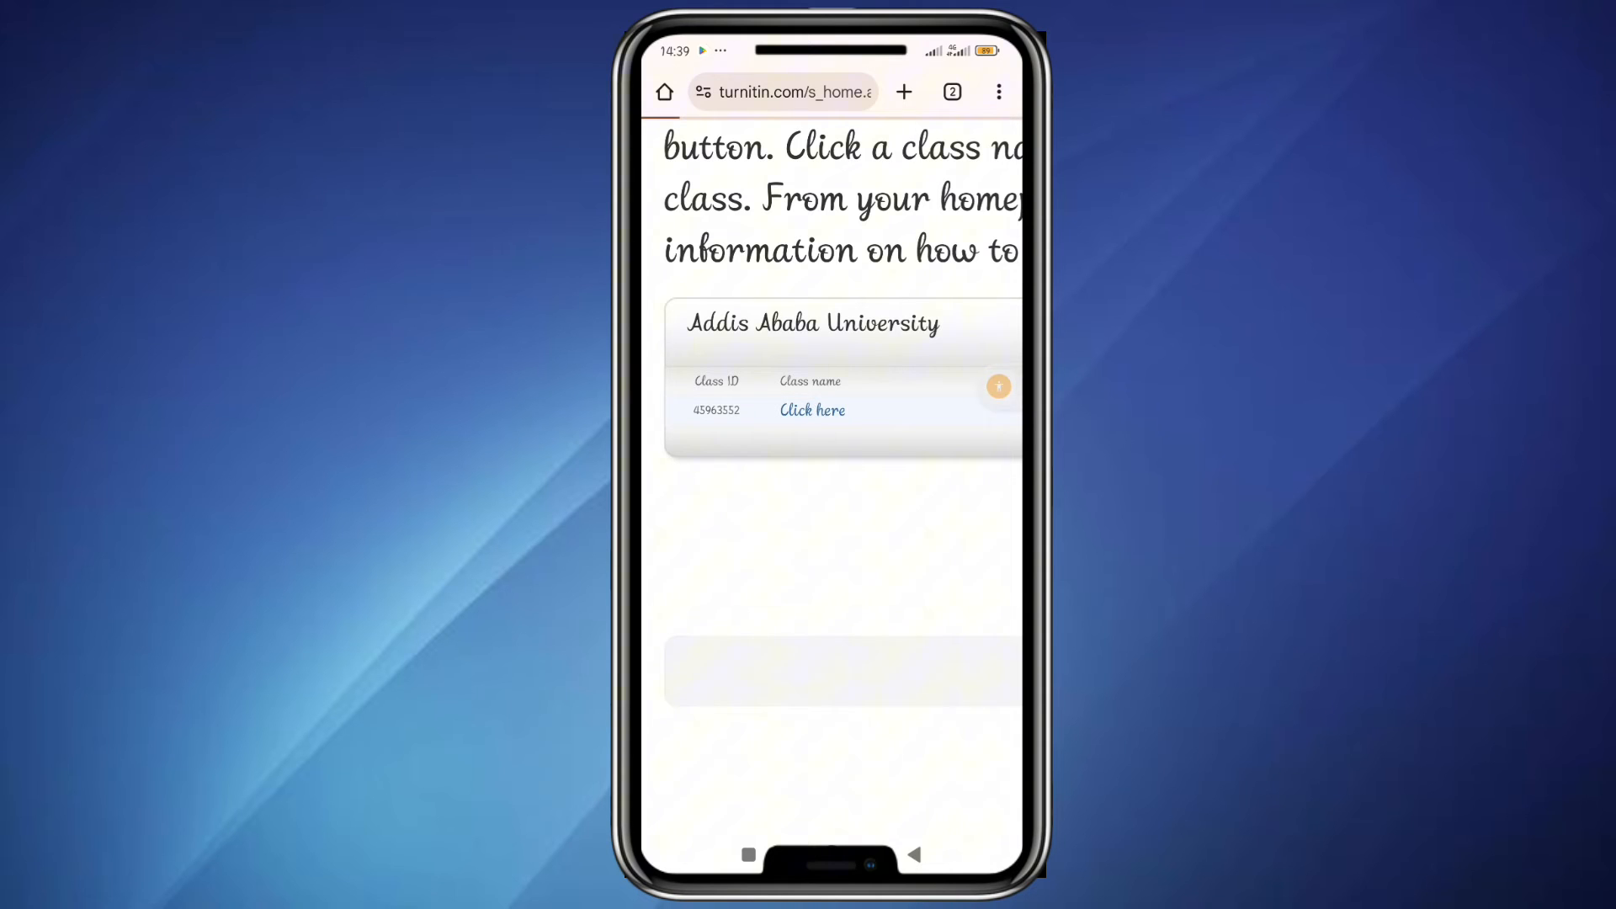
{"action": "left_click", "coordinate": [811, 411]}
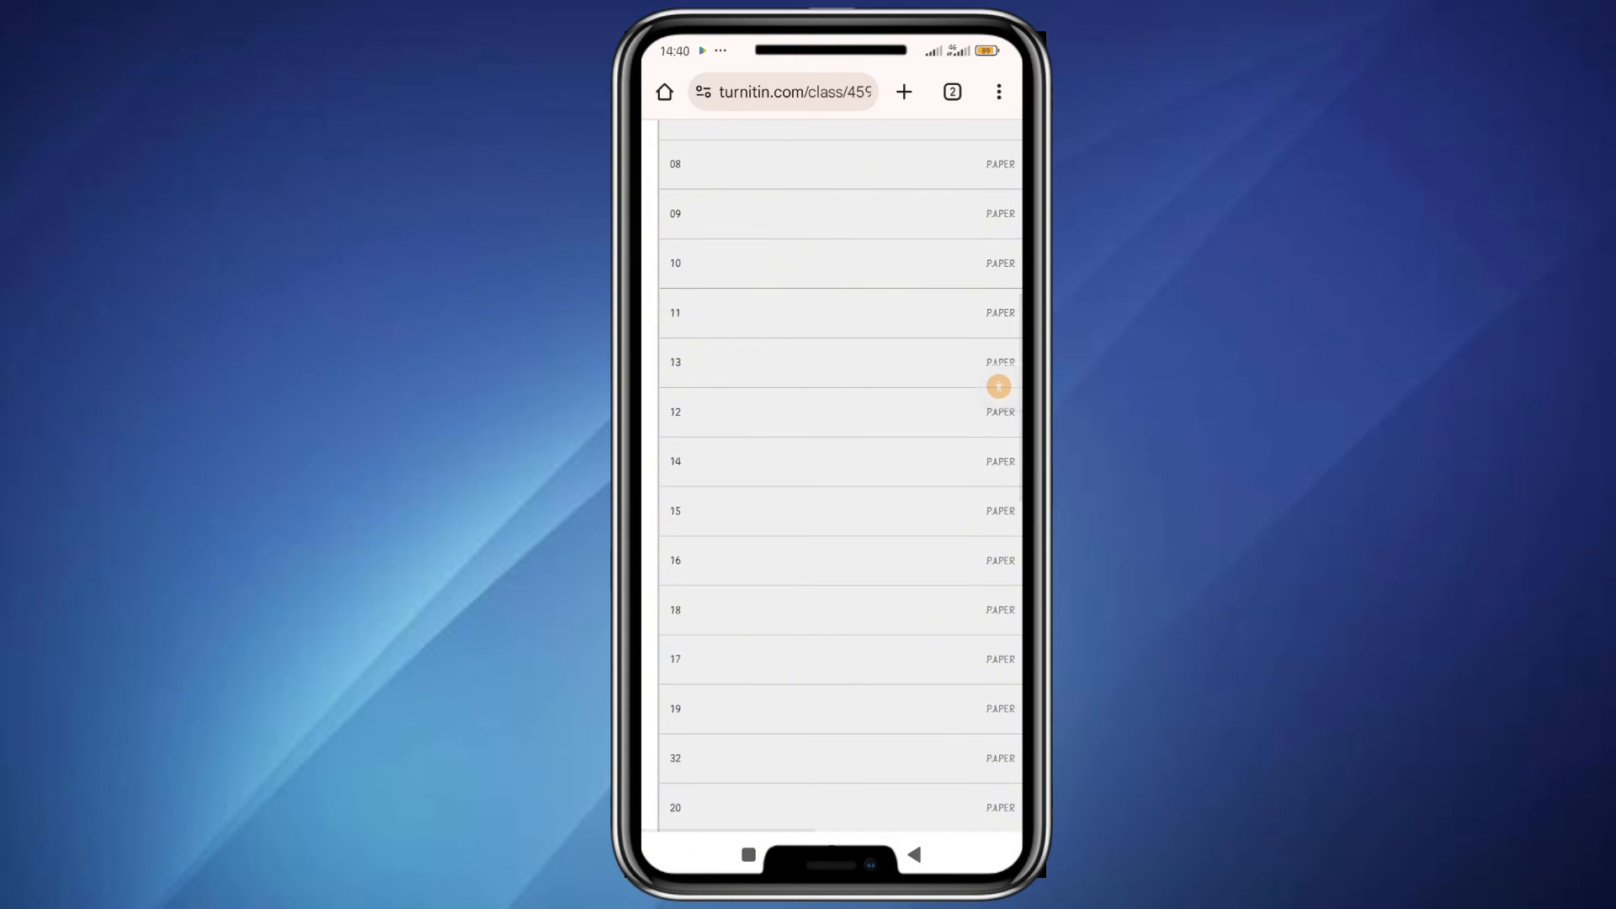
{"action": "scroll", "scroll_direction": "down", "scroll_amount": 3}
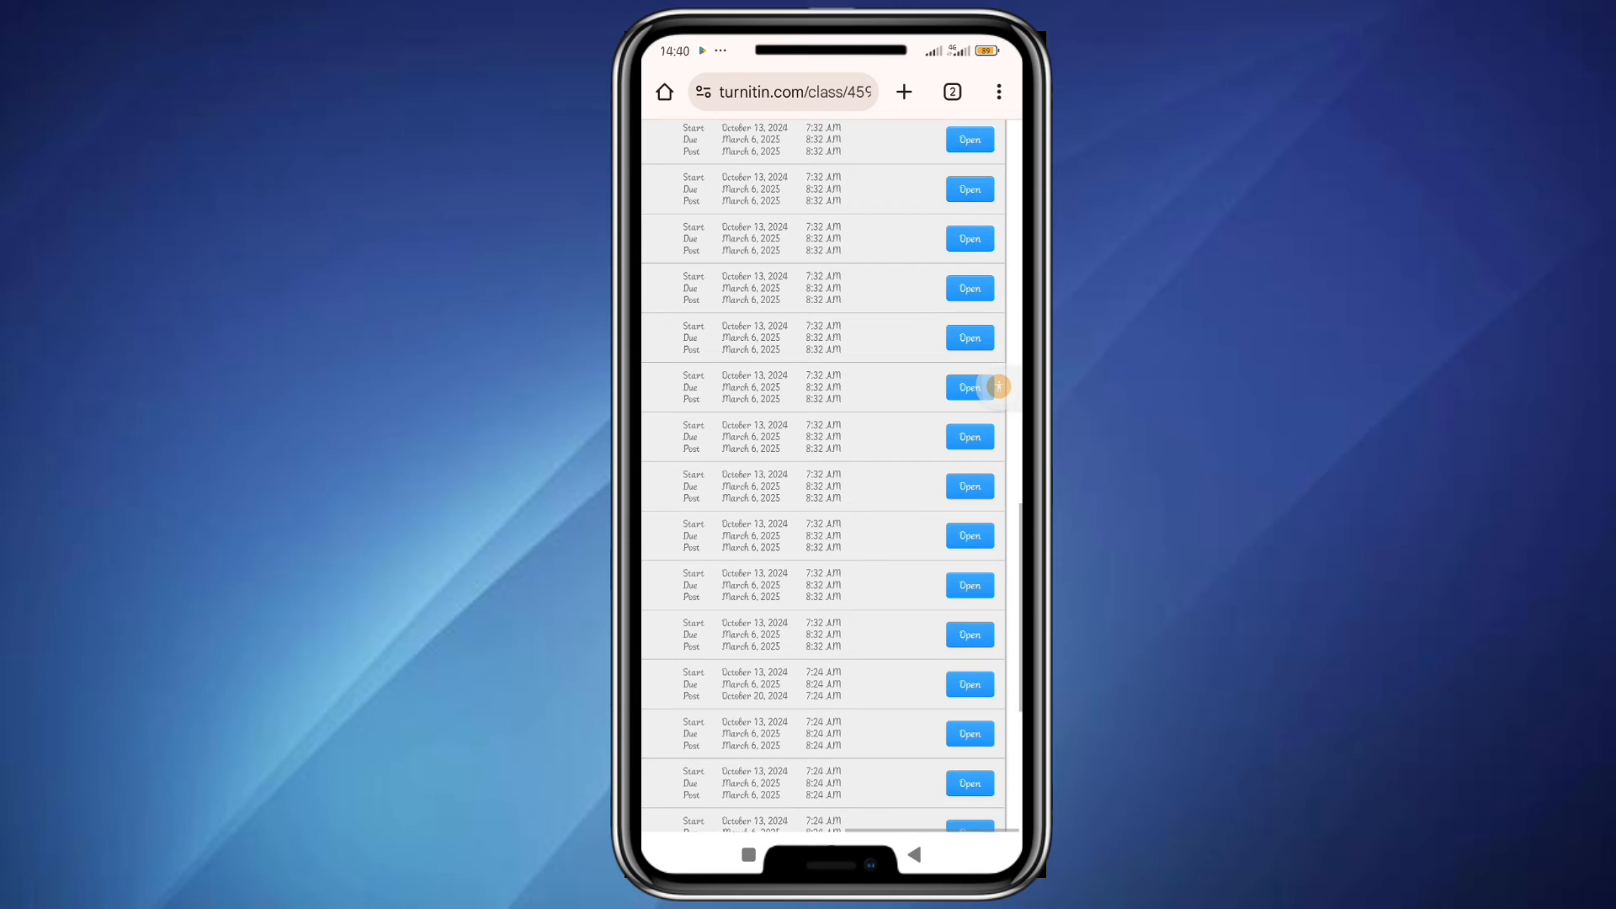
{"action": "left_click", "coordinate": [968, 387]}
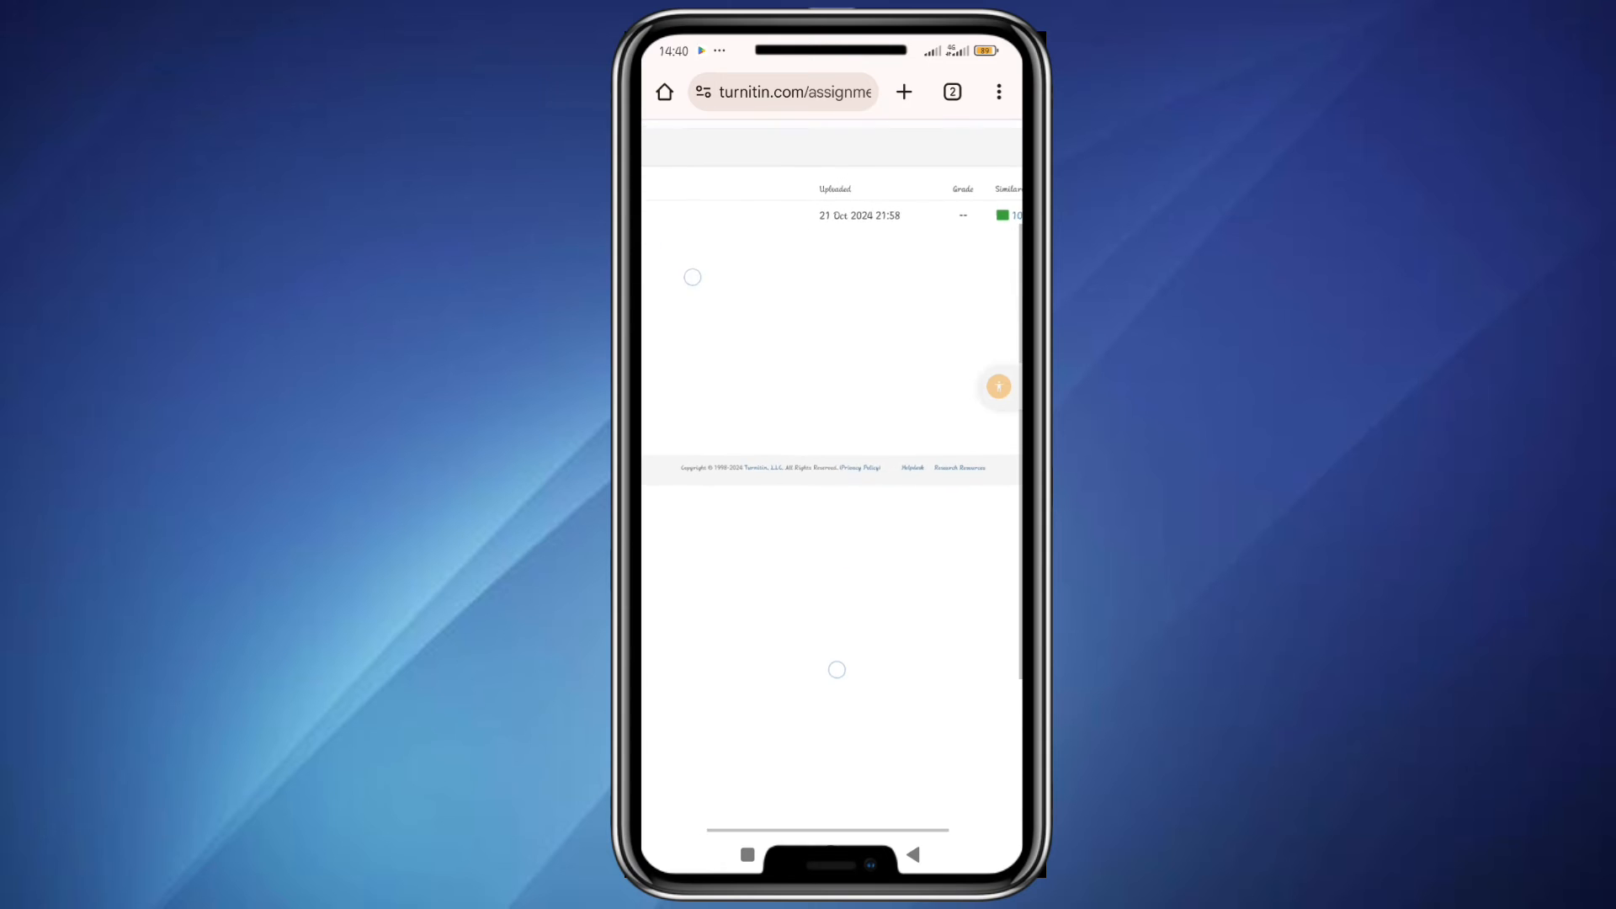
{"action": "scroll", "scroll_direction": "up", "scroll_amount": 3}
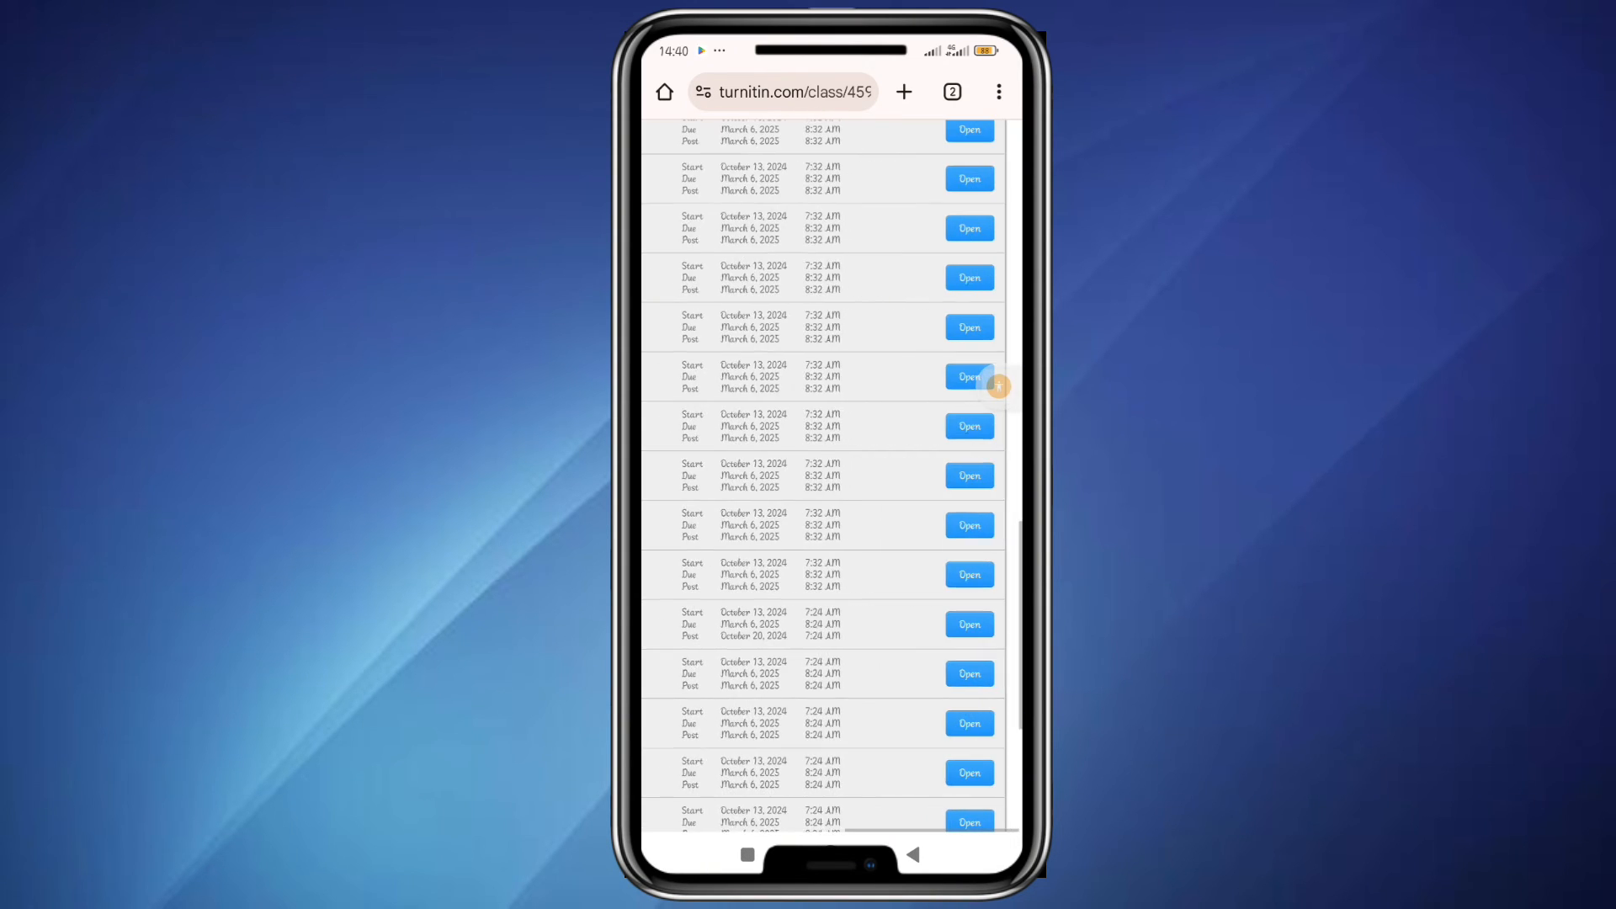
Switch to another class and check its first assignment, returning to the assignment list
{"action": "left_click", "coordinate": [966, 375]}
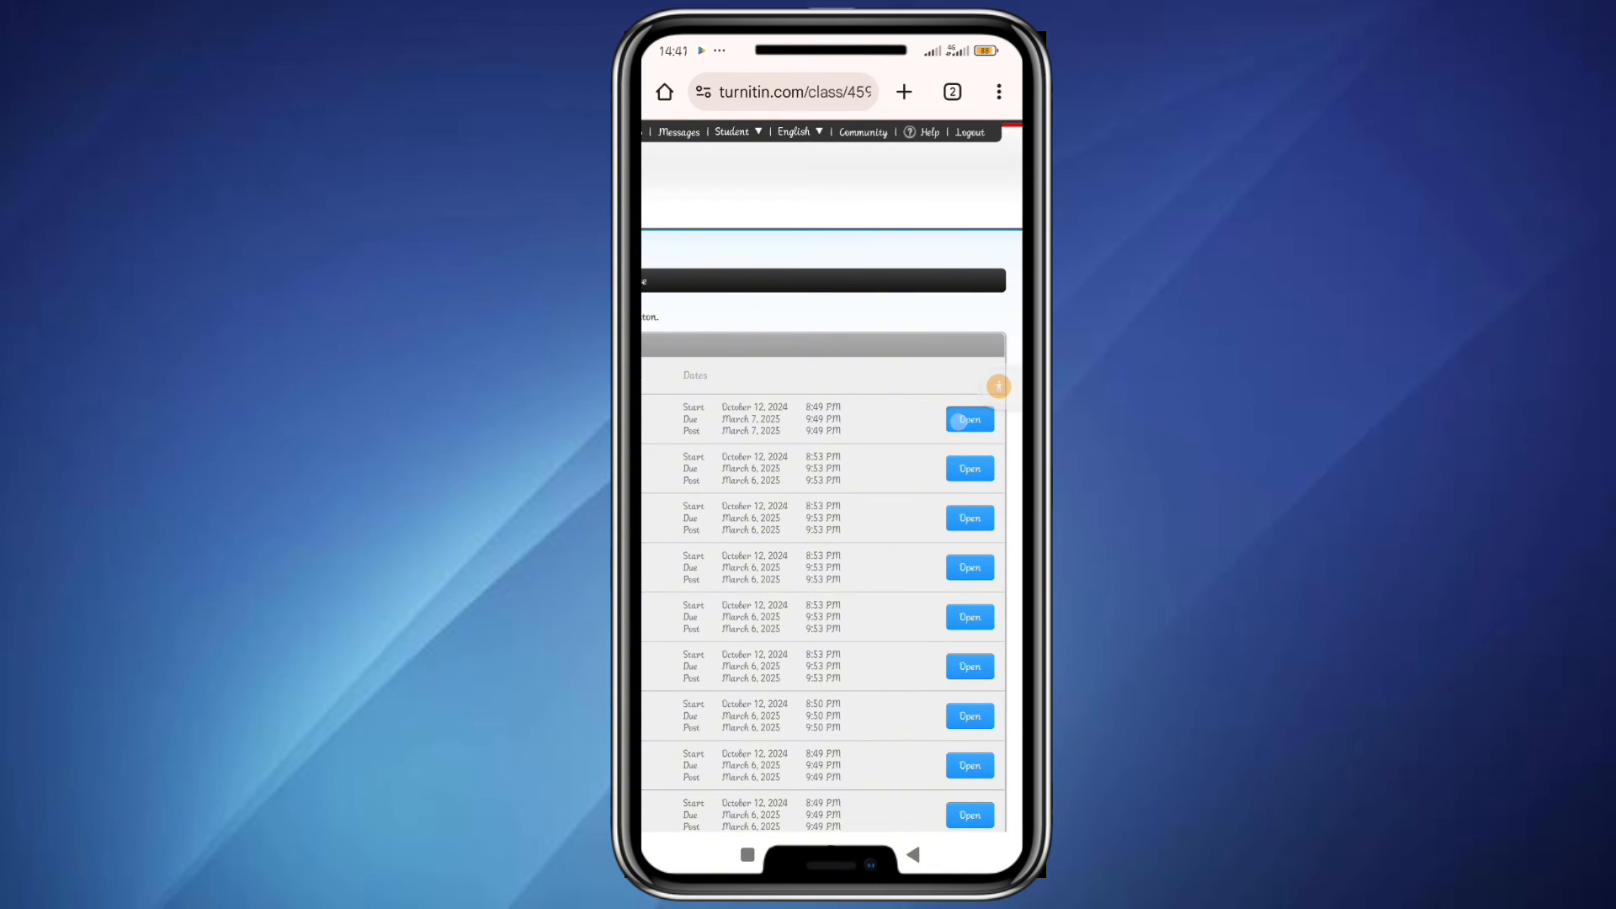
{"action": "left_click", "coordinate": [968, 419]}
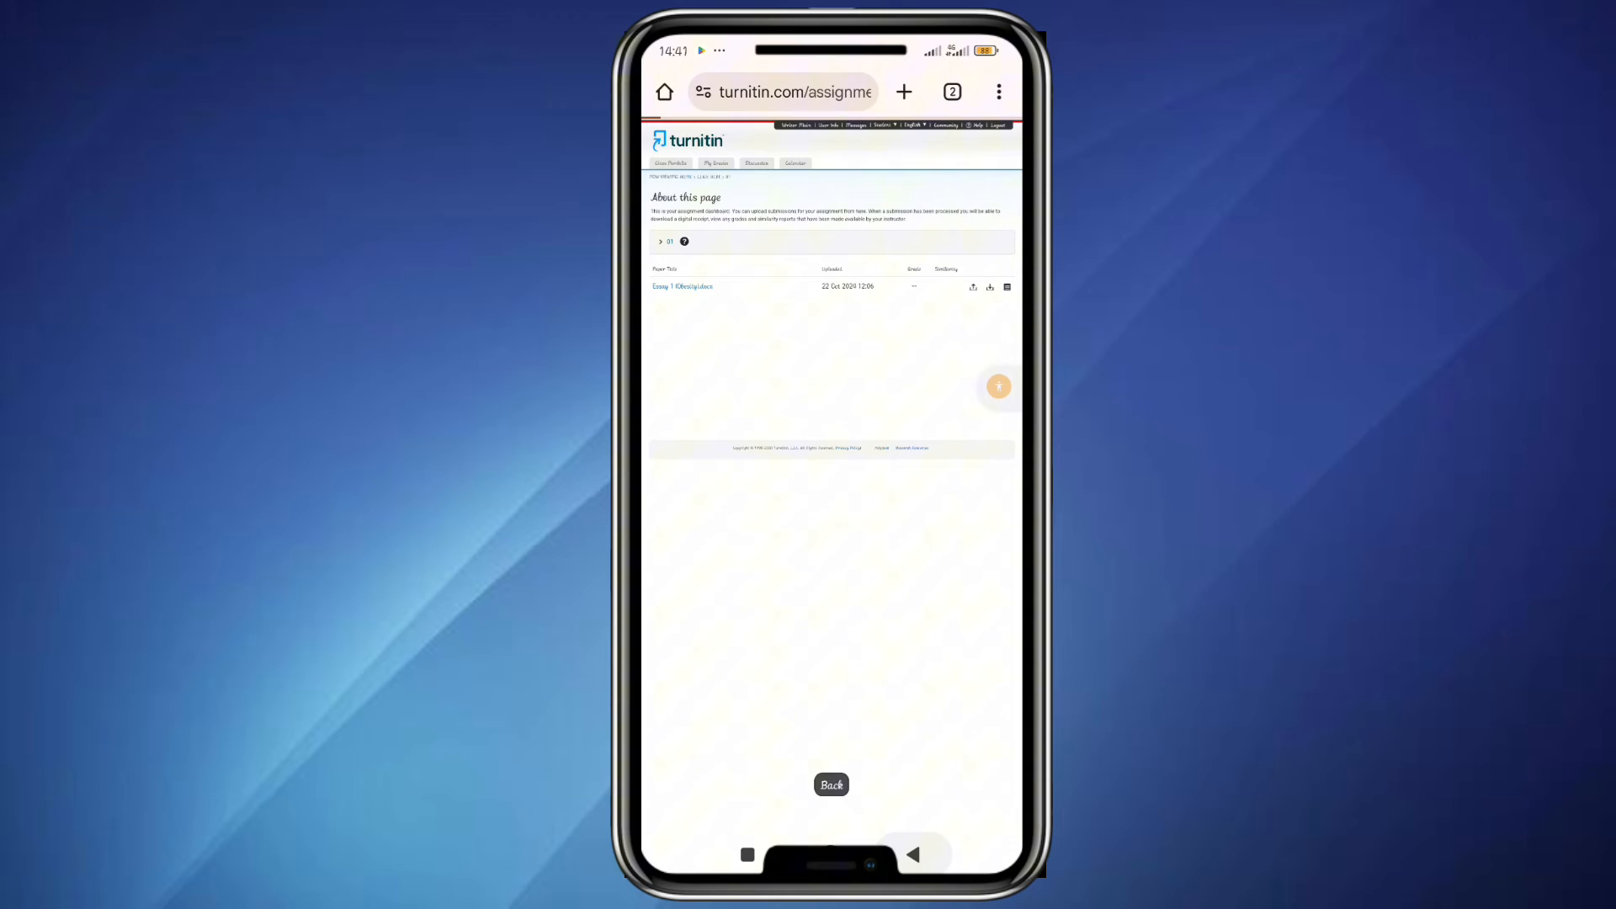
{"action": "left_click", "coordinate": [830, 785]}
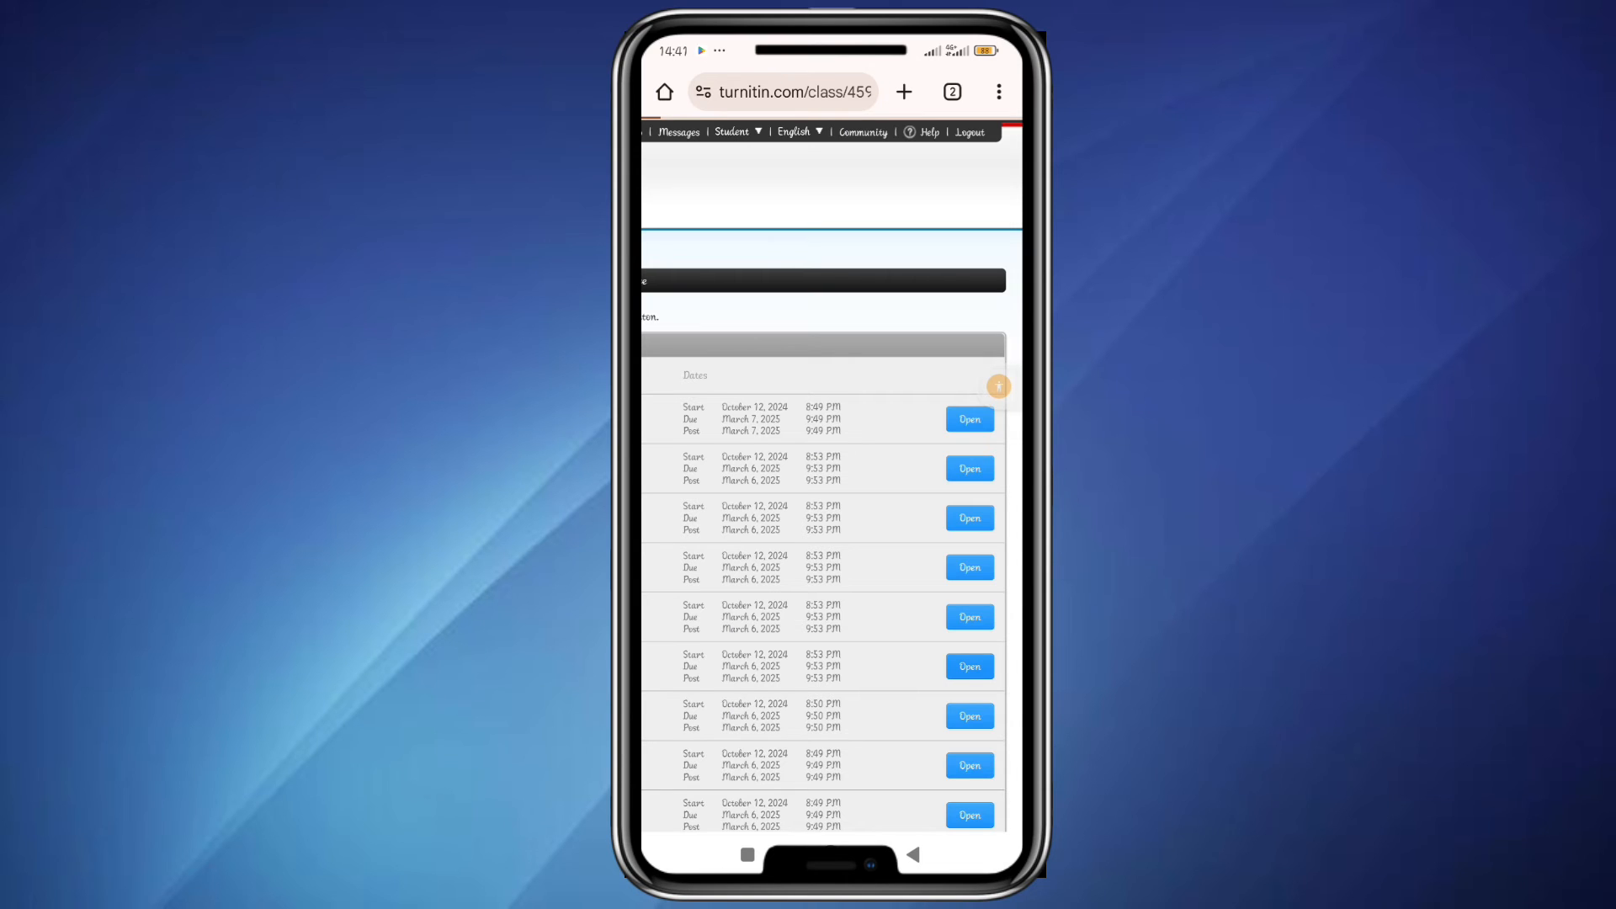
{"action": "left_click", "coordinate": [968, 419]}
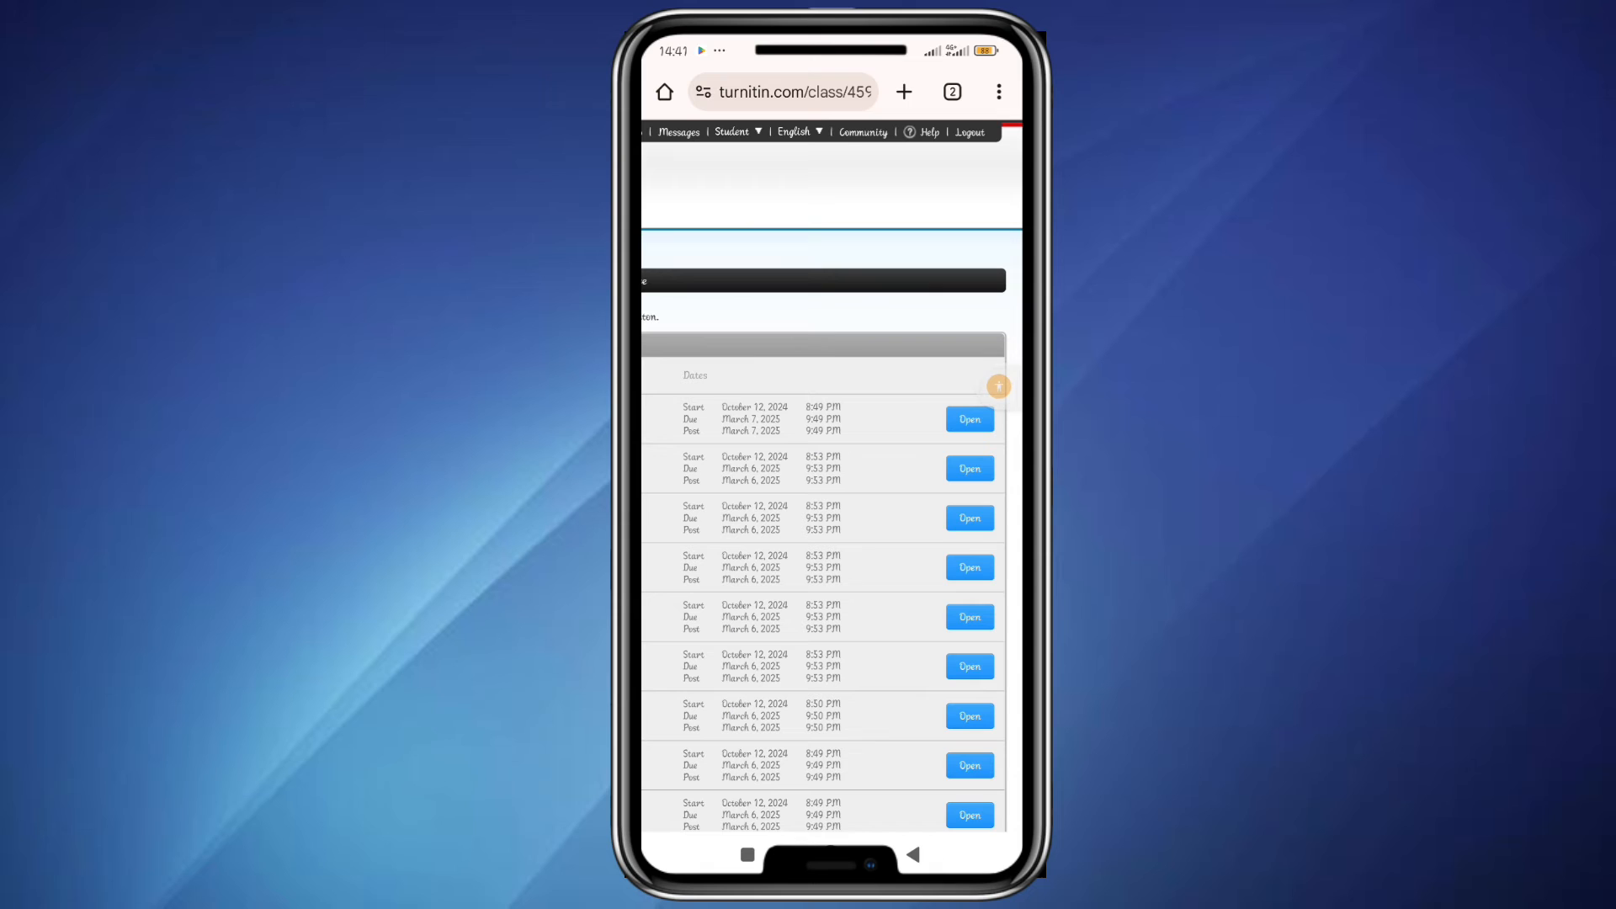
{"action": "scroll", "scroll_direction": "down", "scroll_amount": 3}
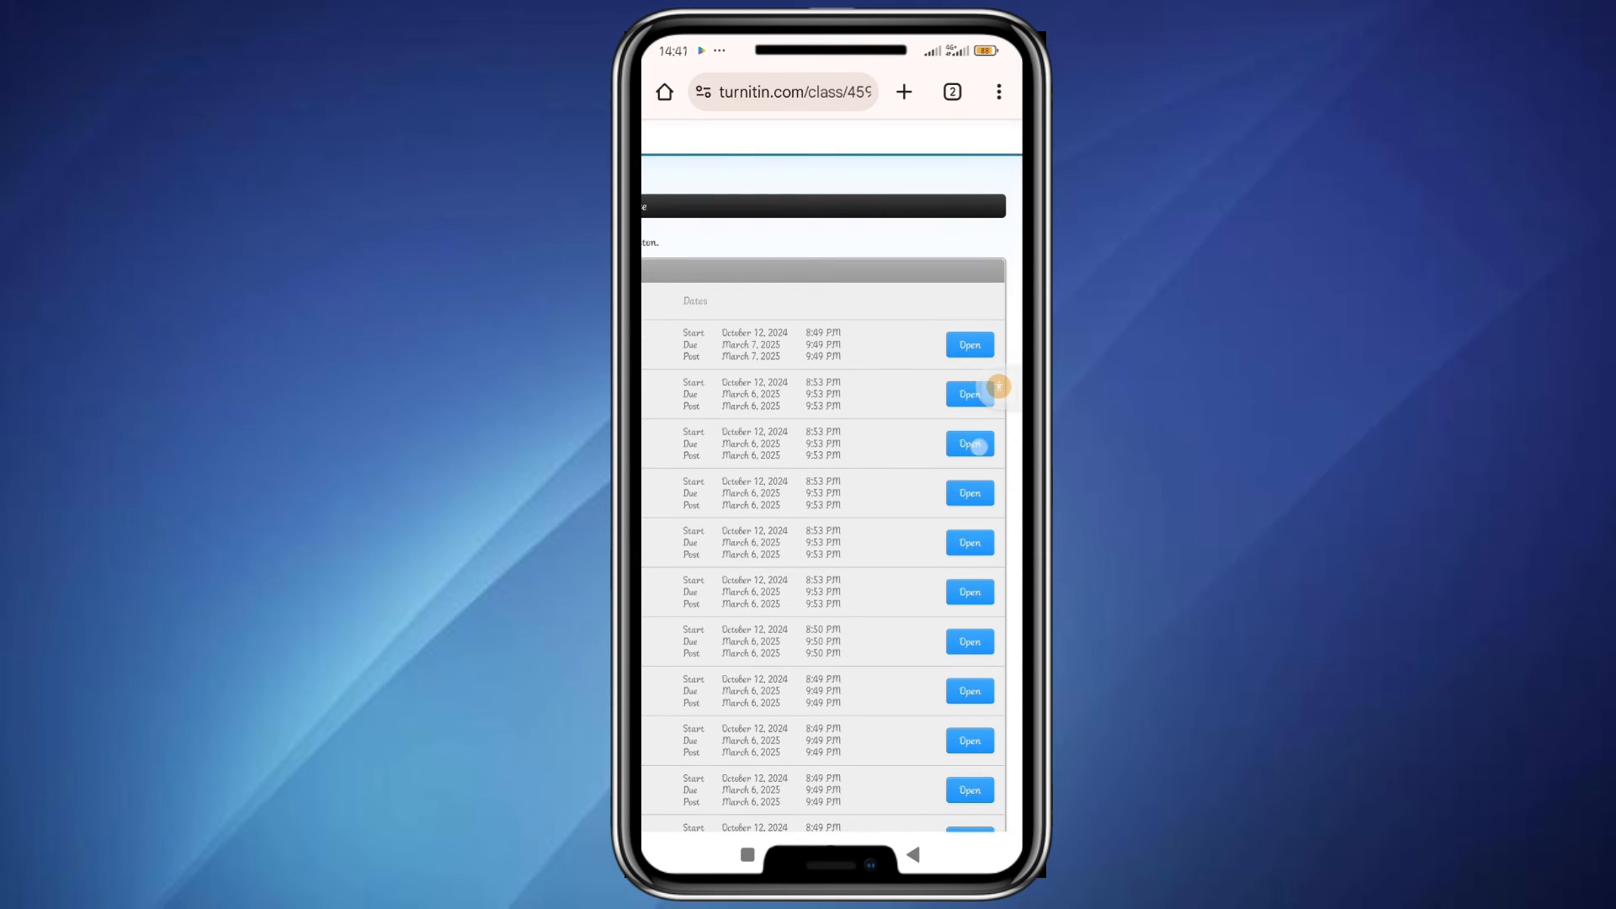
Check a further assignment with no active papers and return to the assignment list
{"action": "left_click", "coordinate": [966, 443]}
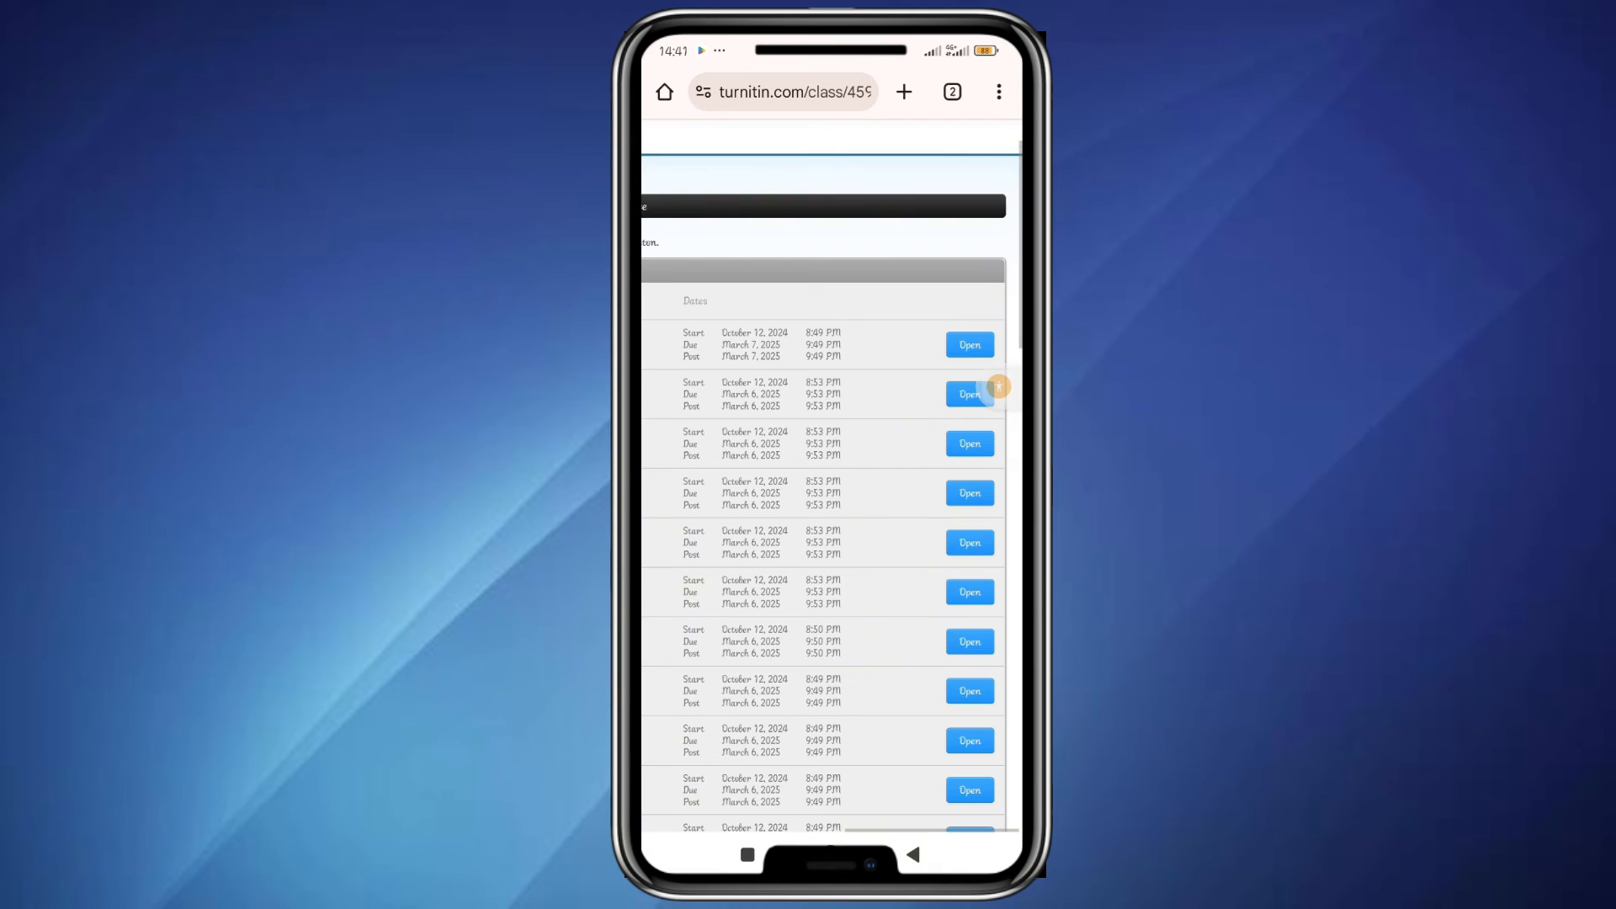
{"action": "left_click", "coordinate": [966, 392]}
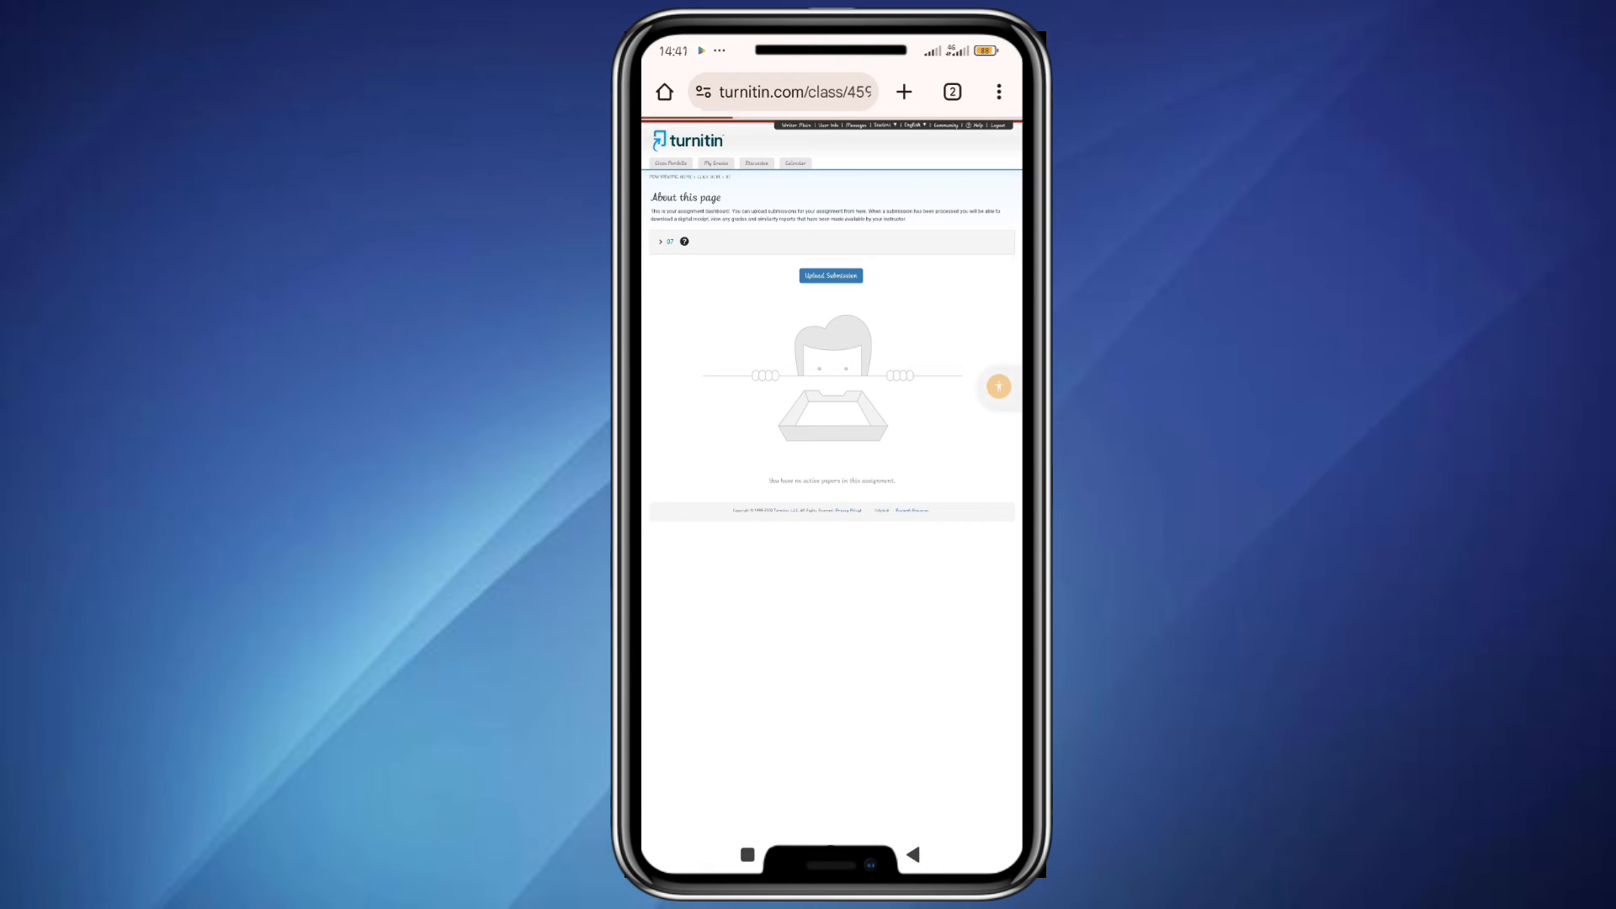
{"action": "left_click", "coordinate": [660, 241]}
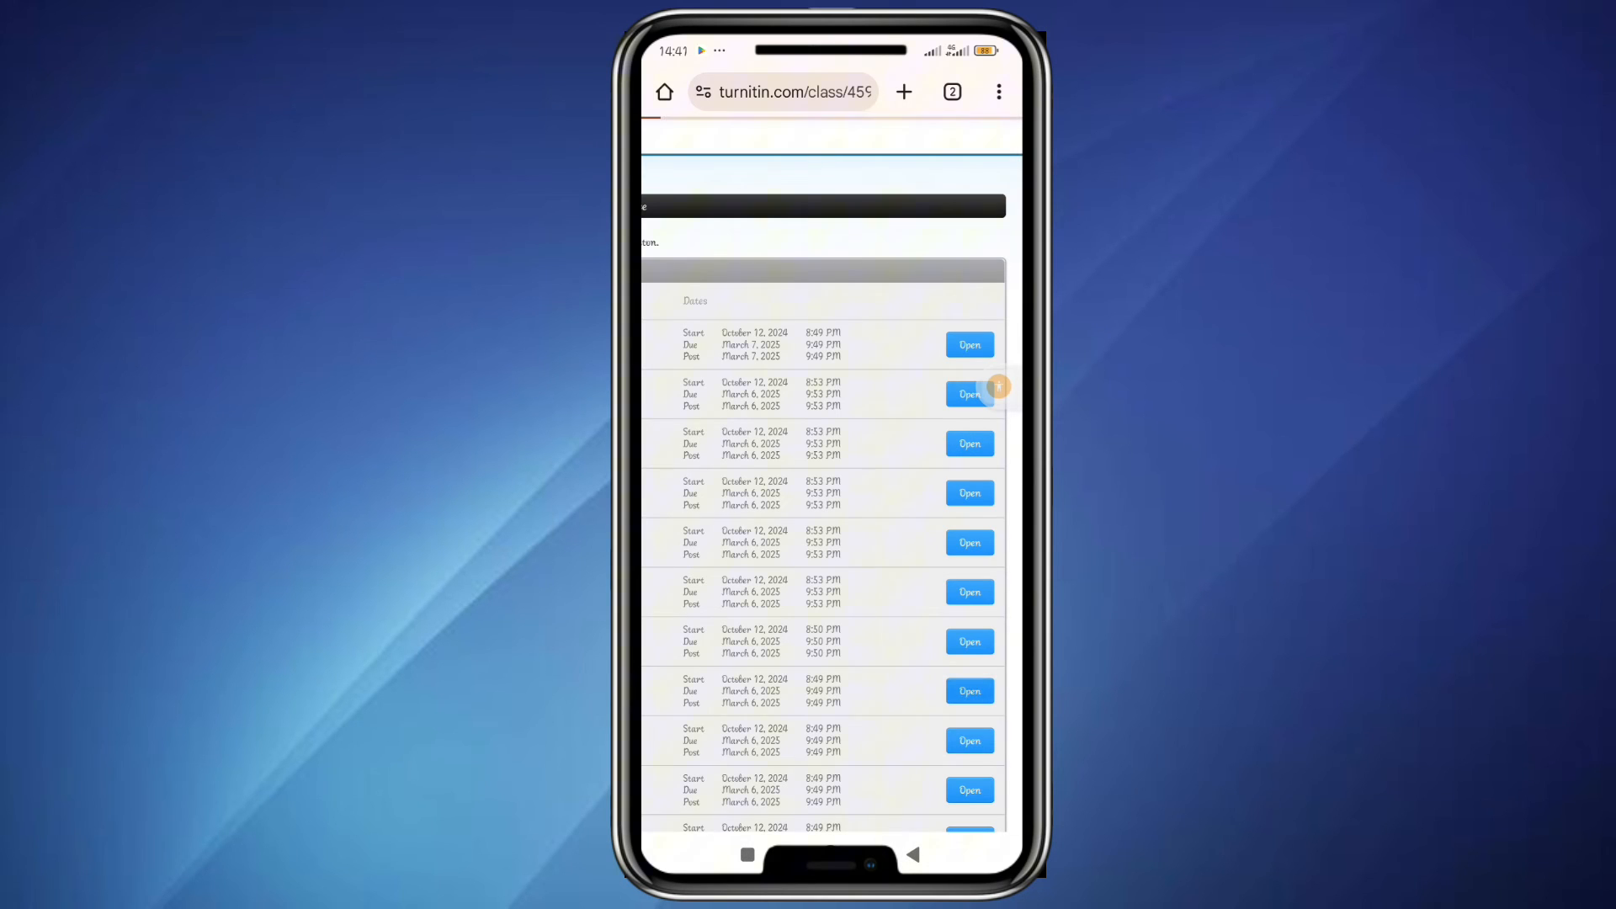
{"action": "left_click", "coordinate": [968, 394]}
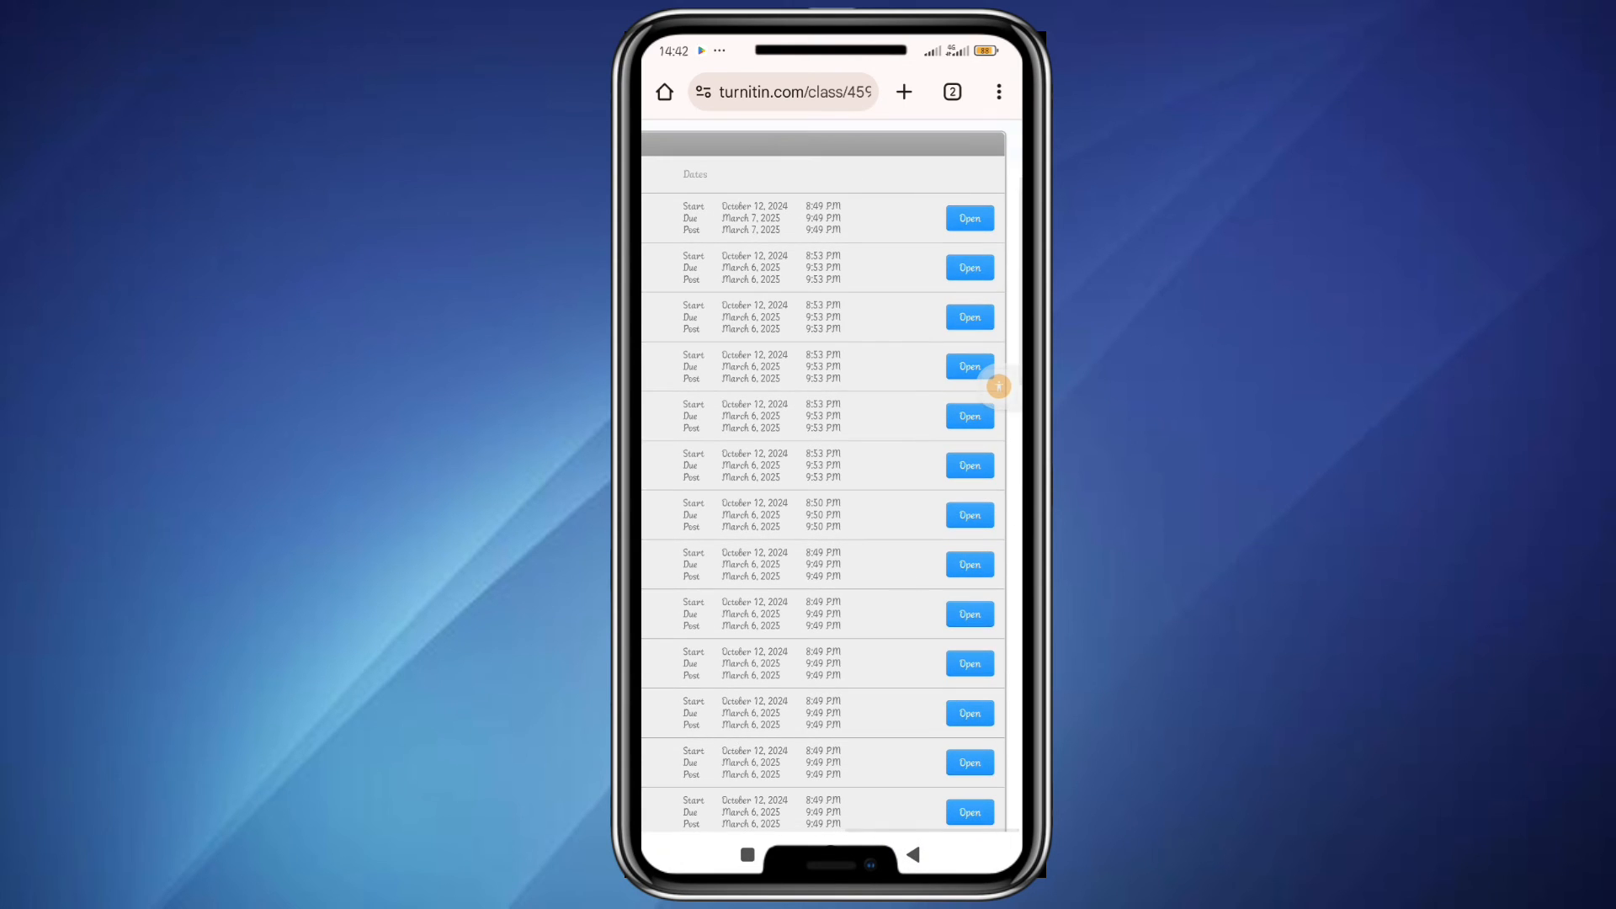
Open the assignment holding HAZAEL'S PROJECT.docx (21 Oct 2024, 7%) and start a resubmission
{"action": "left_click", "coordinate": [968, 217]}
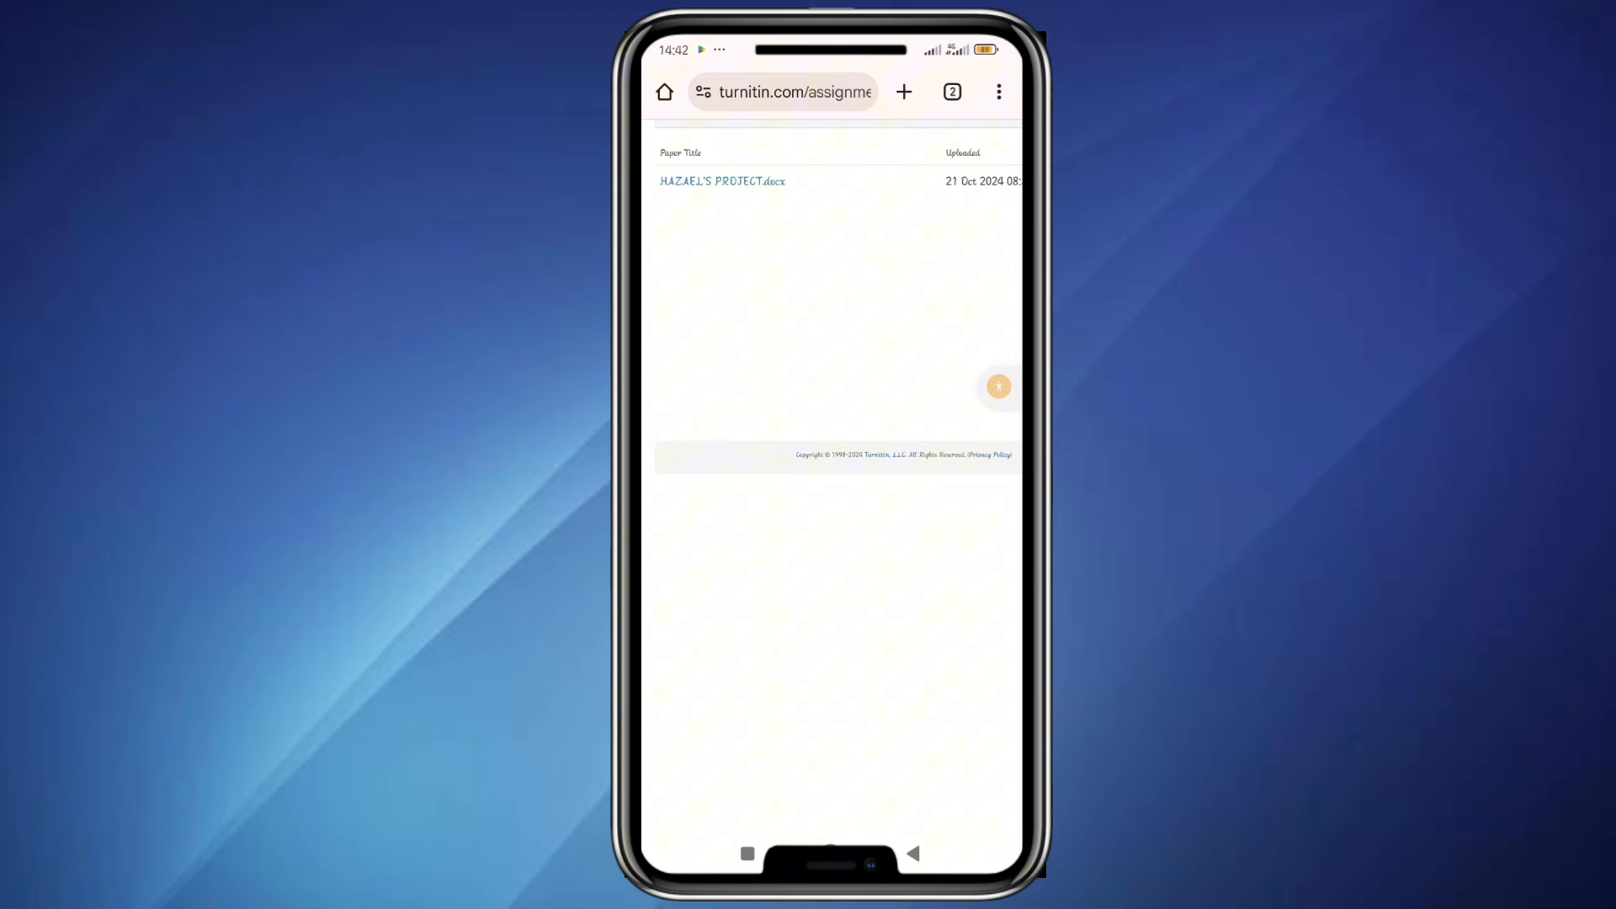
{"action": "scroll", "scroll_direction": "right", "scroll_amount": 3}
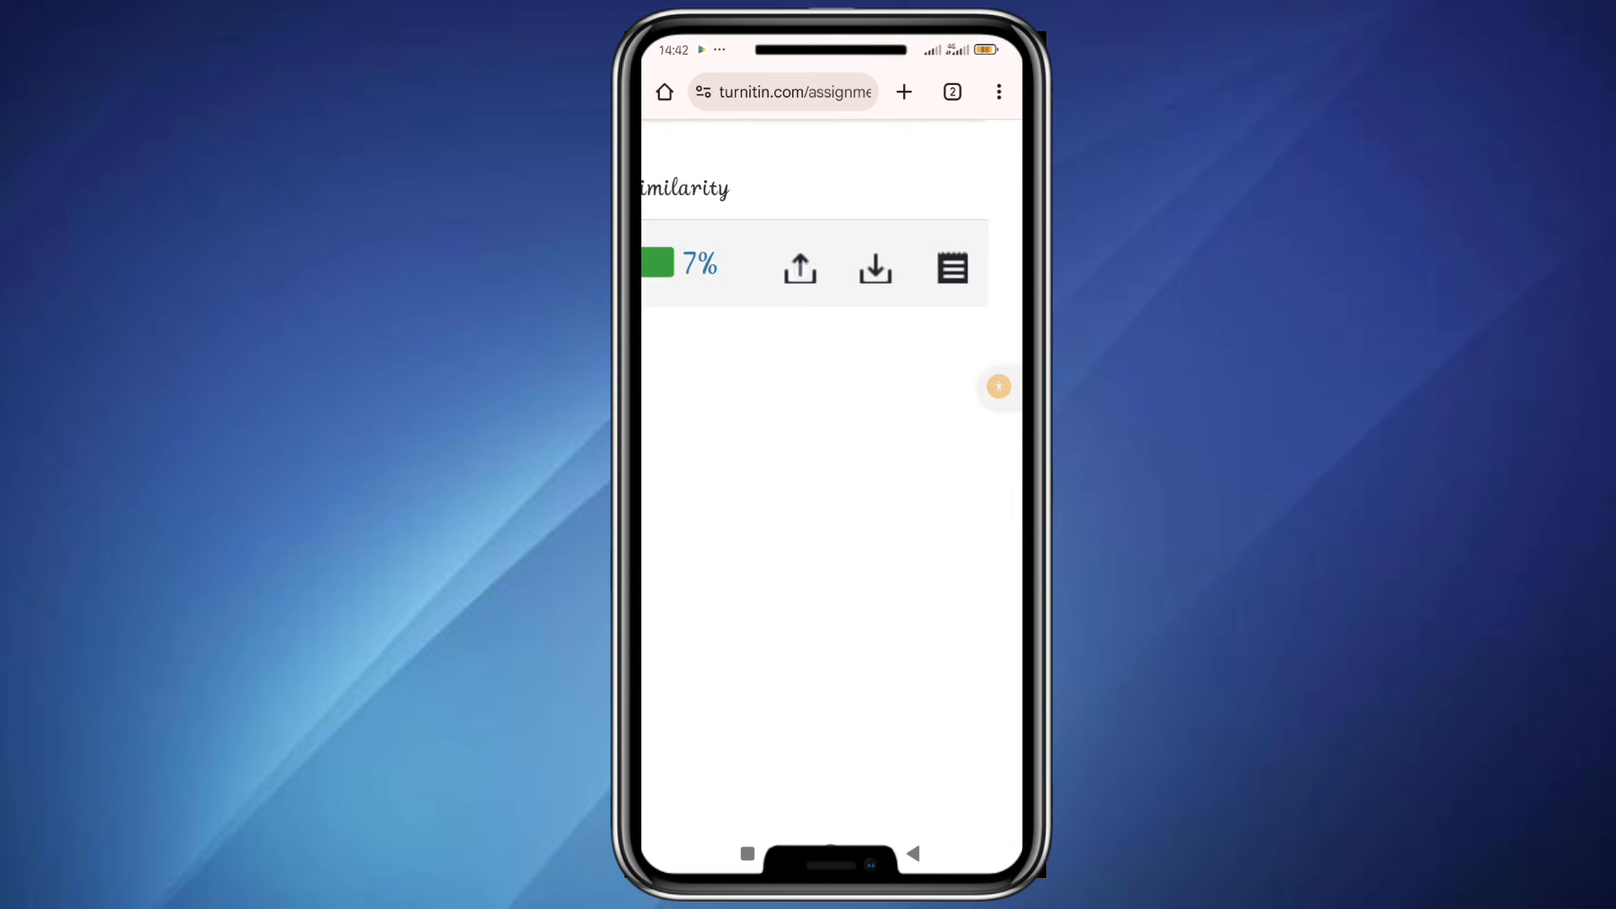
{"action": "left_click", "coordinate": [800, 268]}
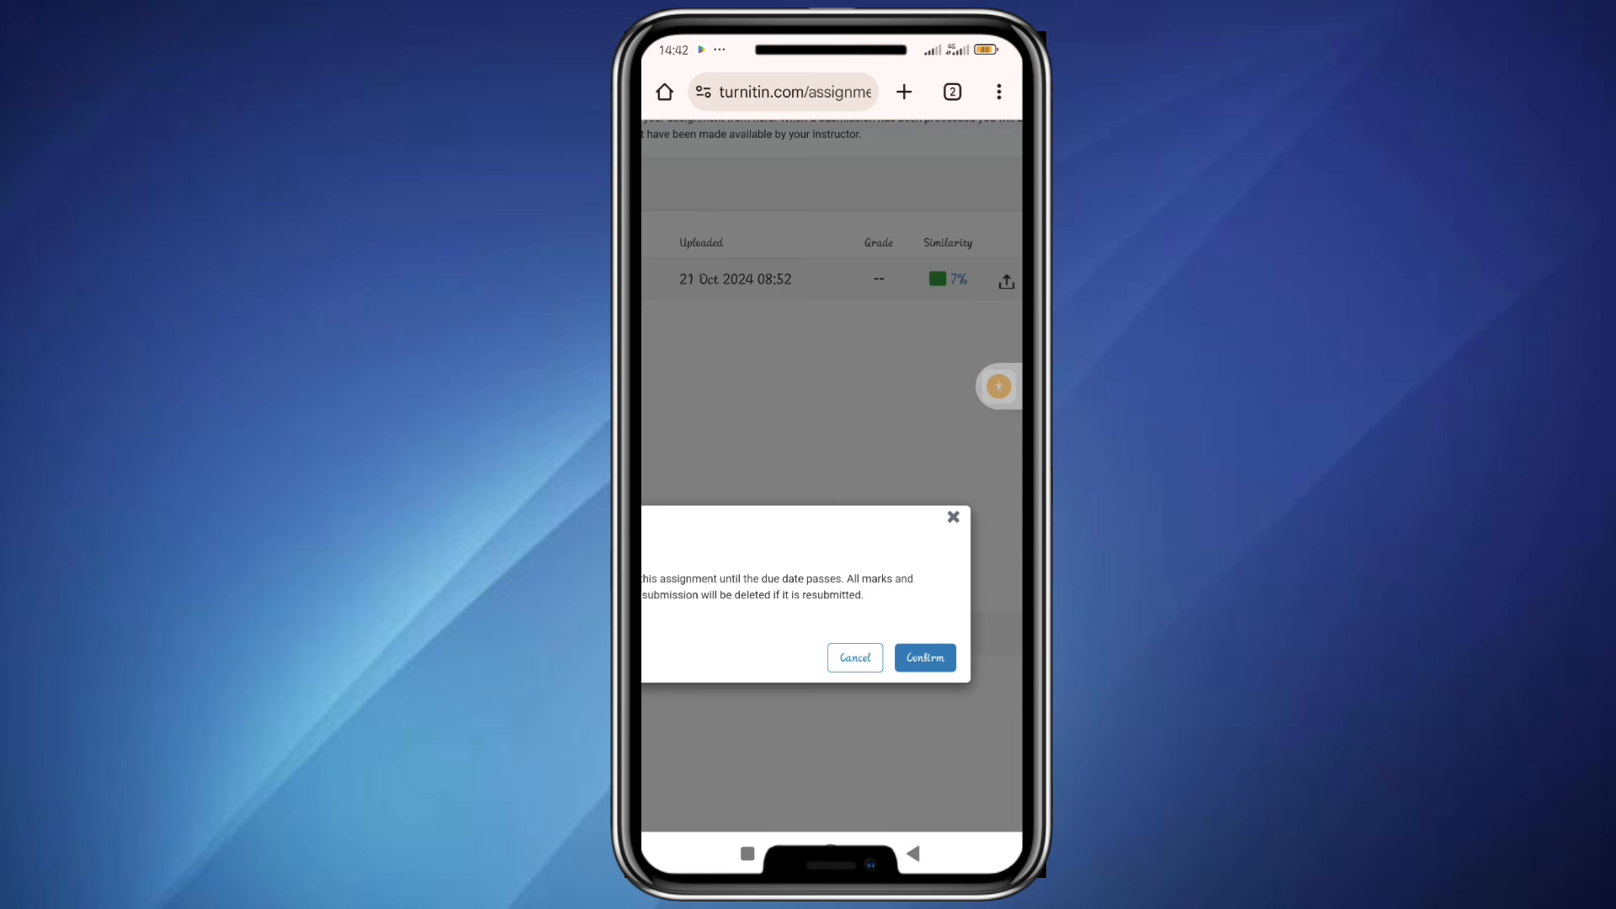
Confirm the resubmission warning and choose Files to browse the phone for the new paper
{"action": "left_click", "coordinate": [923, 659]}
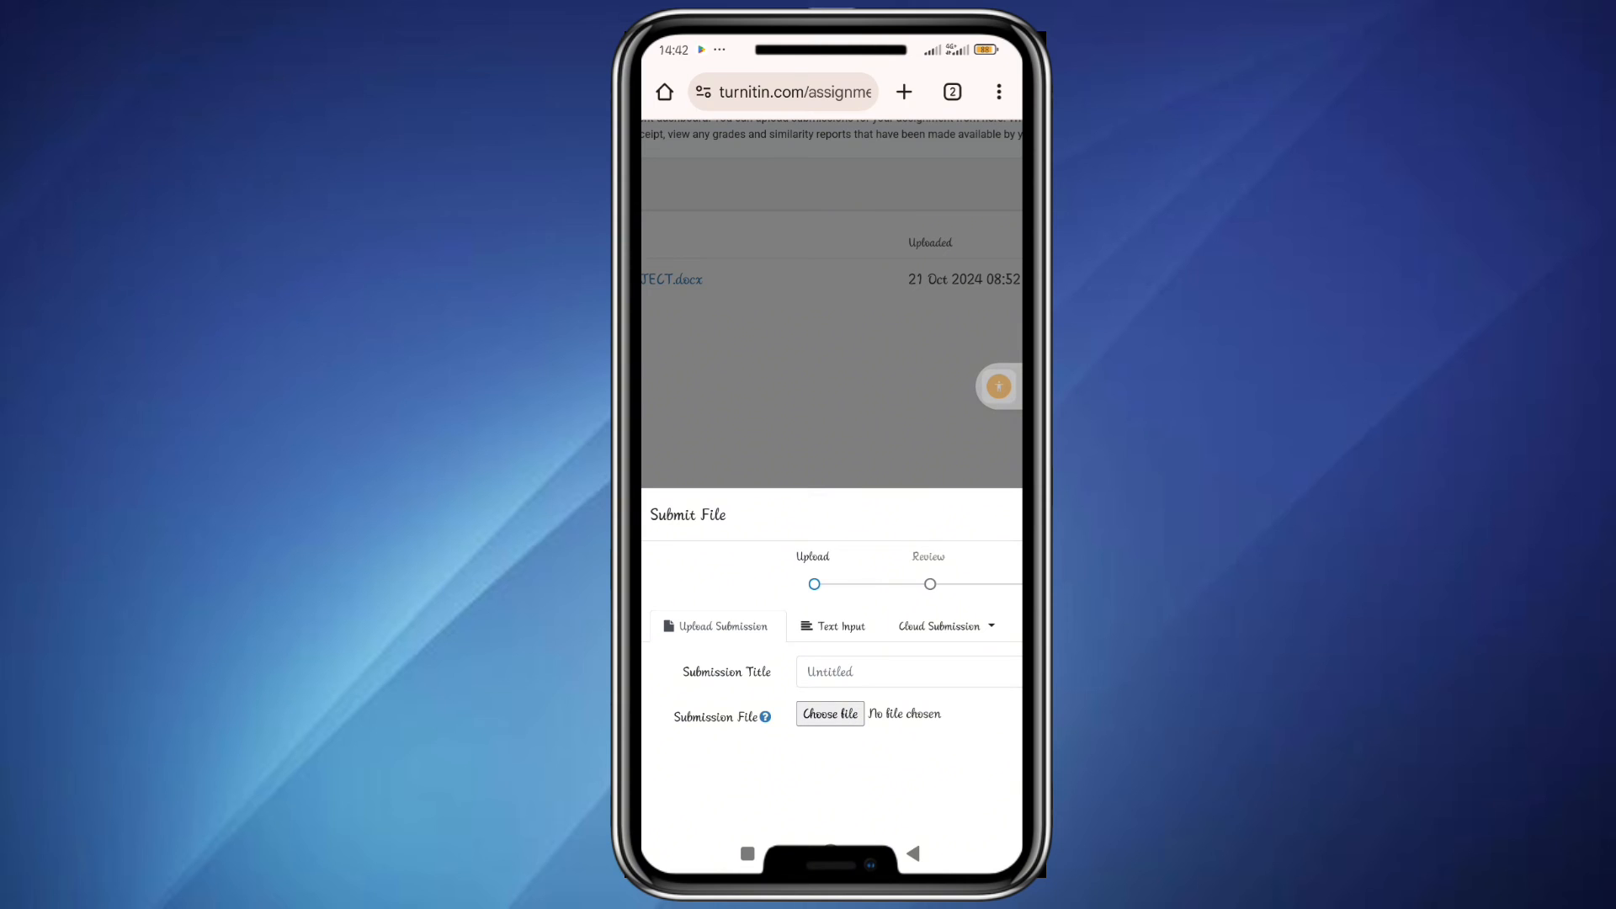
{"action": "left_click", "coordinate": [829, 713]}
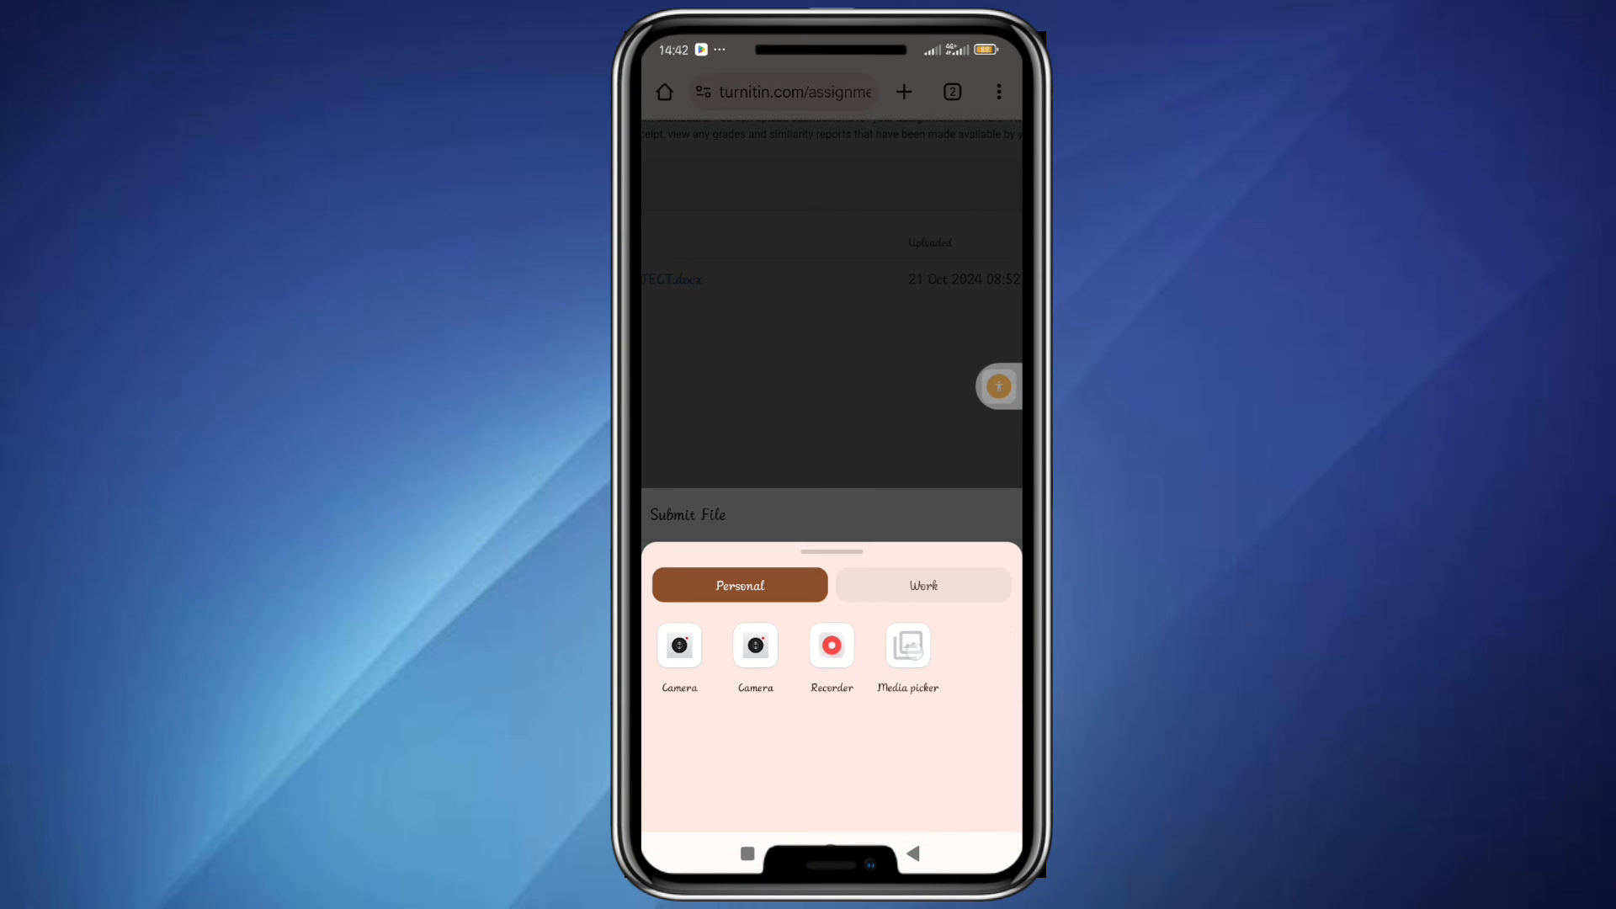
{"action": "left_click", "coordinate": [908, 650]}
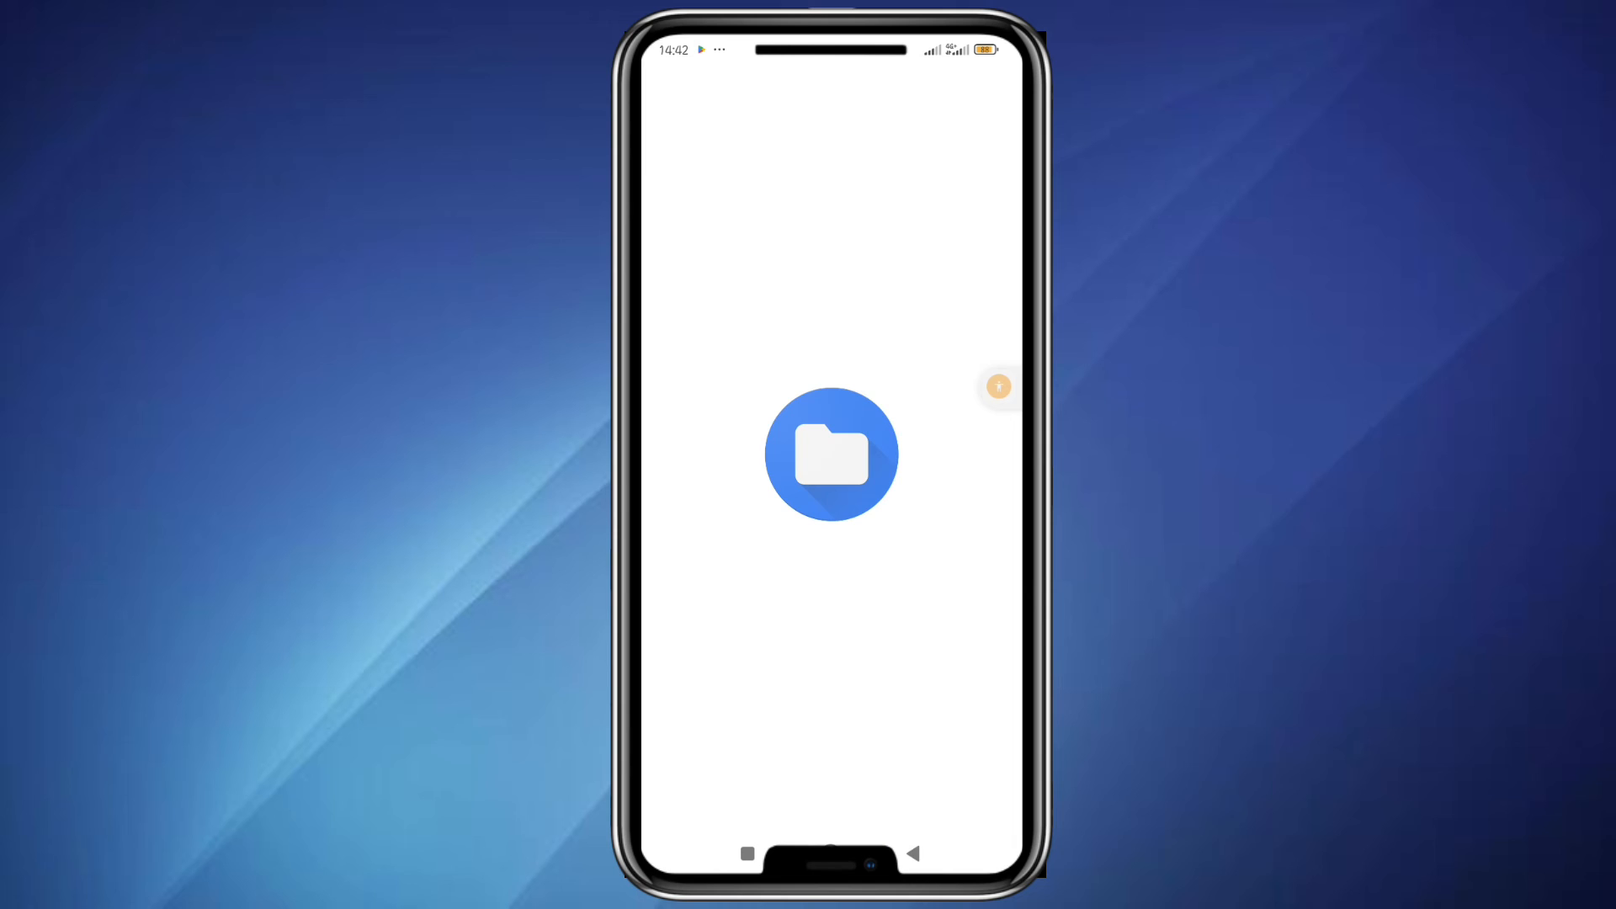
Pick the replacement .docx from Recent so Turnitin shows its 41-page review preview
{"action": "left_click", "coordinate": [830, 453]}
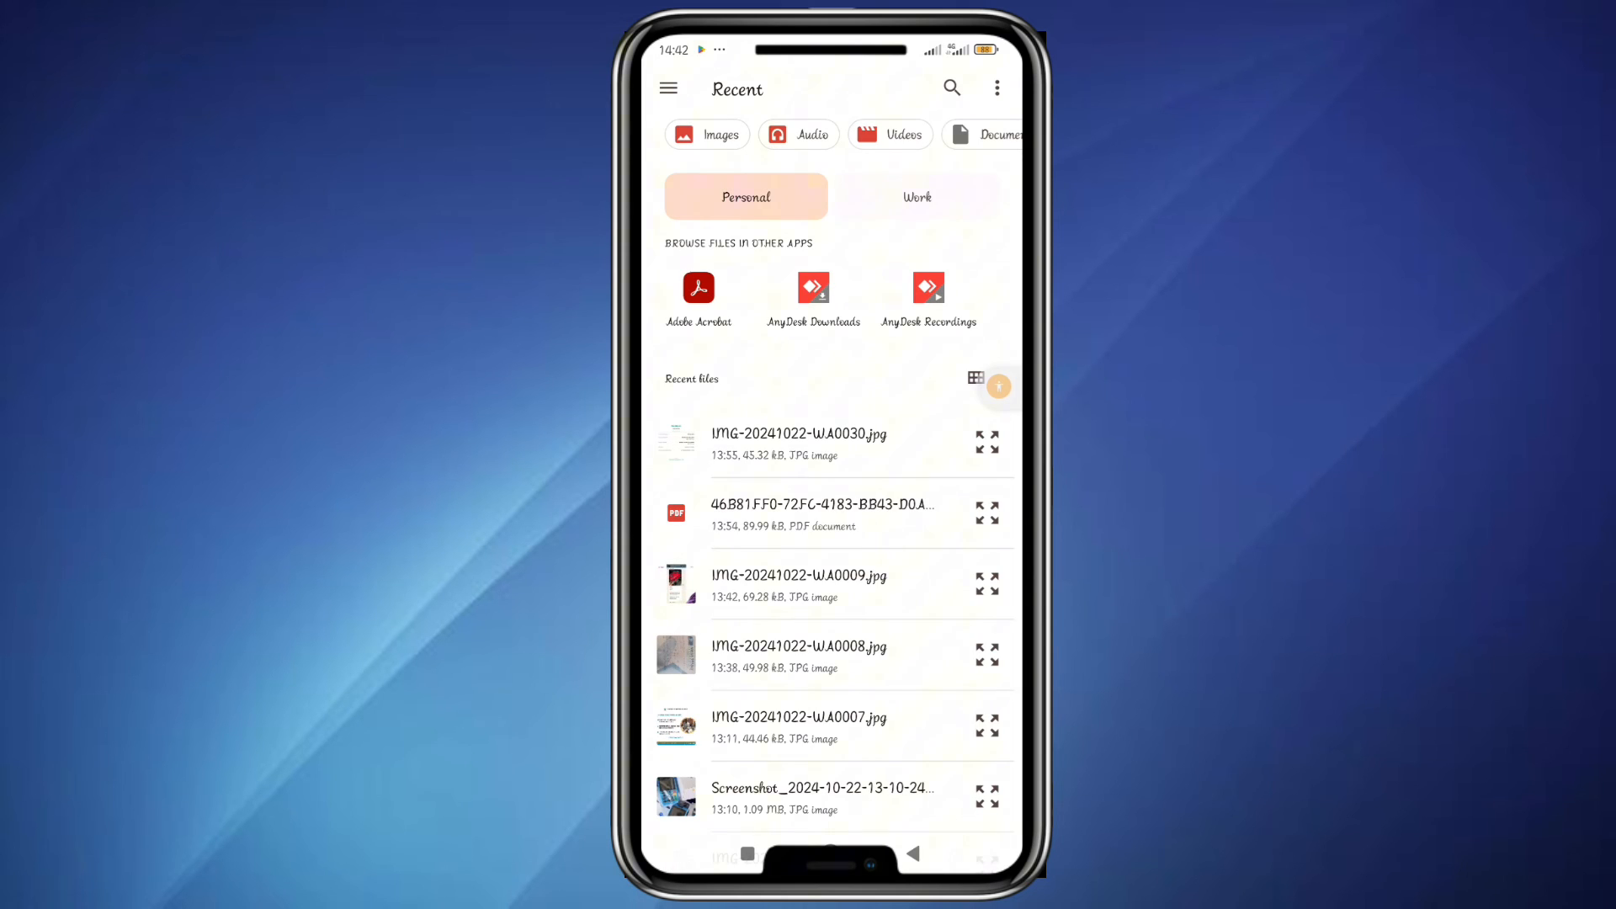
{"action": "scroll", "scroll_direction": "down", "scroll_amount": 3}
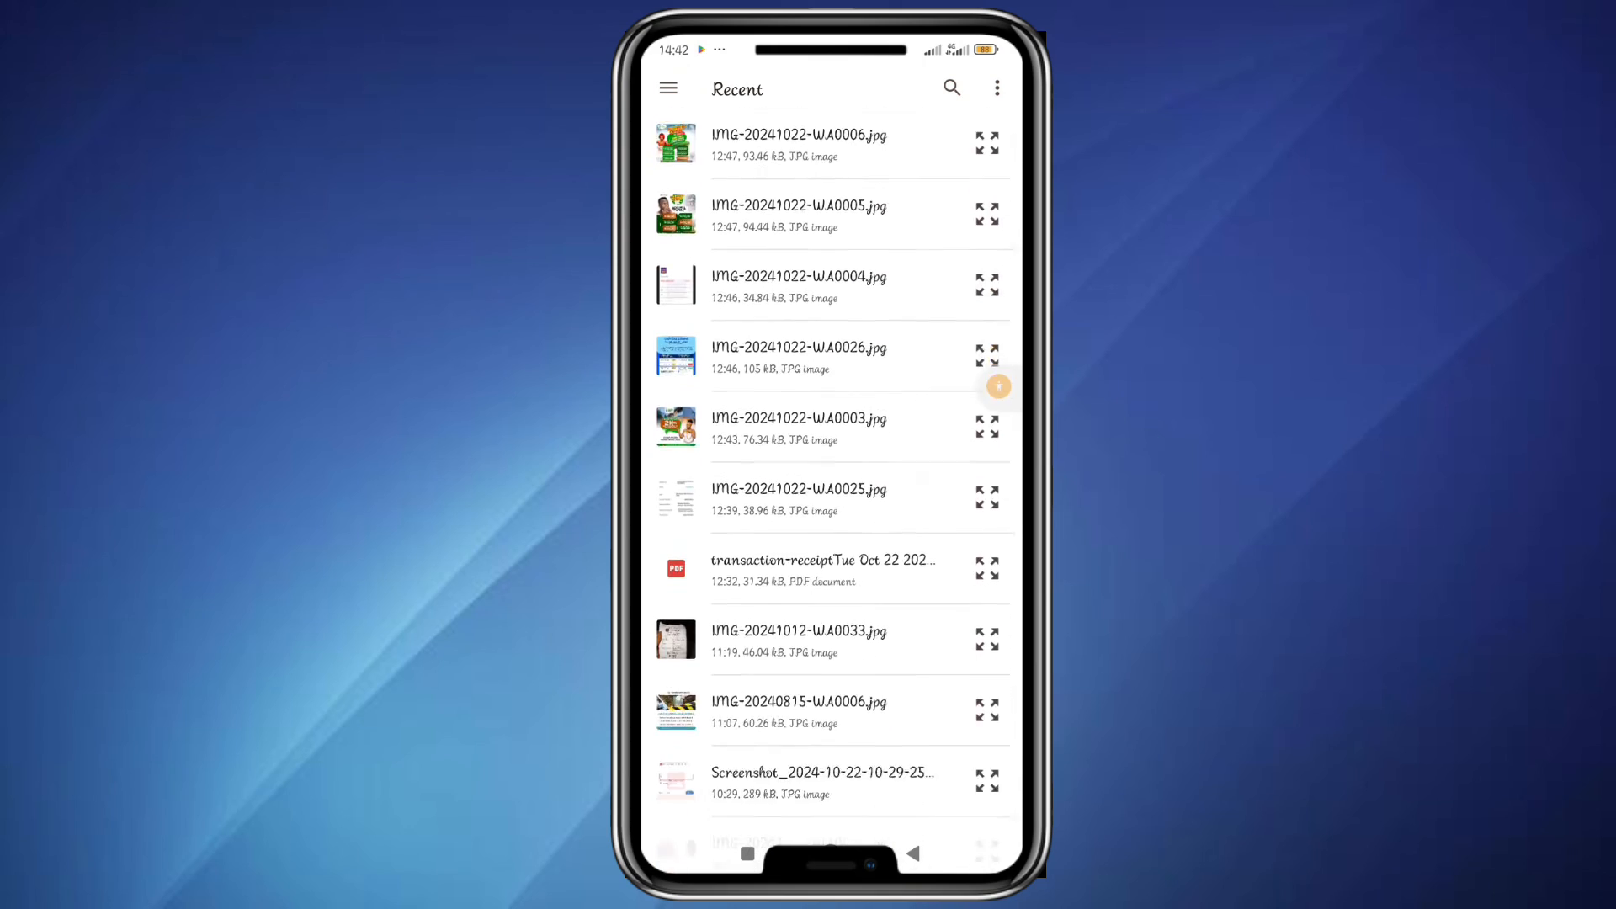
{"action": "scroll", "scroll_direction": "down", "scroll_amount": 3}
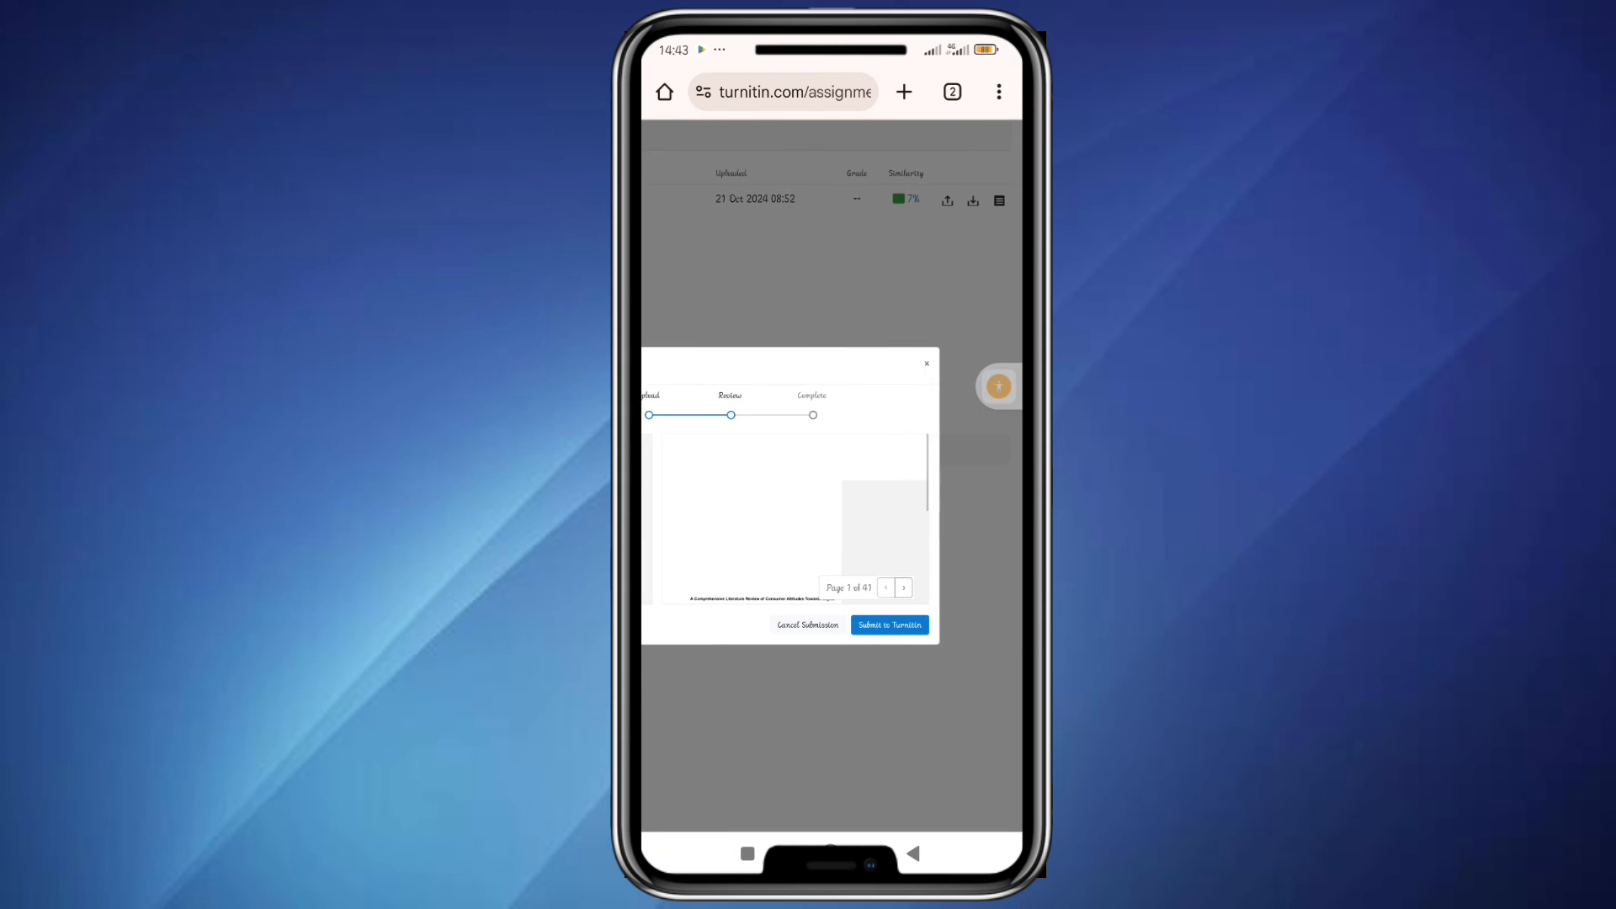
Submit the reviewed CONSUMER.docx so it replaces the earlier paper on the assignment dashboard
{"action": "left_click", "coordinate": [888, 624]}
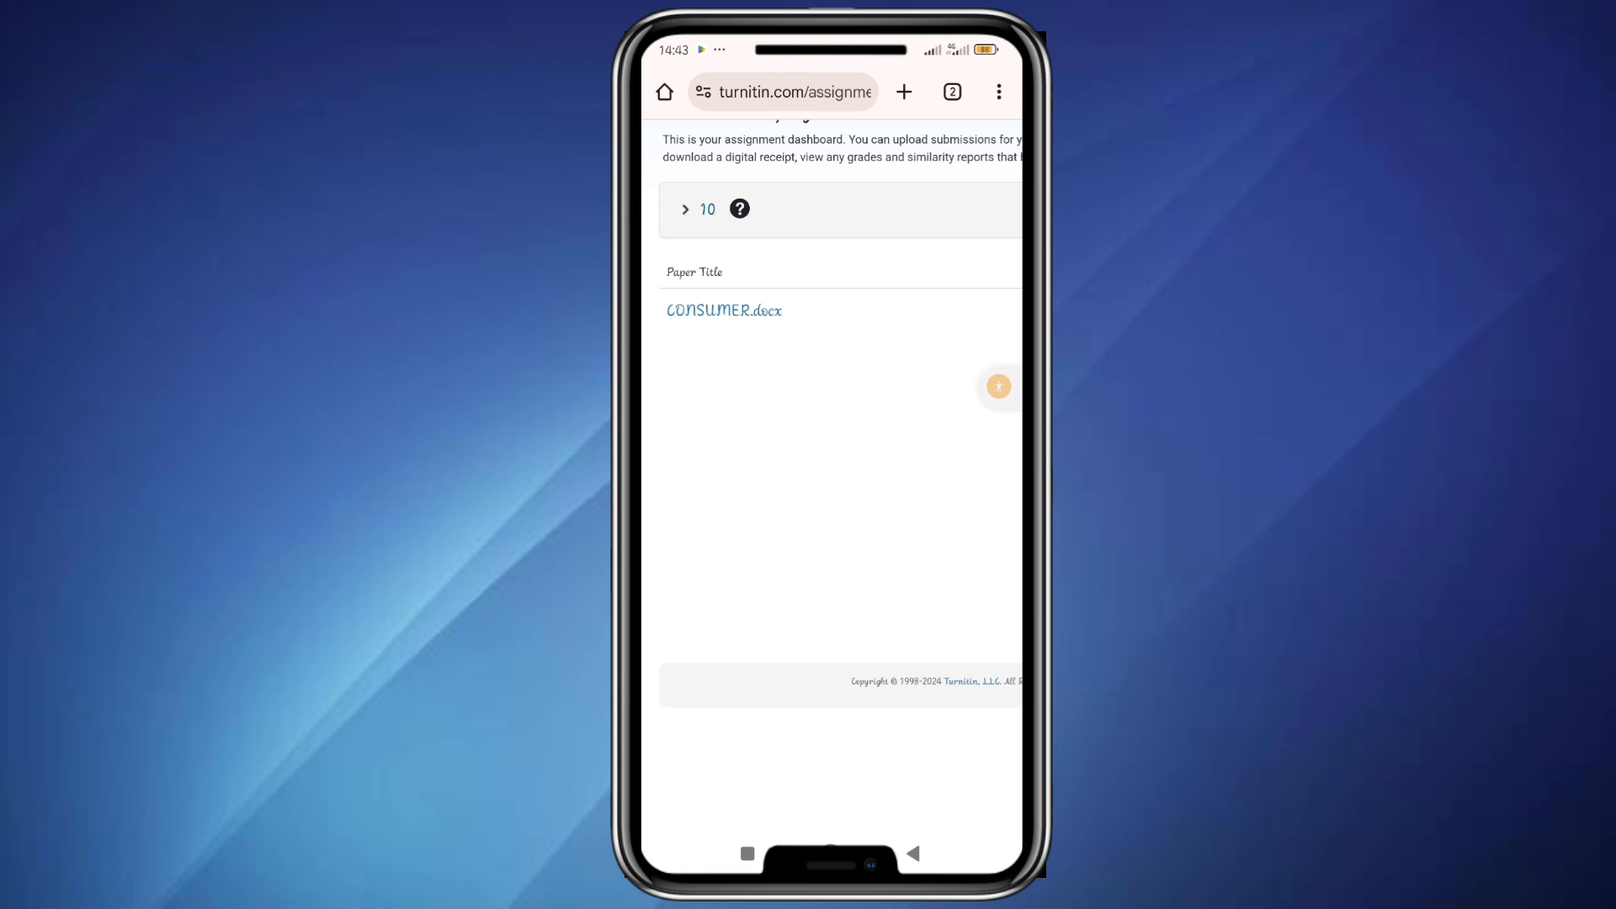
{"action": "scroll", "scroll_direction": "right", "scroll_amount": 3}
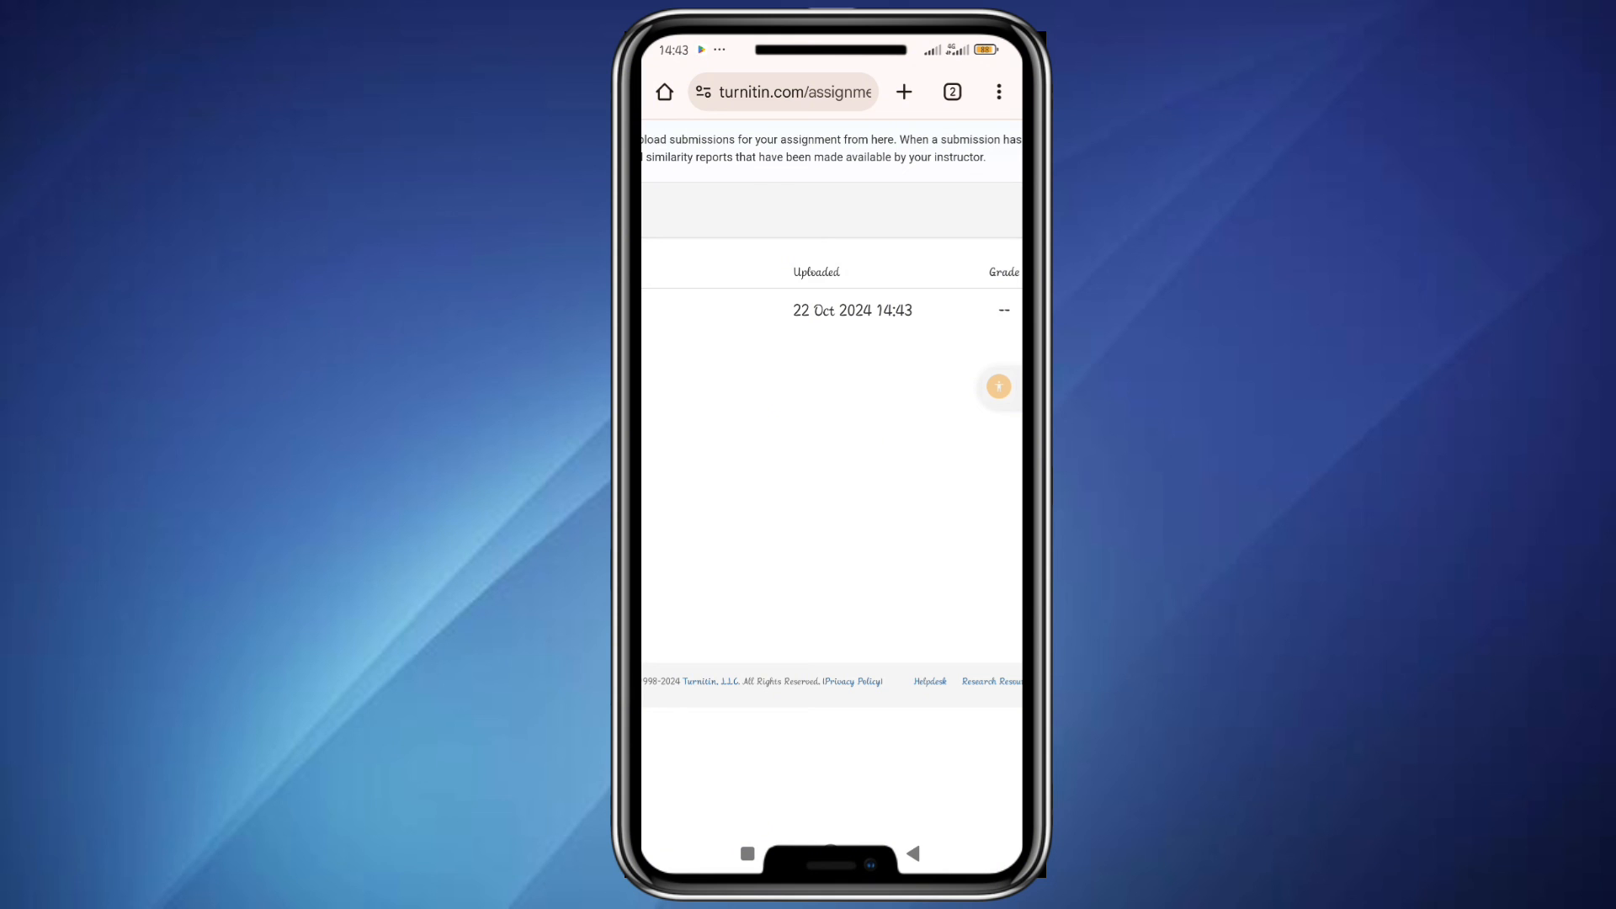
{"action": "scroll", "scroll_direction": "right", "scroll_amount": 3}
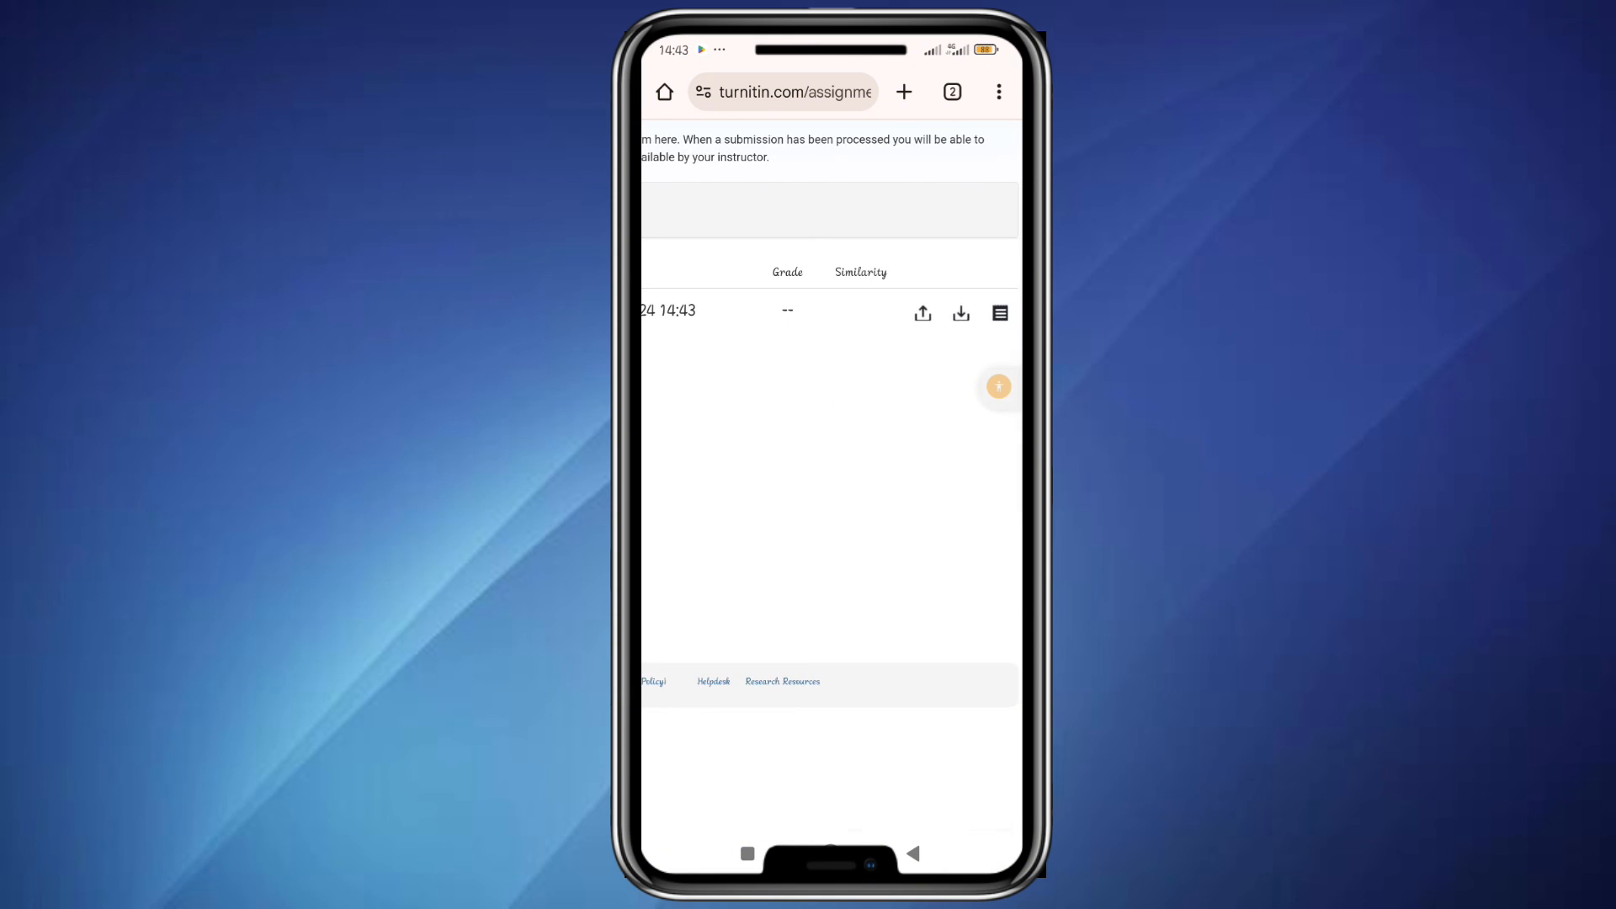